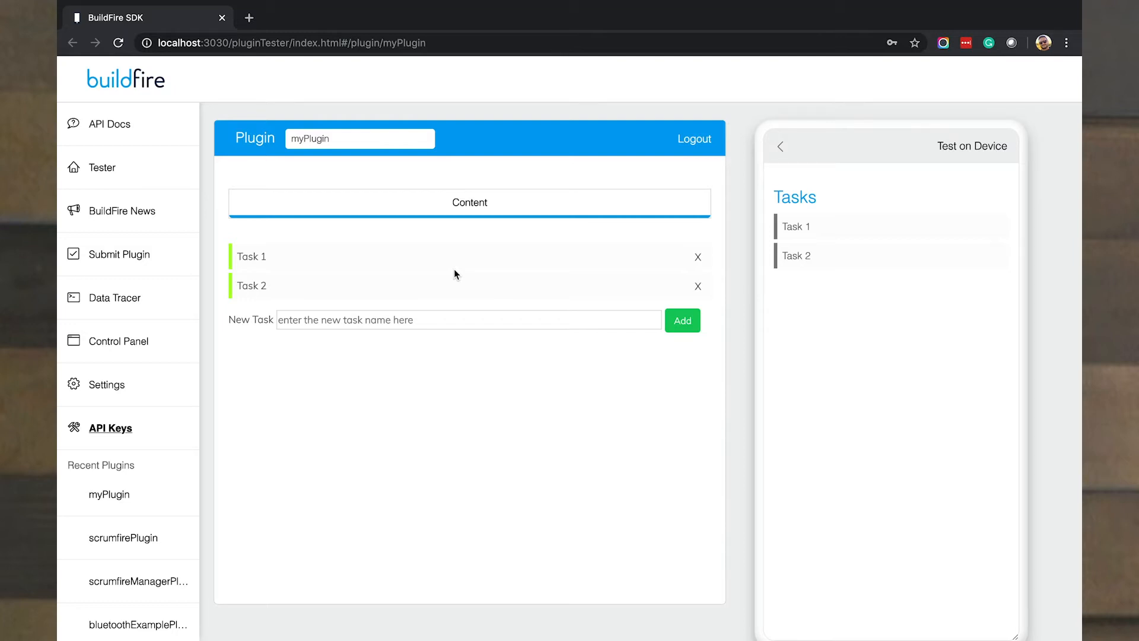
Step: Toggle Task 1 to completed in the plugin tester's device preview
click(796, 226)
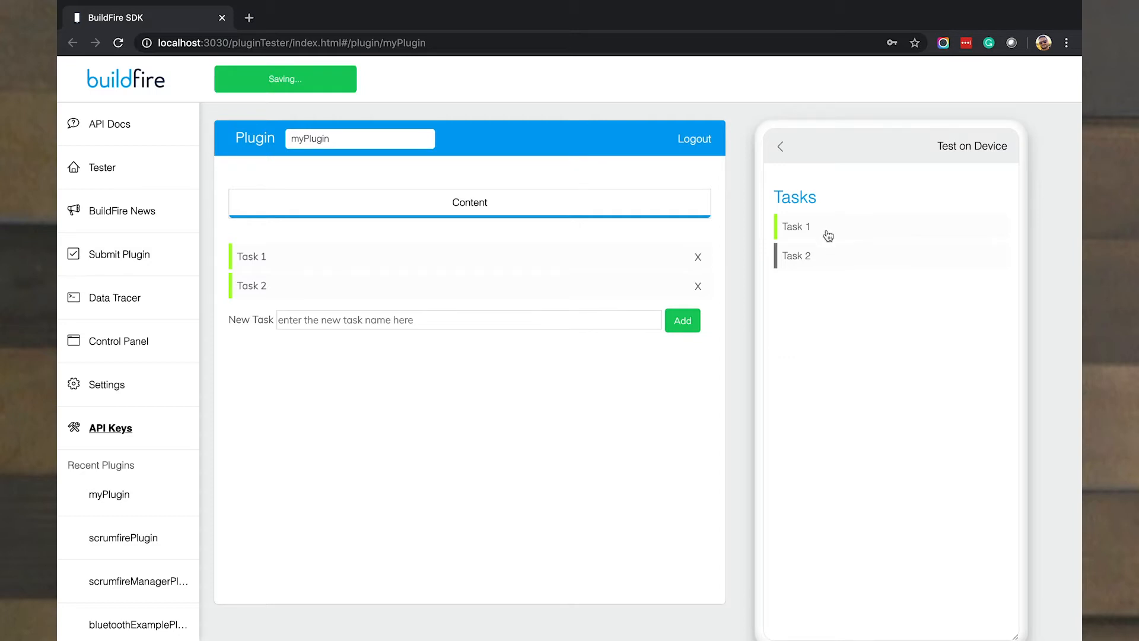
mouse_move(825, 266)
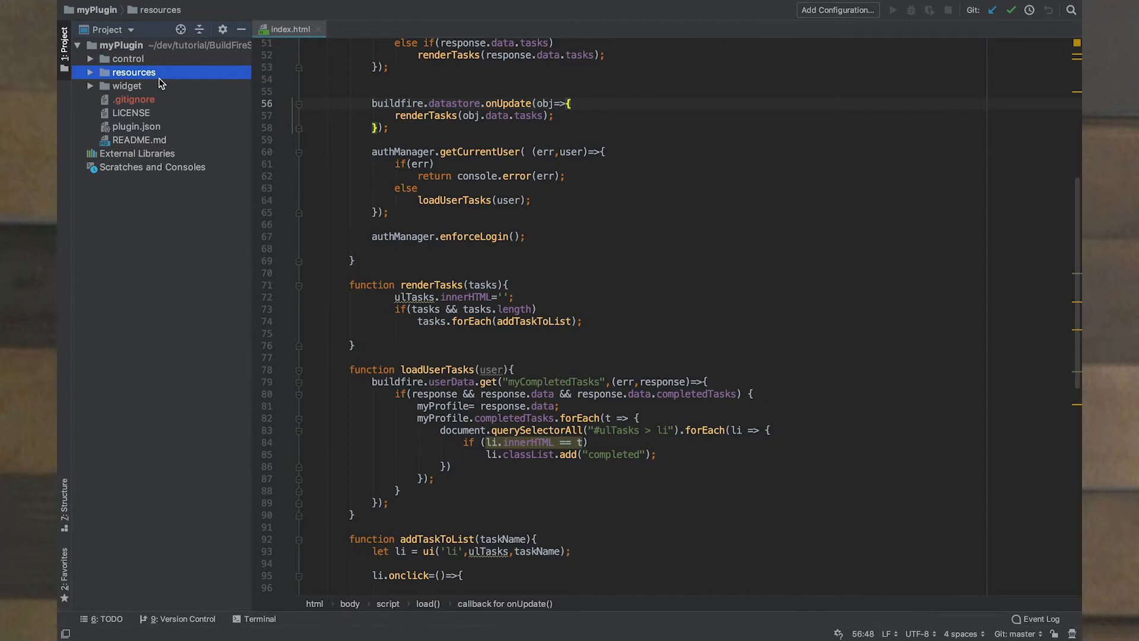
Step: Highlight the control and widget folders, expand resources, and open icon.png
click(128, 59)
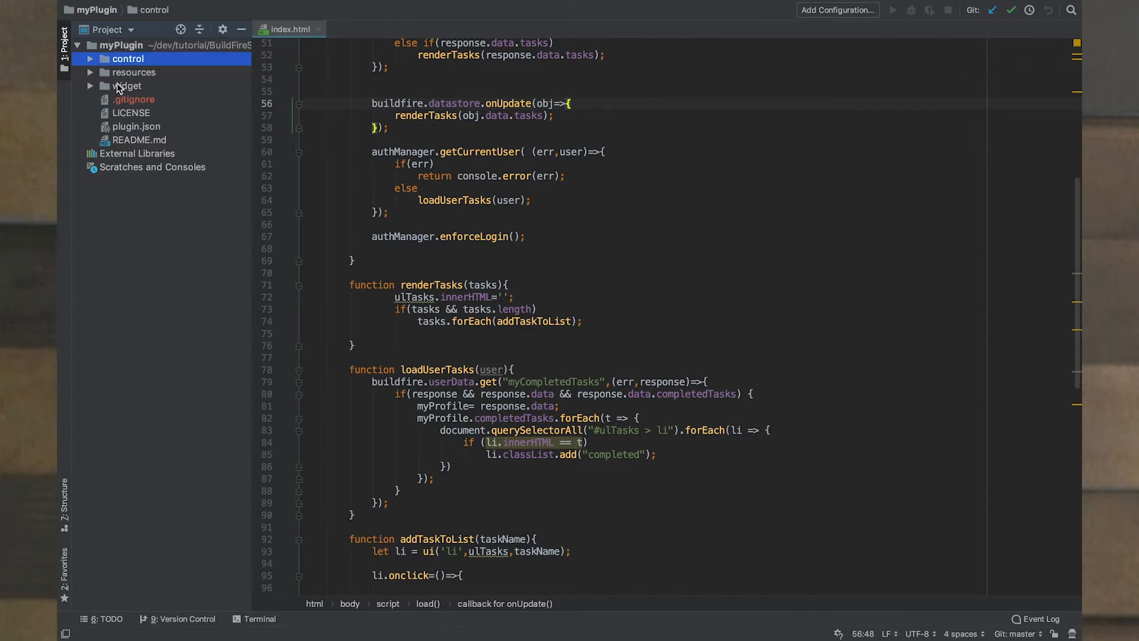
click(126, 85)
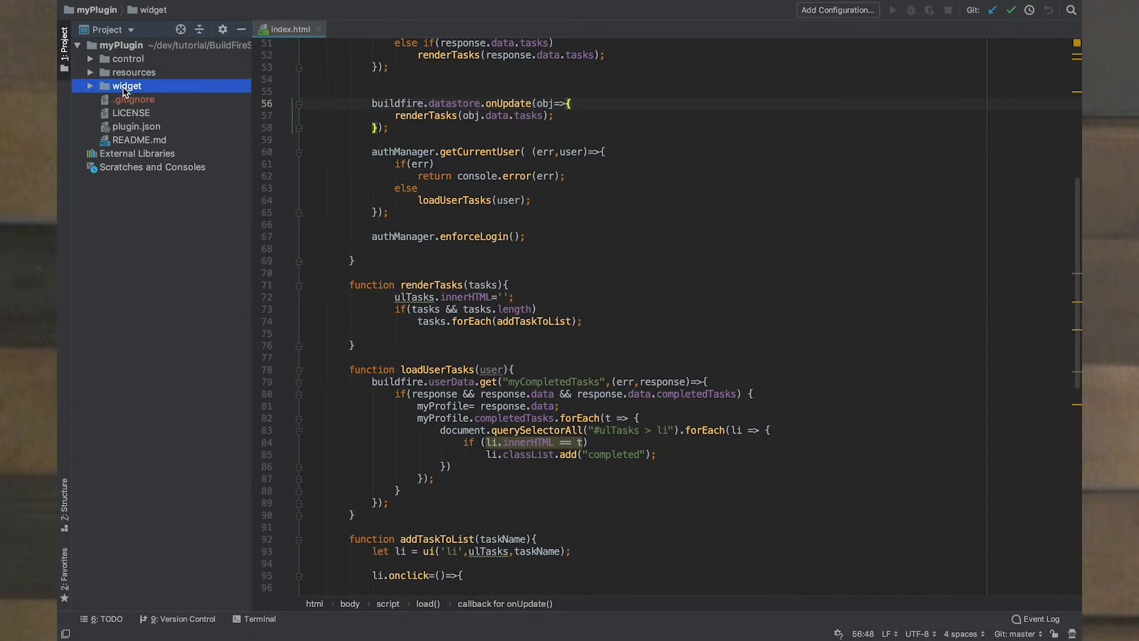
click(133, 71)
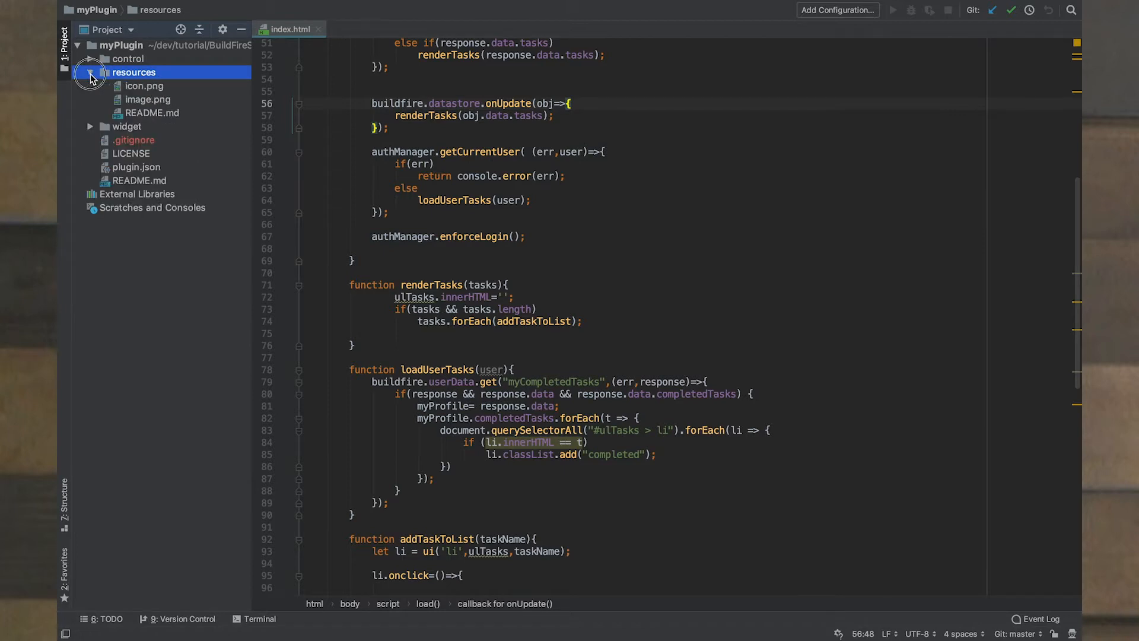
double_click(143, 85)
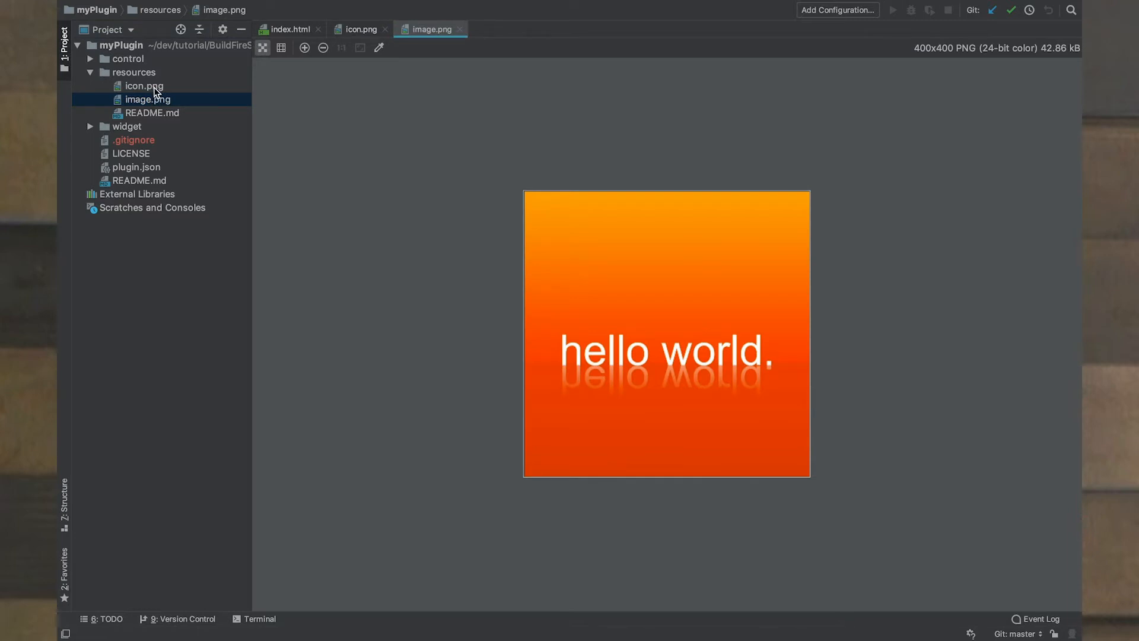
mouse_move(153, 101)
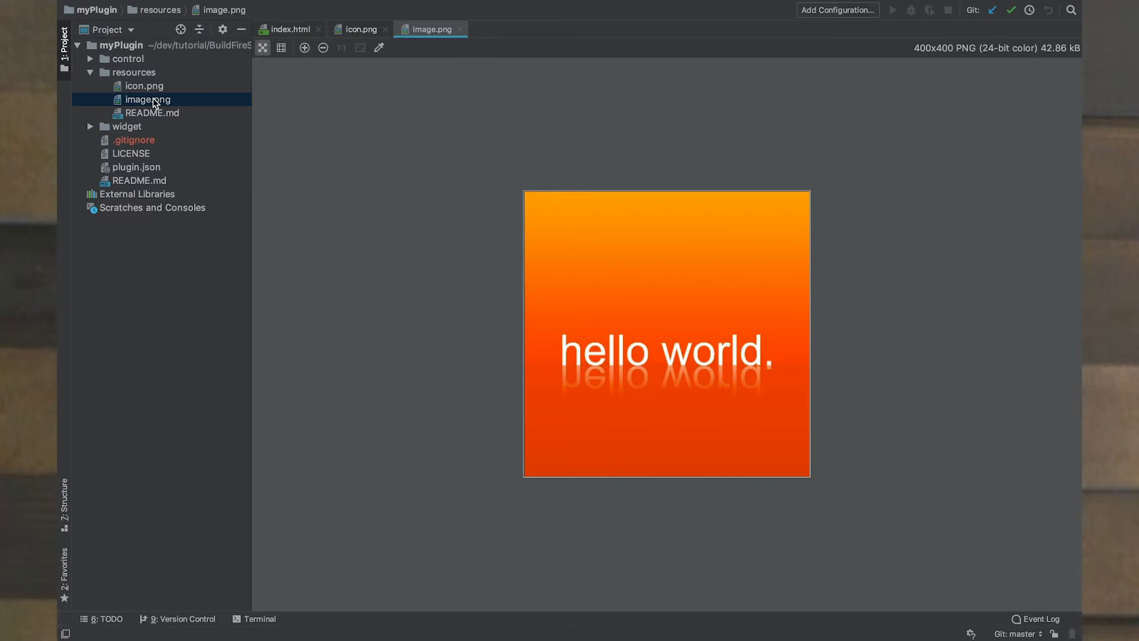
Step: Open myPlugin's plugin.json manifest in the WebStorm editor
click(136, 167)
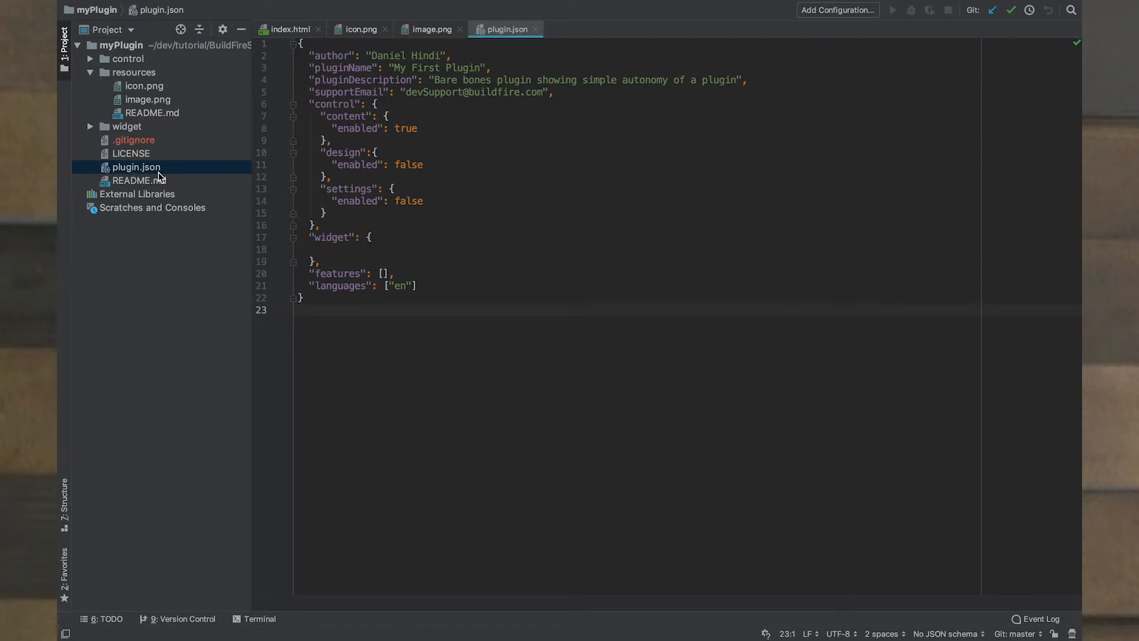
mouse_move(169, 176)
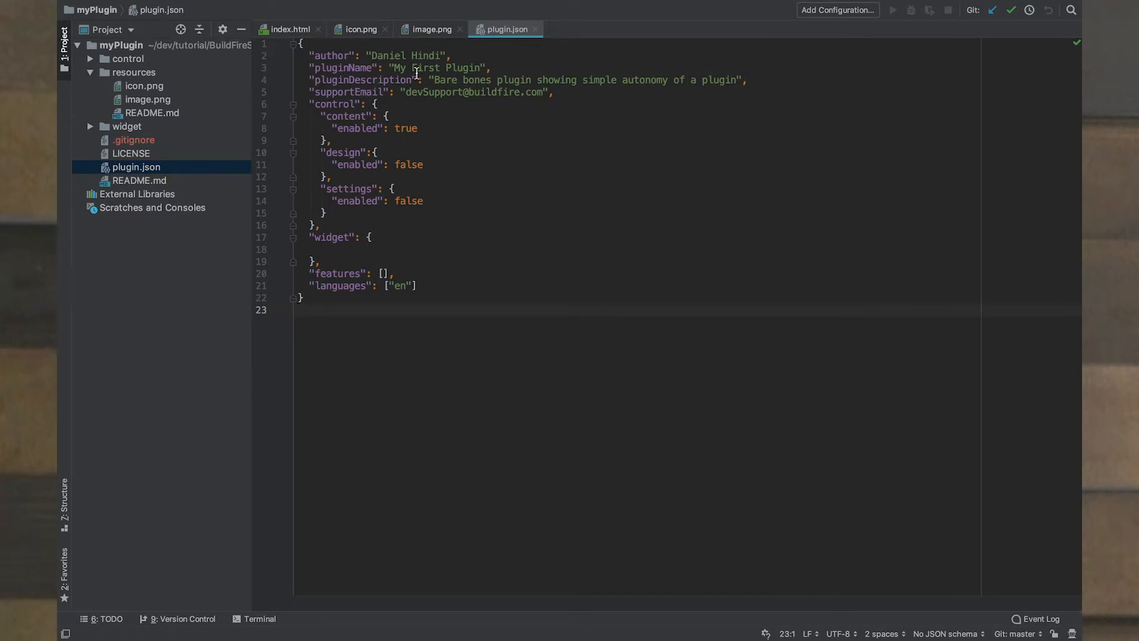
Step: Change the pluginName value to 'Simple Task Manager - Demo'
double_click(417, 67)
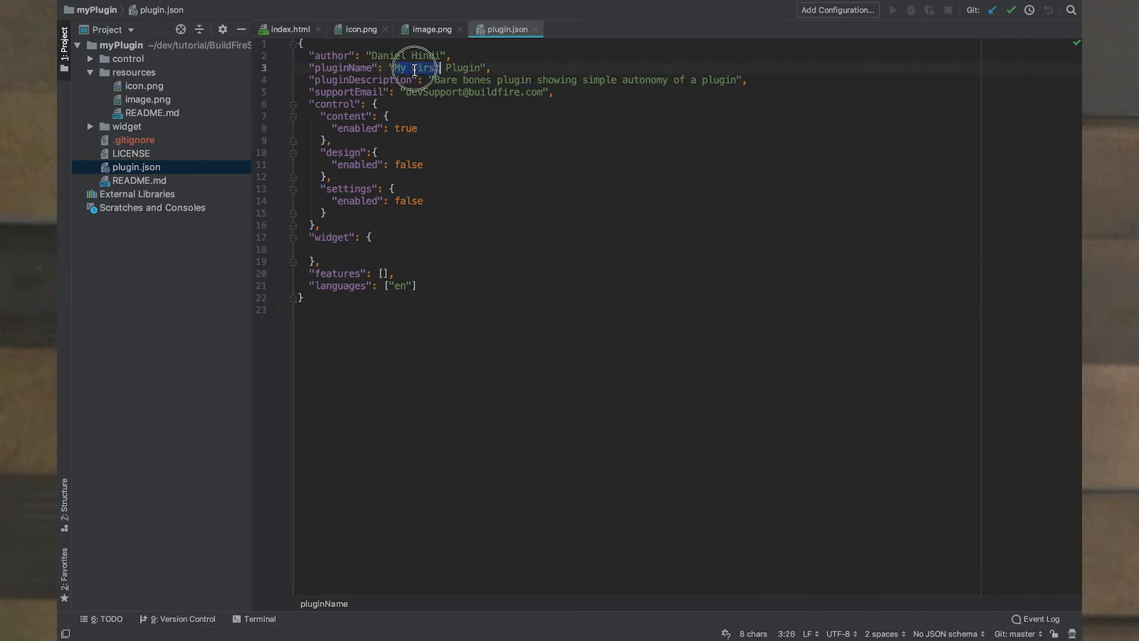
text(Task)
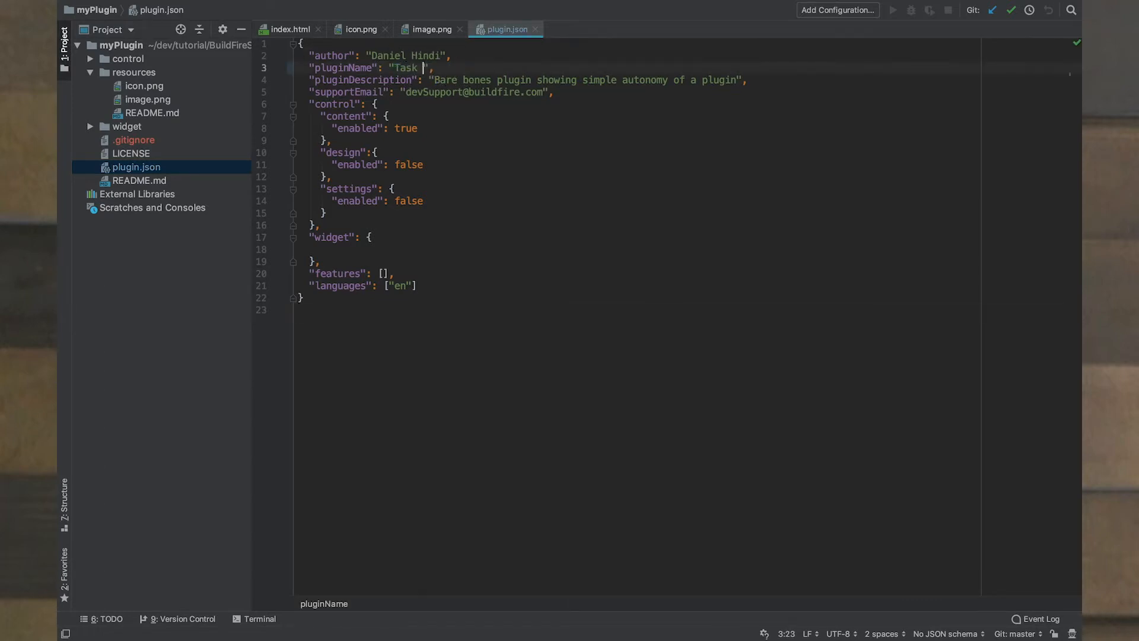
text(Manager)
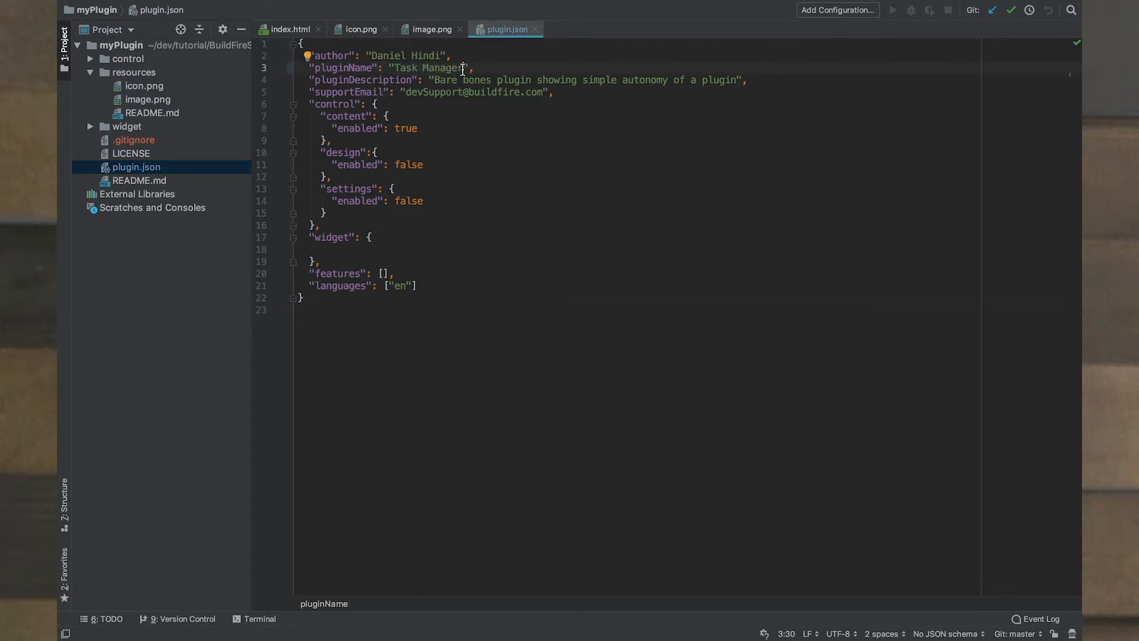
text(Simple)
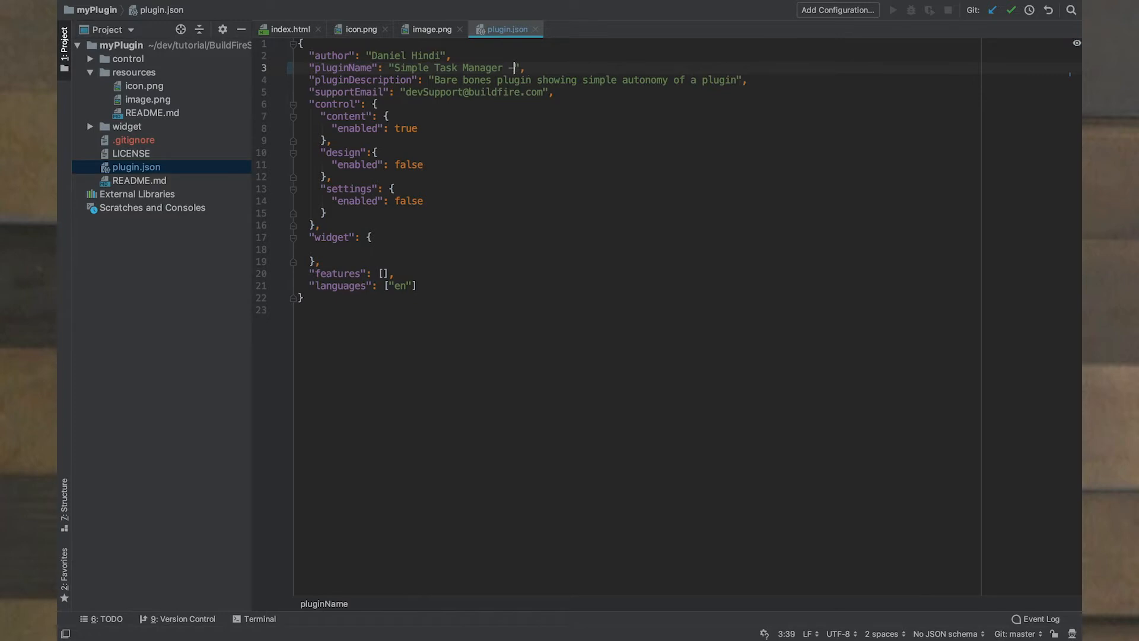
text(Demo)
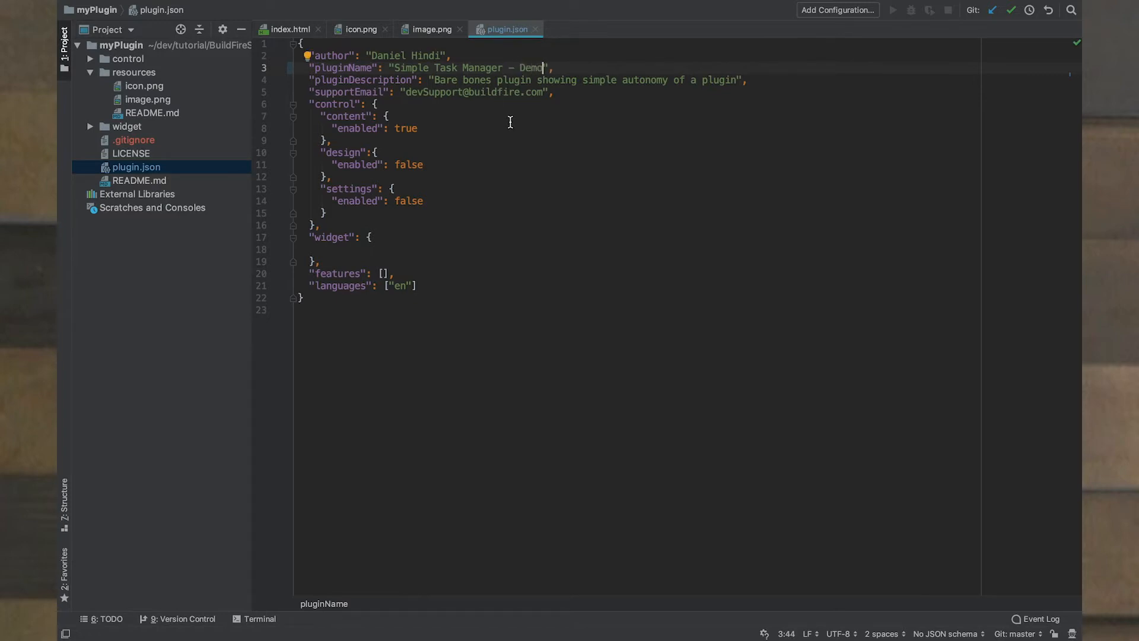
Step: Set pluginDescription to 'This is a demo on how to create a BuildFire Plugin'
drag(432, 80, 693, 80)
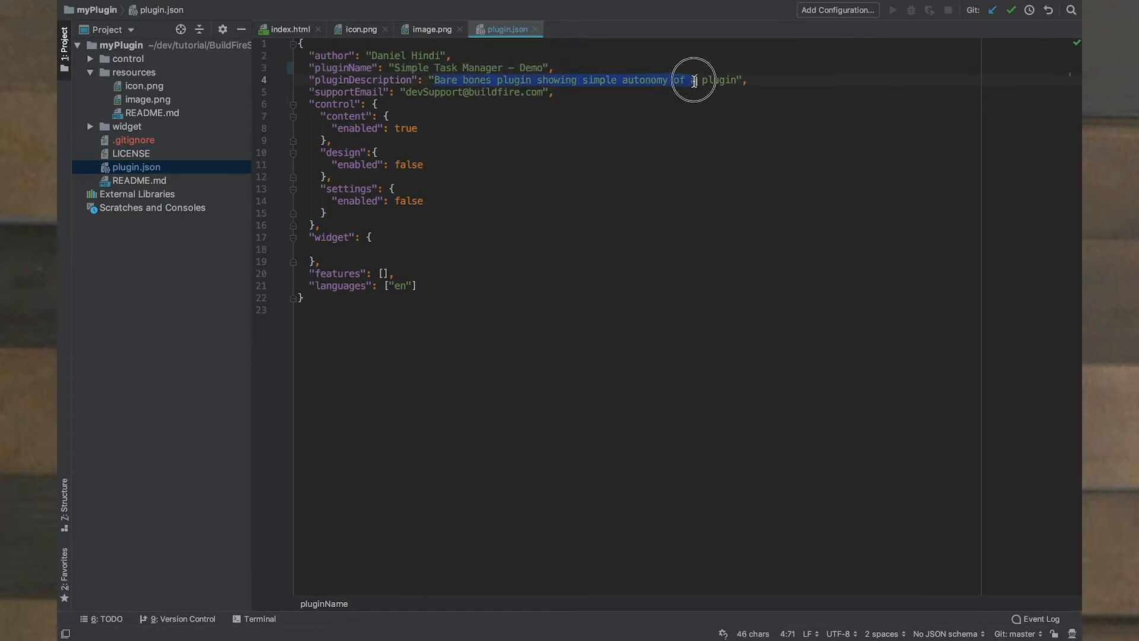
text(This",)
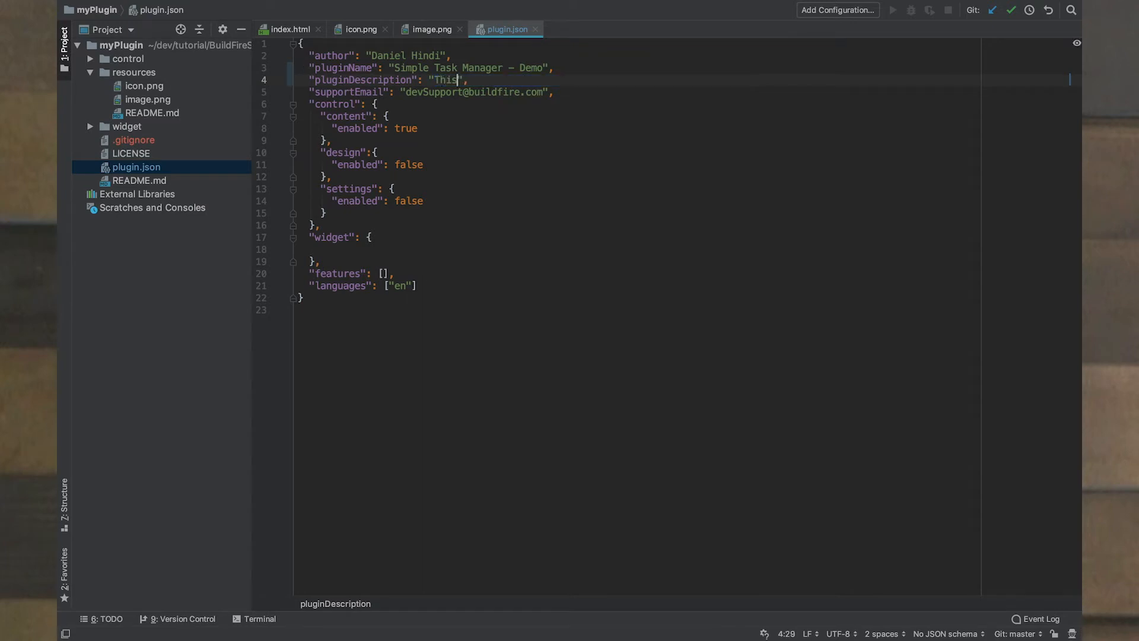
text(is a demo)
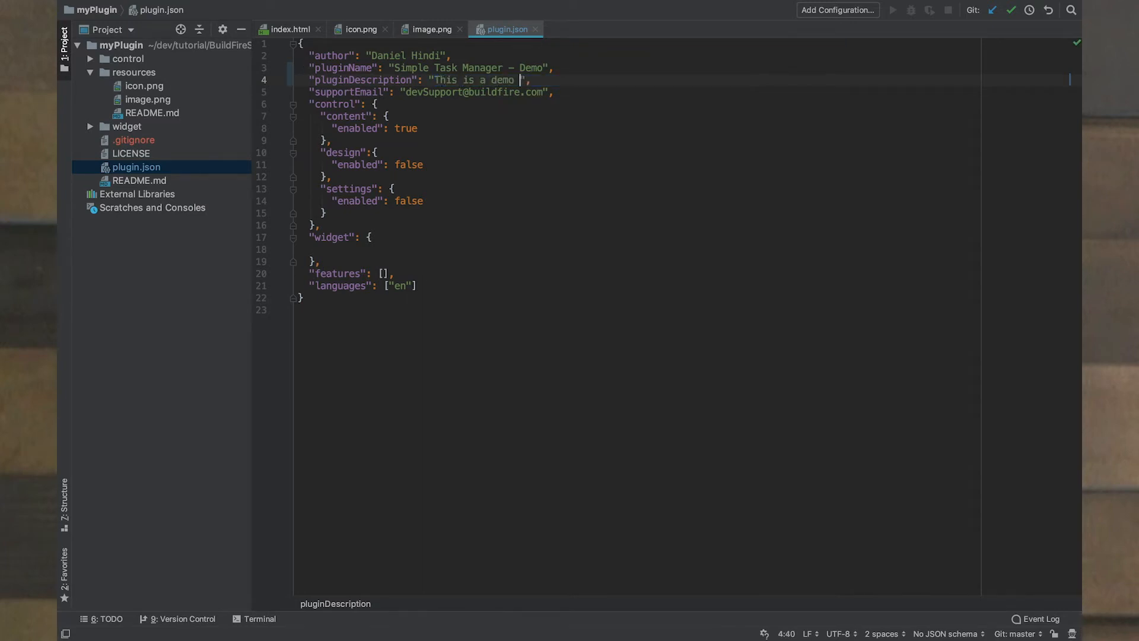
text(on how to)
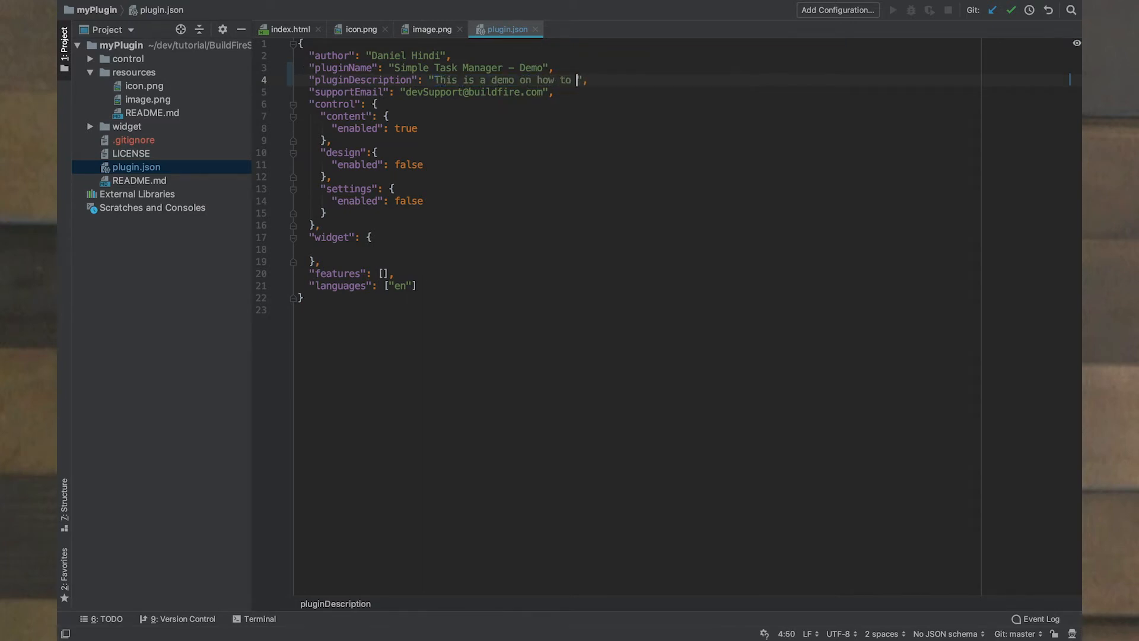
text(create a)
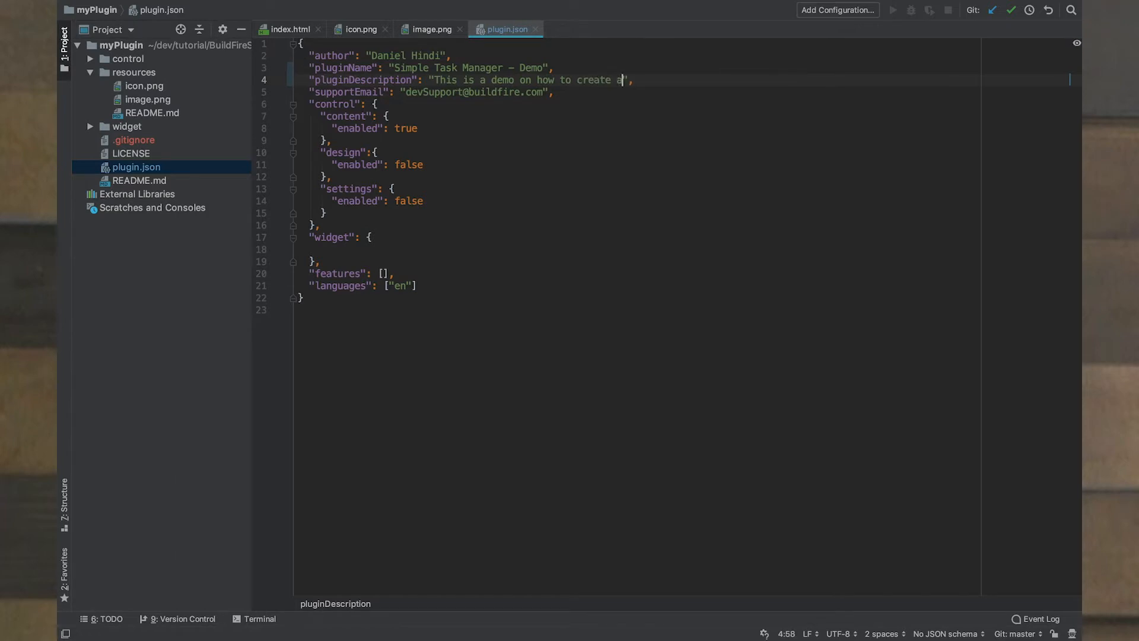
text(BuildFire)
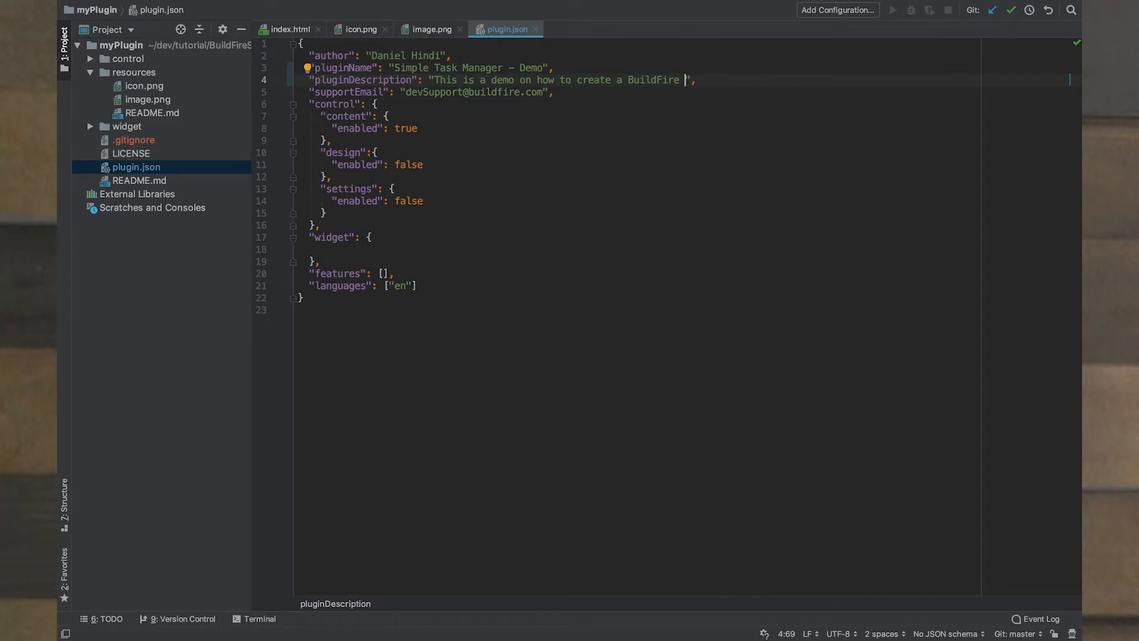
text(Plugin)
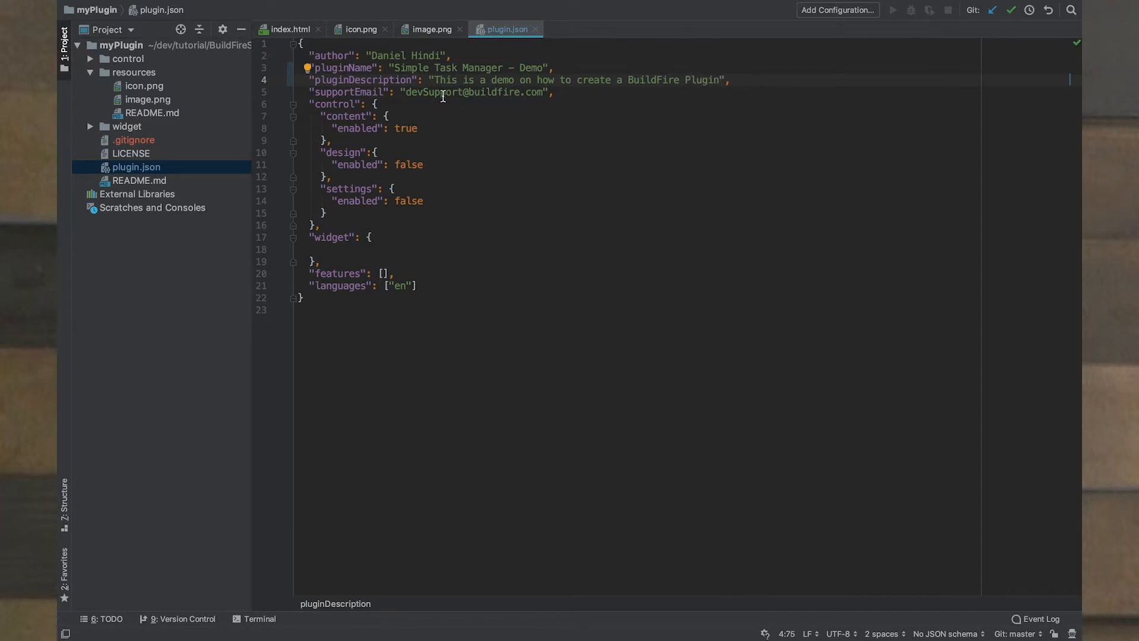
mouse_move(448, 94)
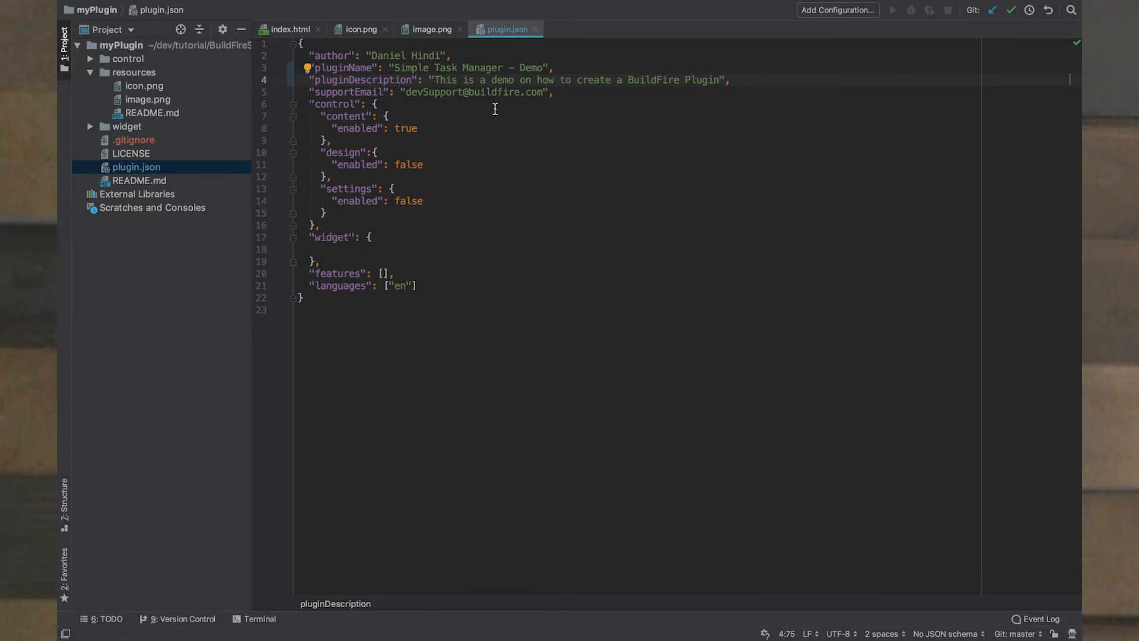
mouse_move(371, 130)
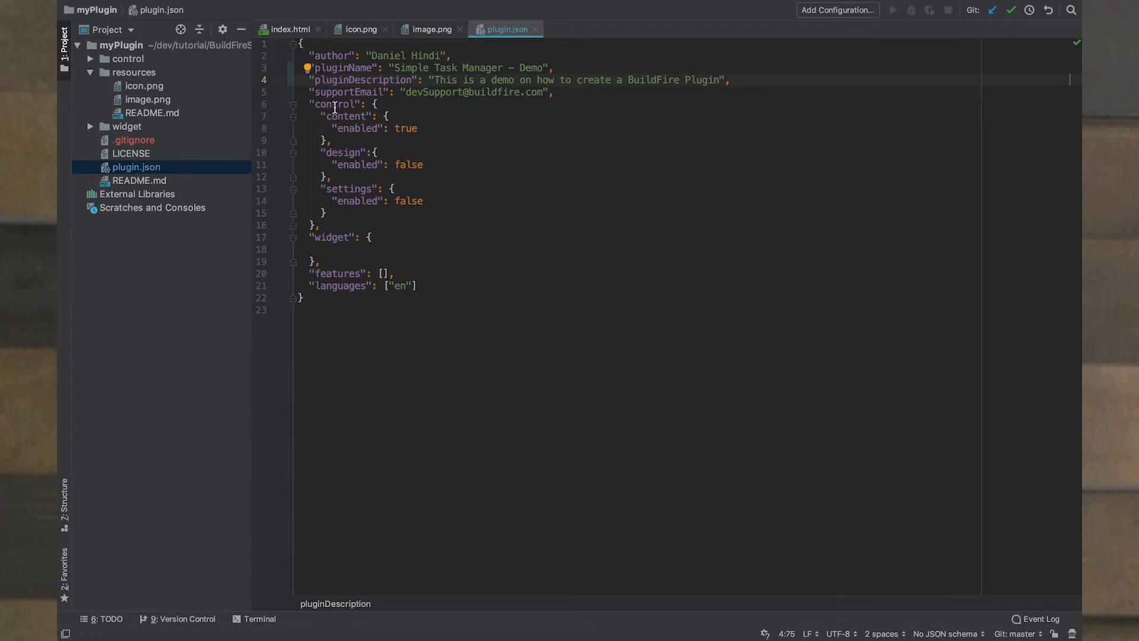
double_click(346, 116)
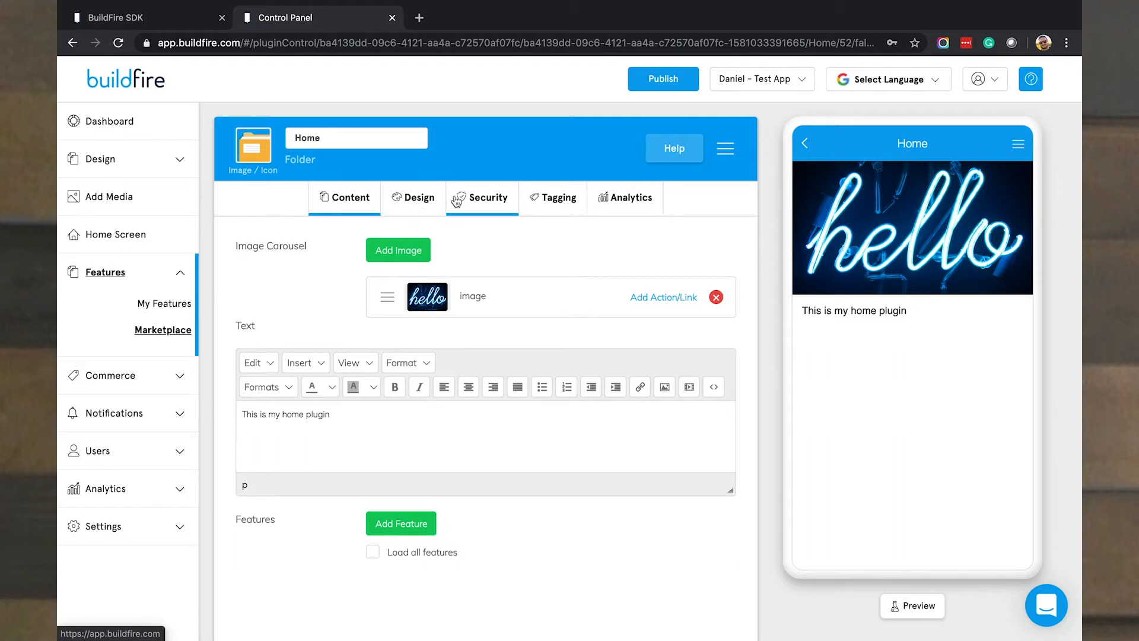
Step: Show the Home plugin's Content tab with its hello image carousel and text
click(344, 197)
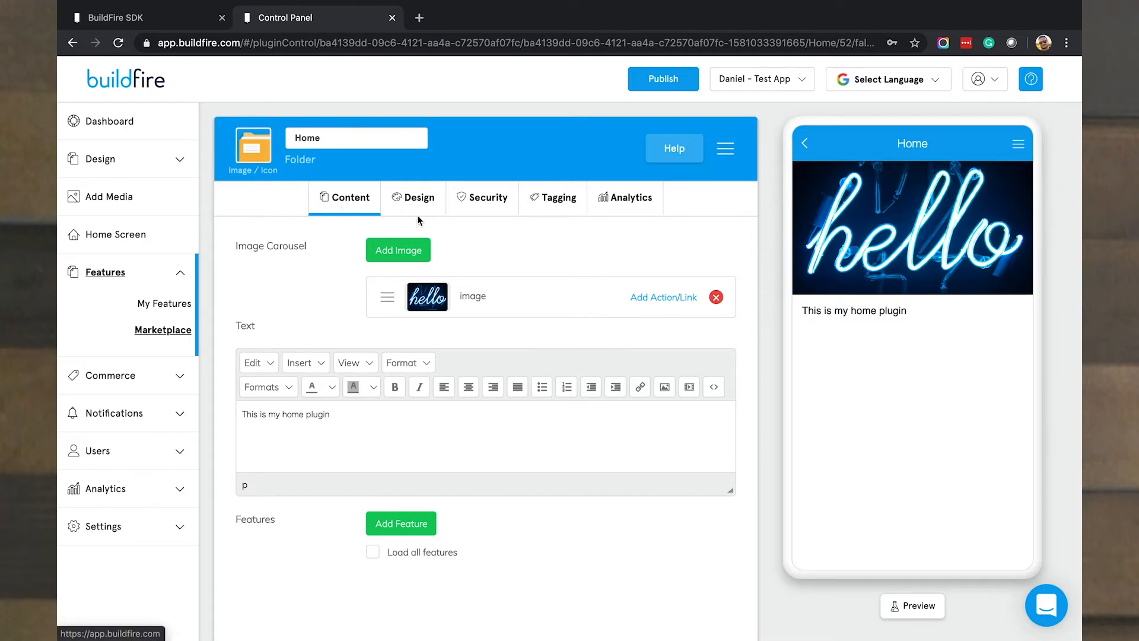
mouse_move(416, 212)
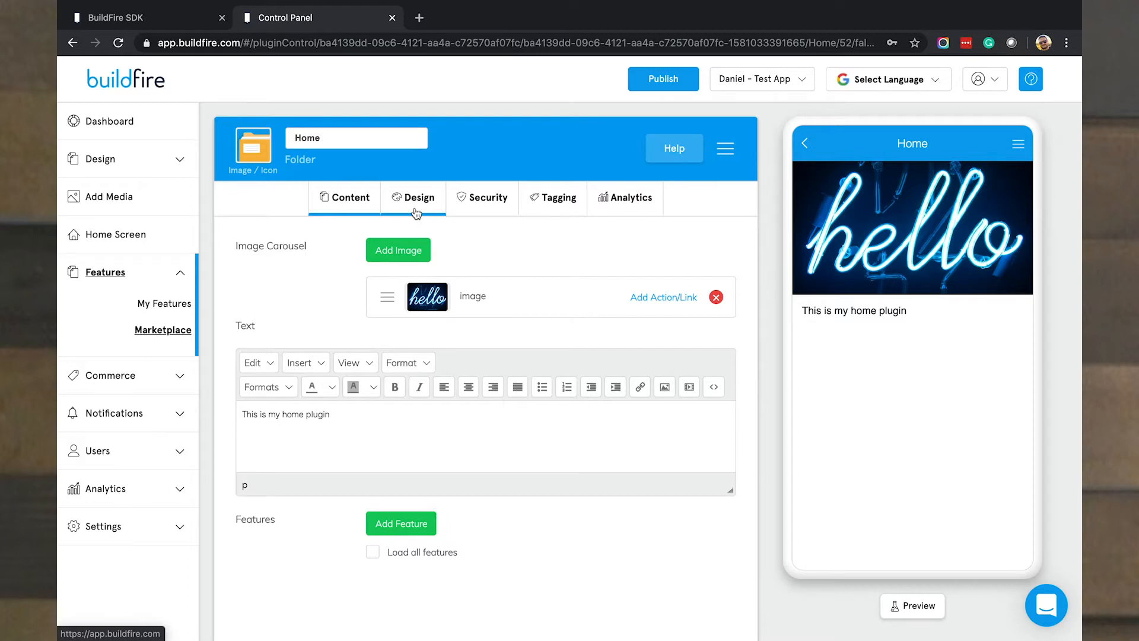
mouse_move(418, 210)
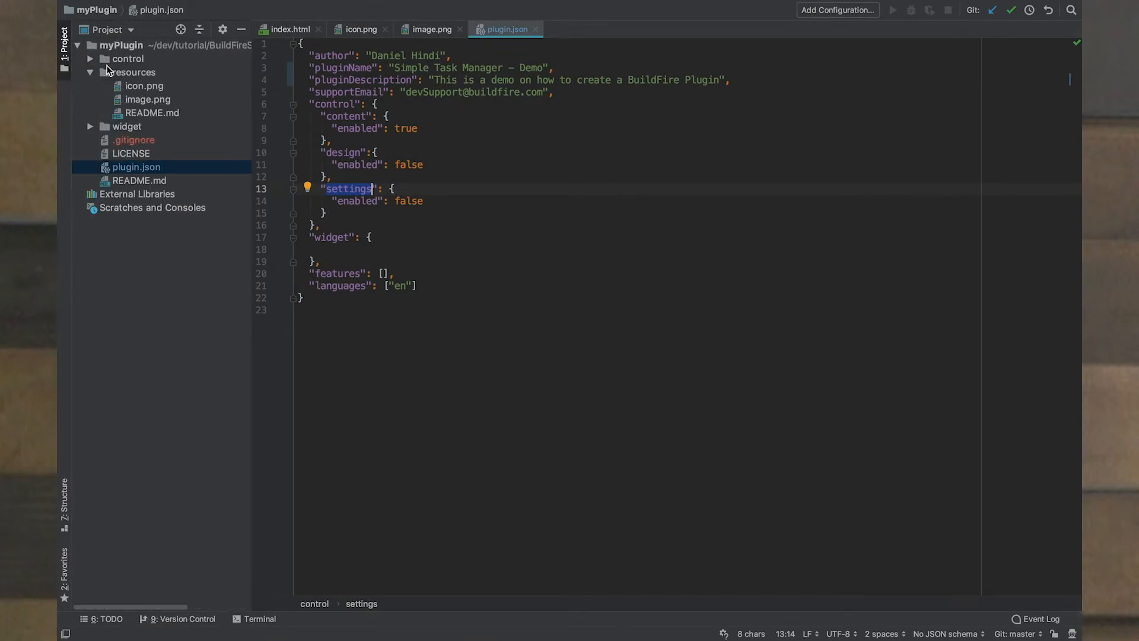
Step: Delete the control/design folder in the Project tree and confirm the deletion
click(128, 58)
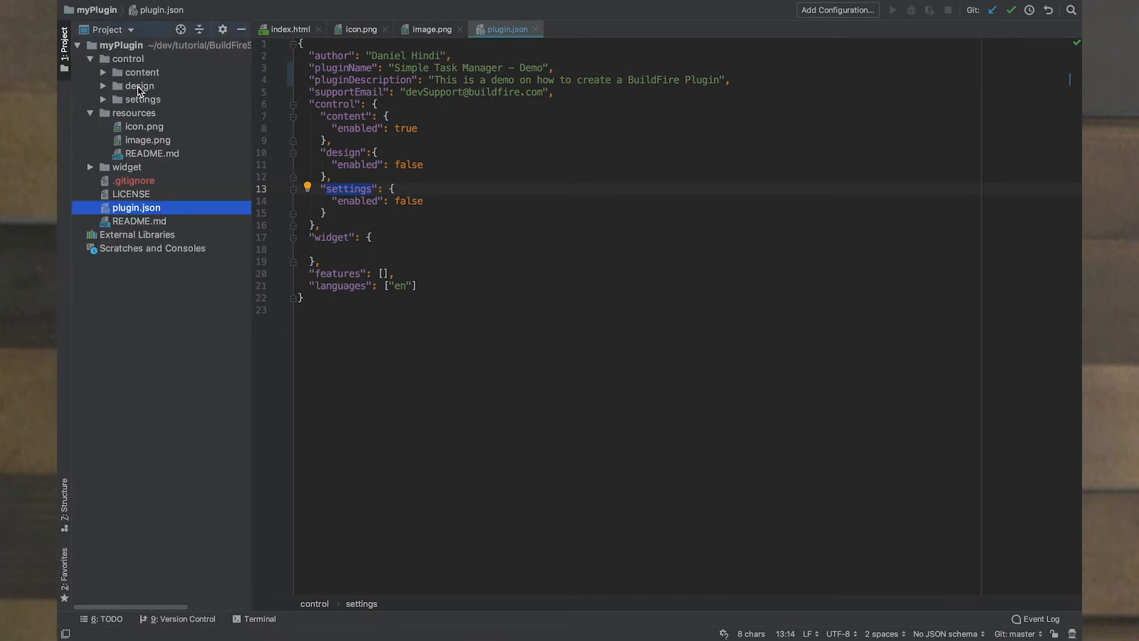
click(142, 99)
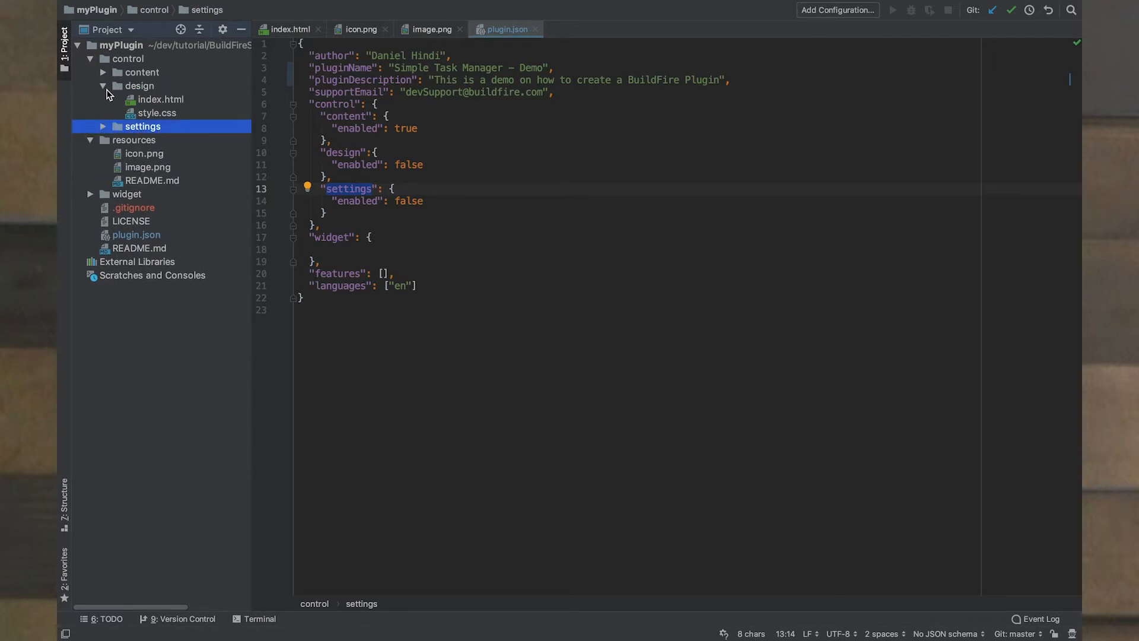
click(103, 85)
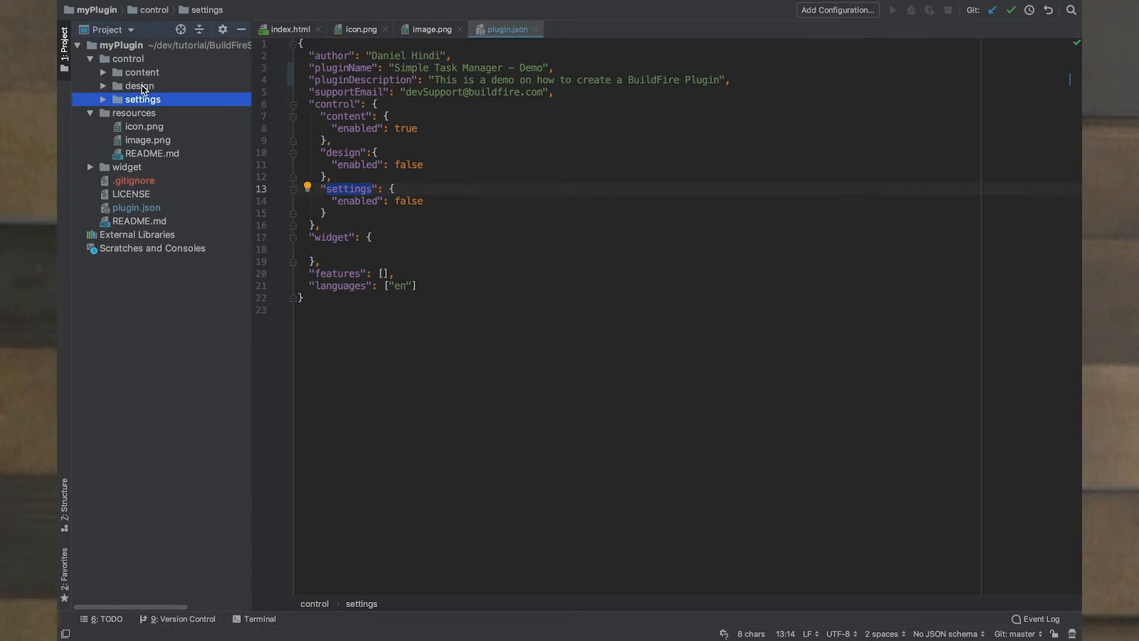
right_click(138, 85)
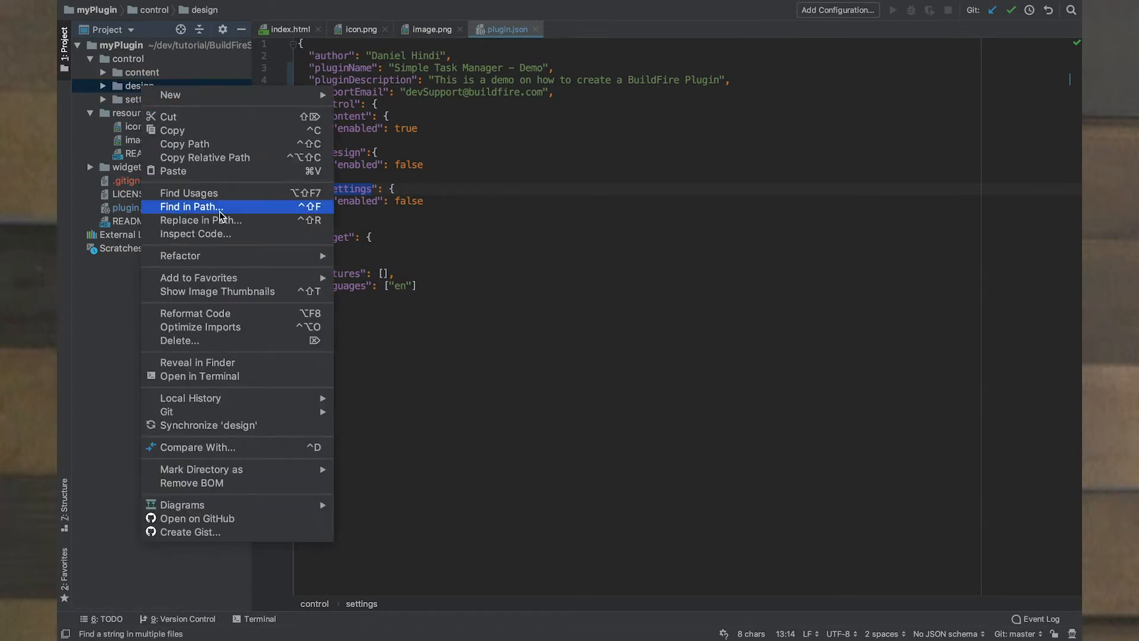
mouse_move(181, 255)
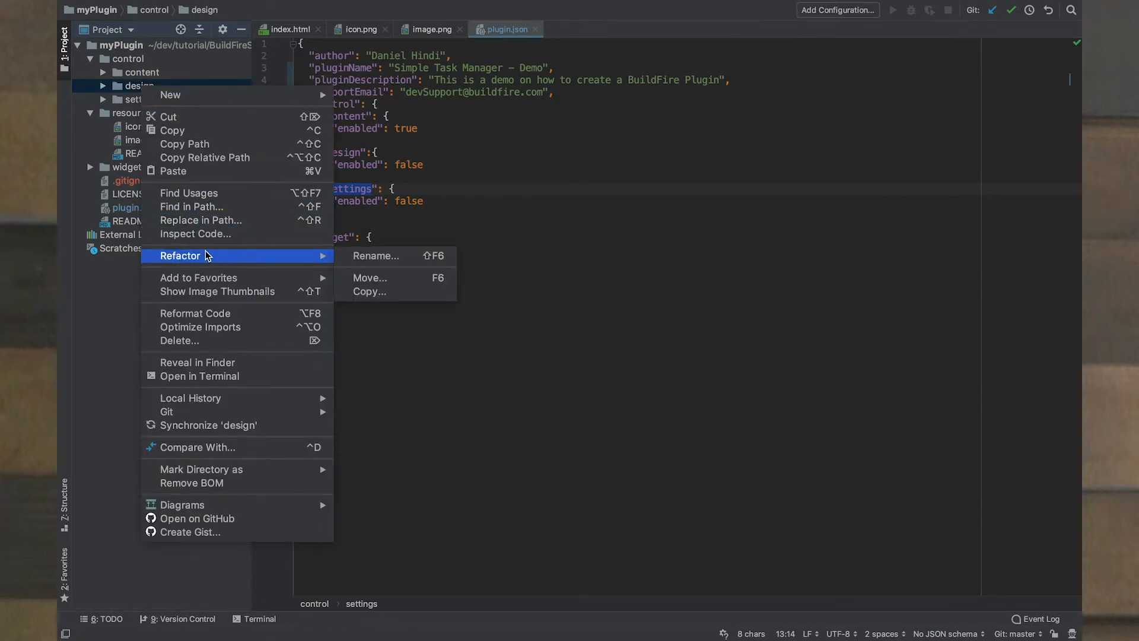
click(193, 340)
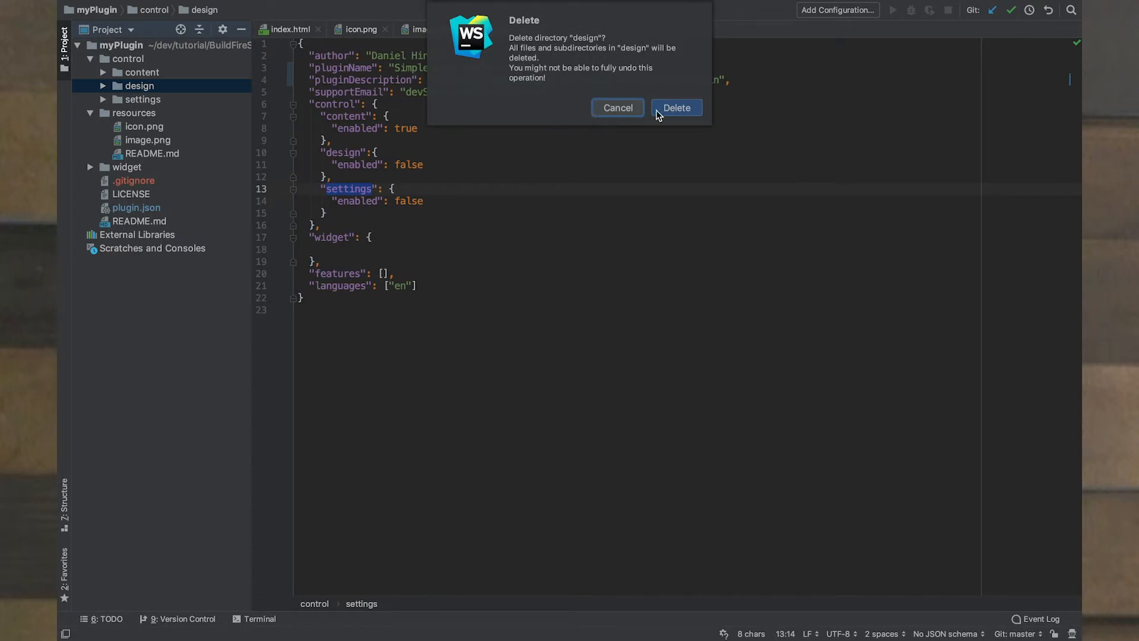
click(675, 107)
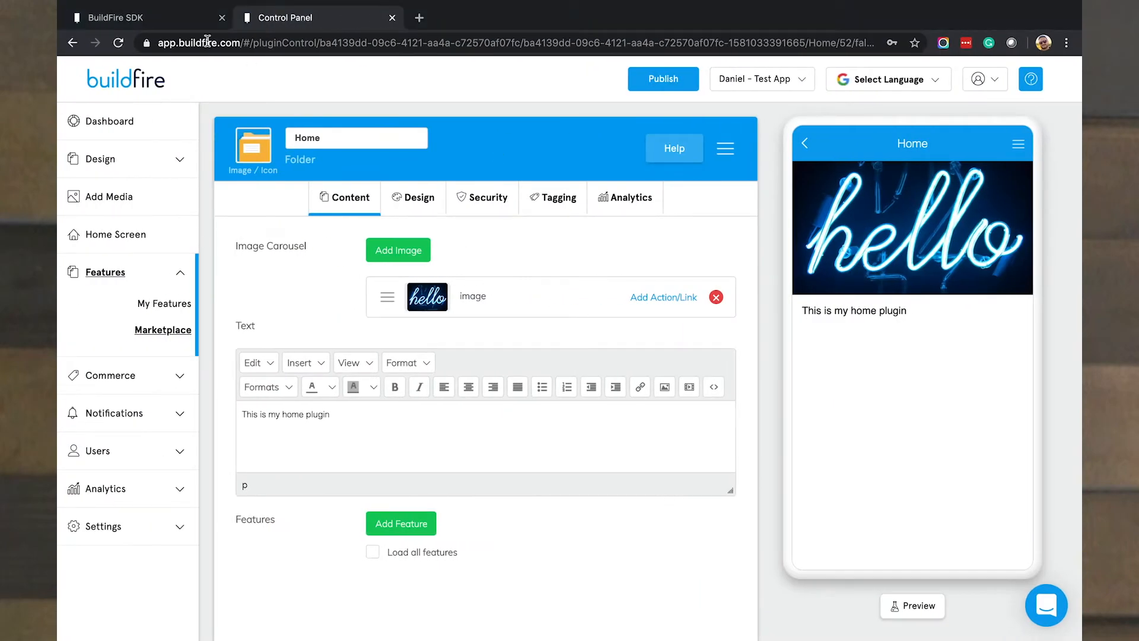
click(131, 17)
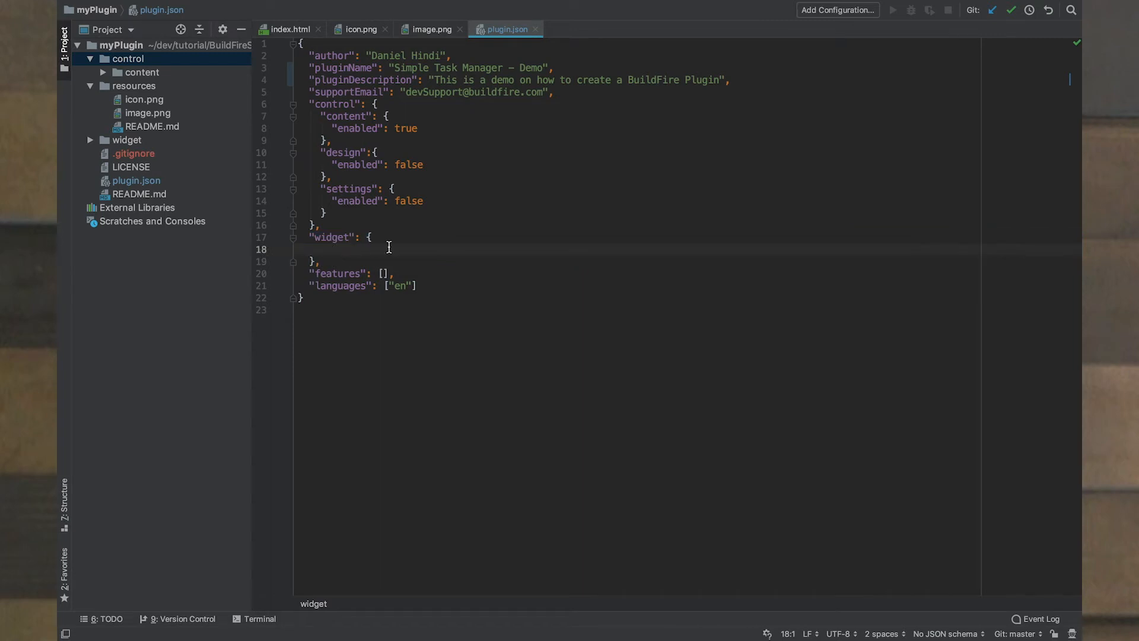
mouse_move(454, 247)
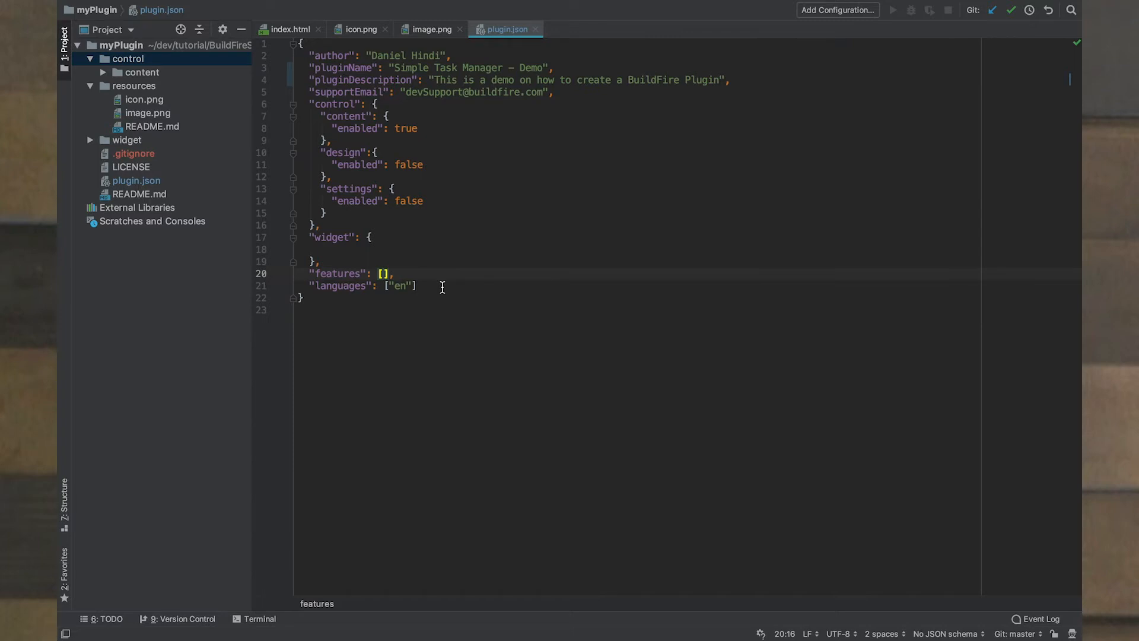
click(382, 273)
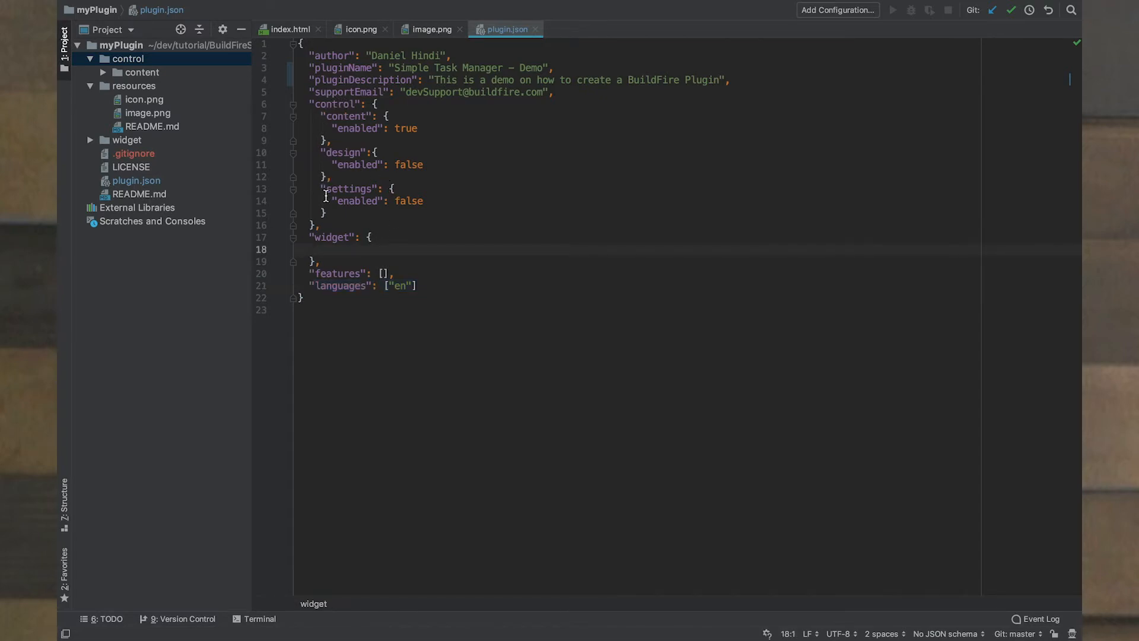
drag(388, 116, 324, 212)
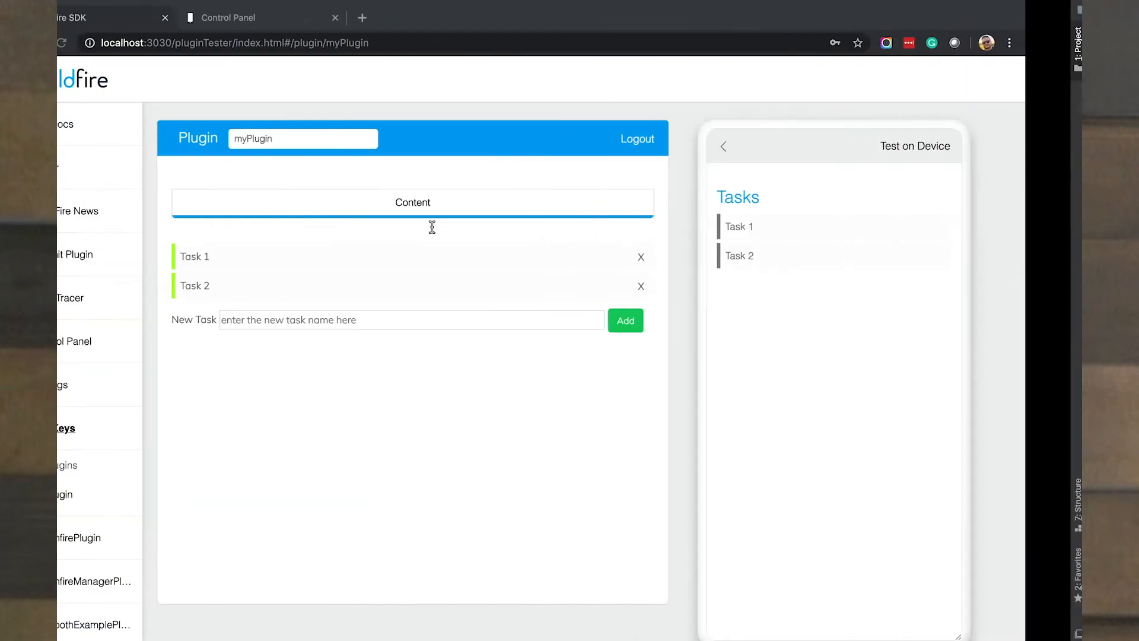
click(361, 18)
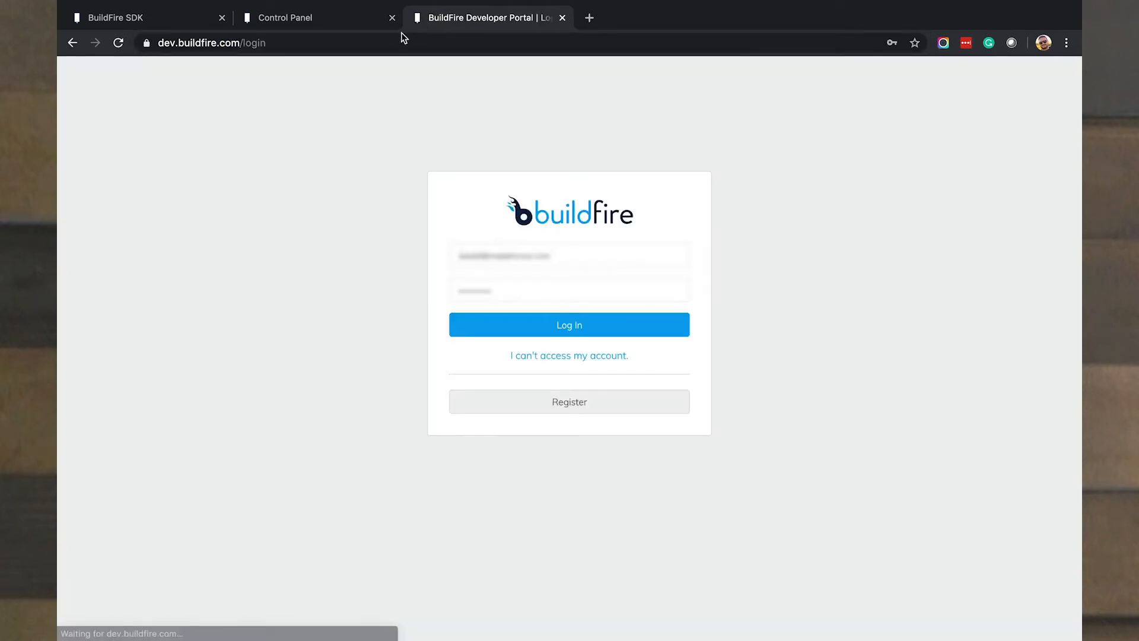
mouse_move(315, 238)
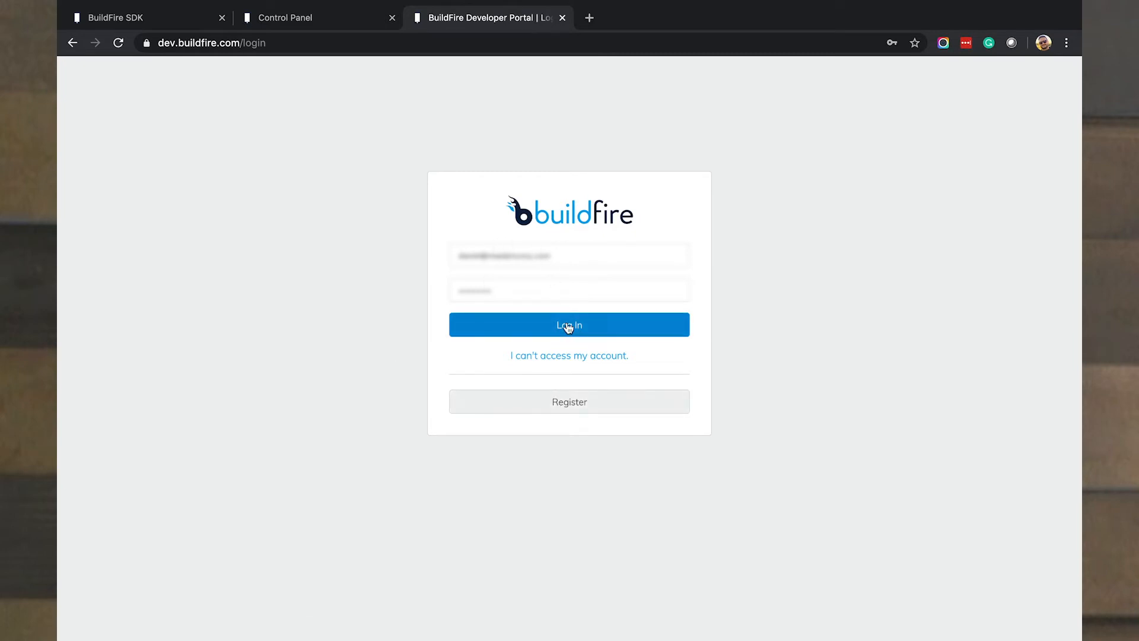
Step: Log in to dev.buildfire.com using the saved credentials
click(569, 324)
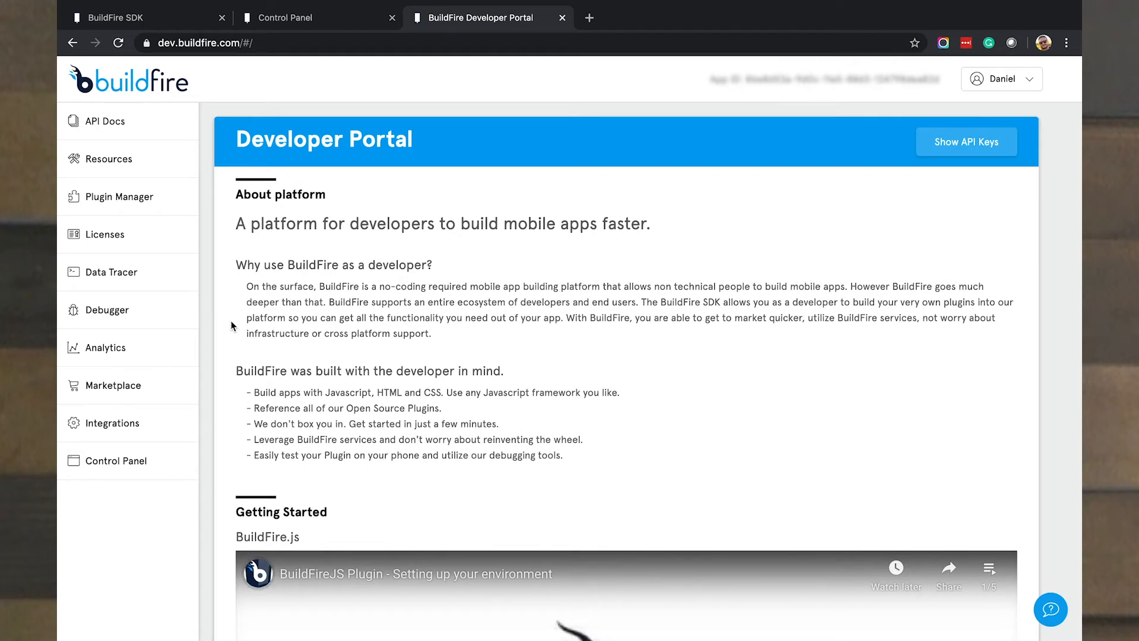
mouse_move(221, 255)
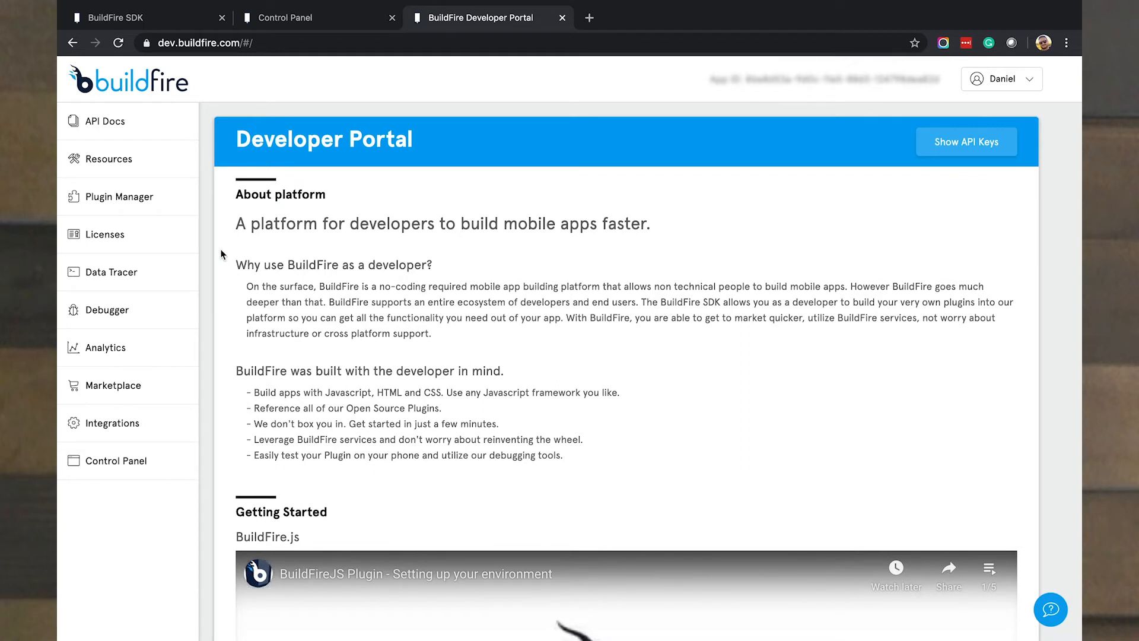
scroll(down, 3)
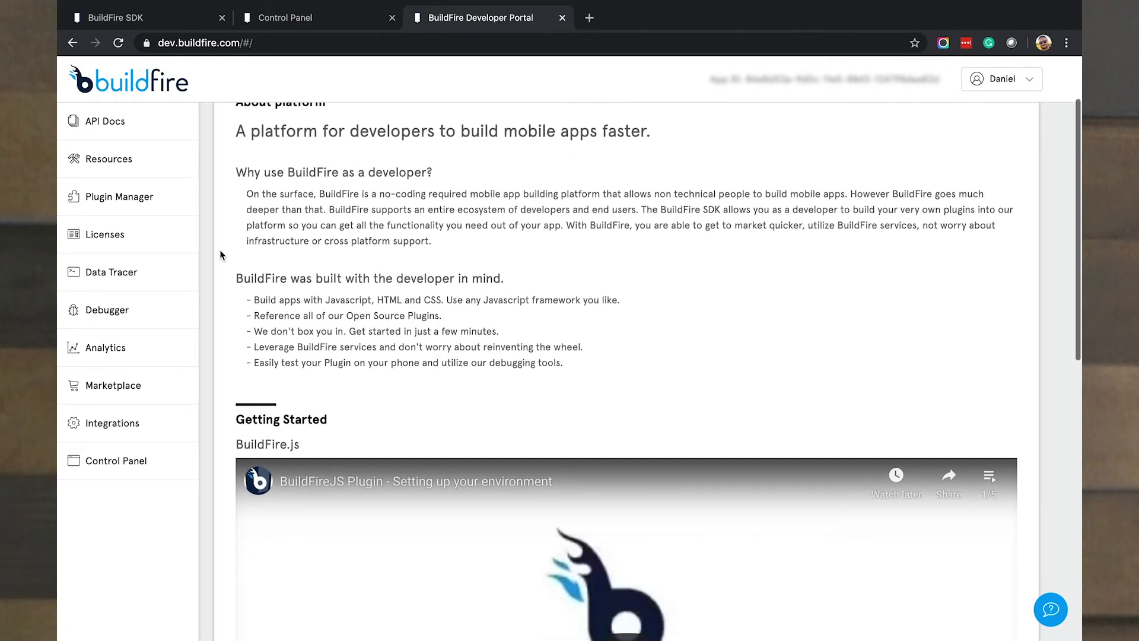
scroll(down, 3)
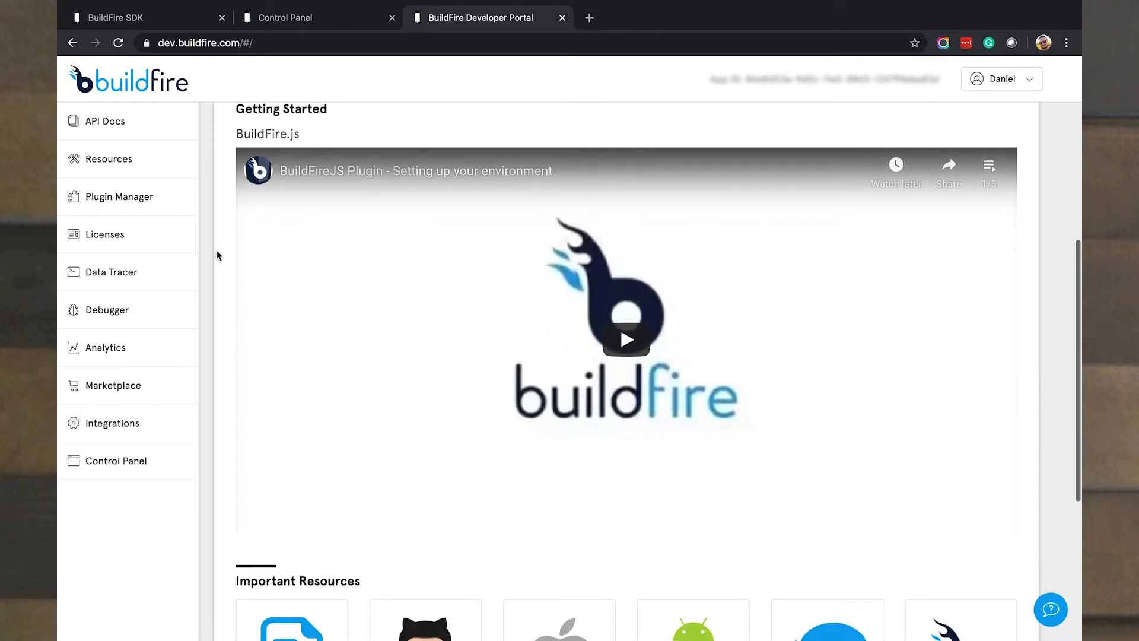
scroll(down, 3)
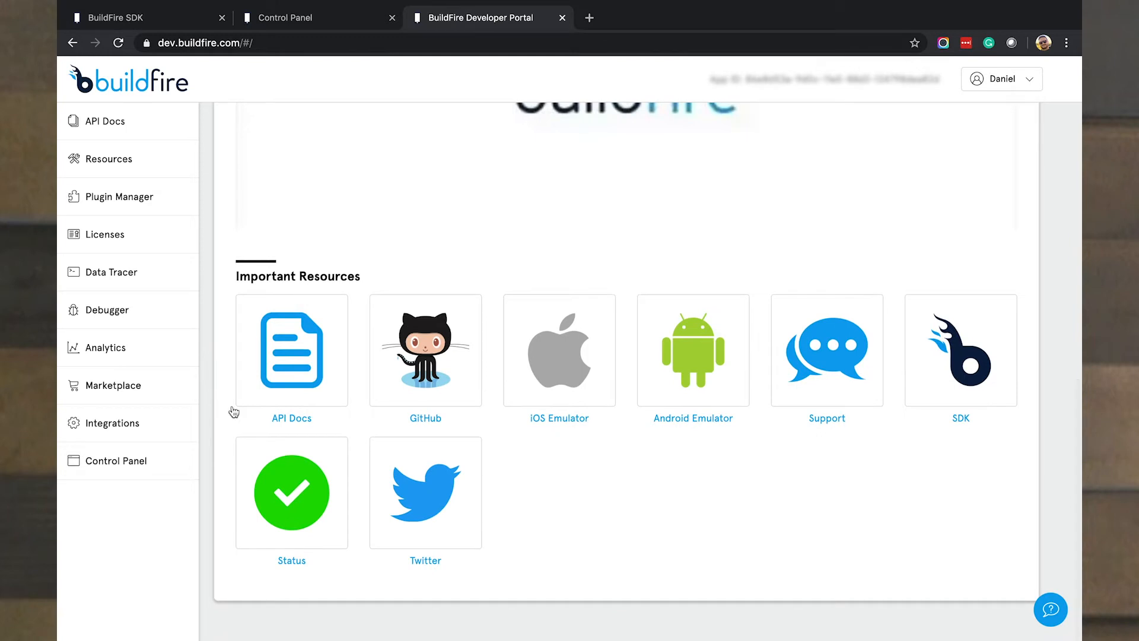
mouse_move(428, 427)
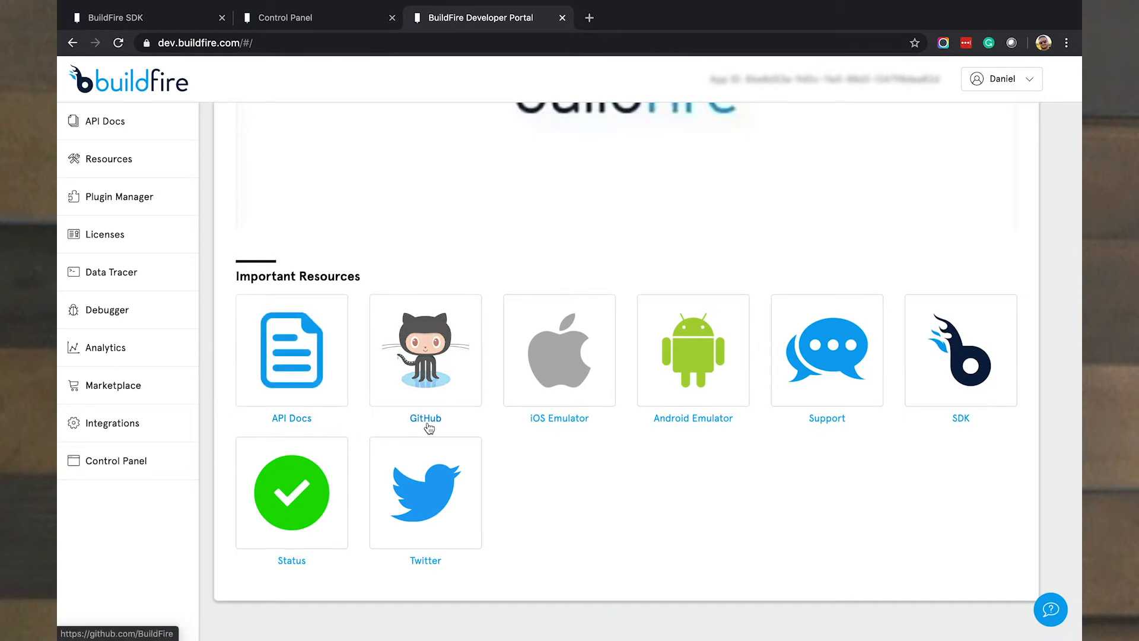
mouse_move(567, 471)
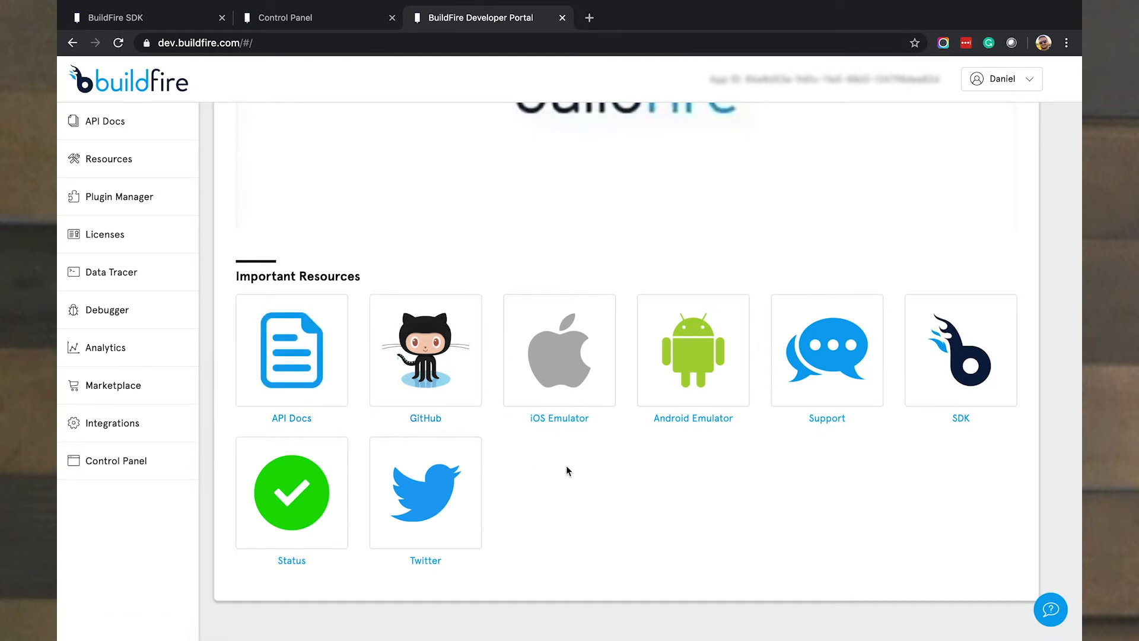
mouse_move(817, 459)
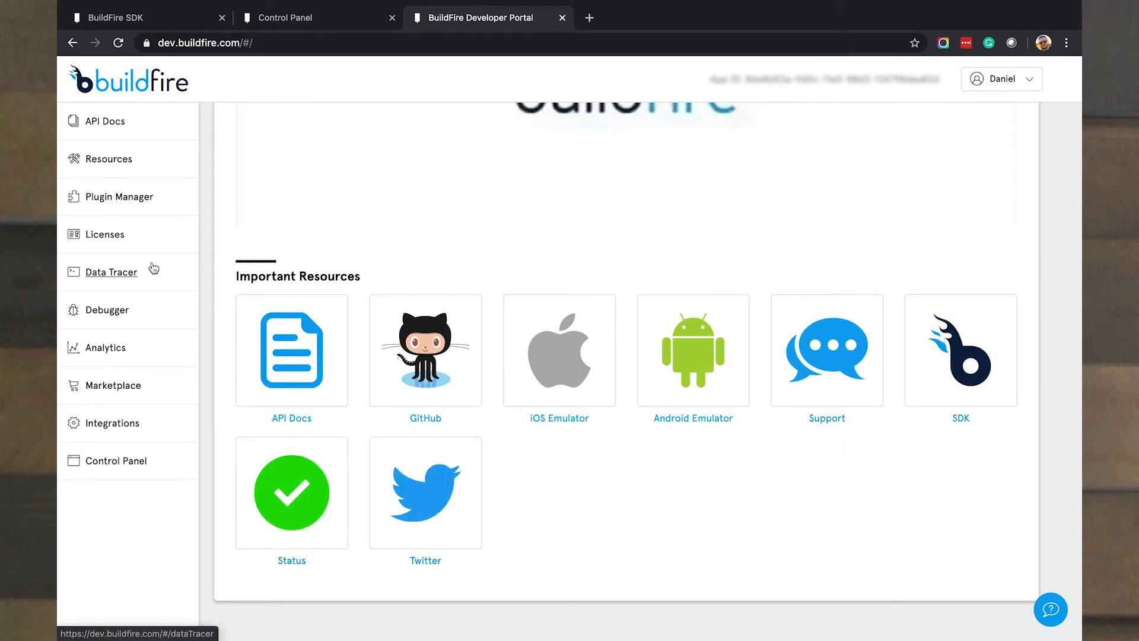
mouse_move(120, 197)
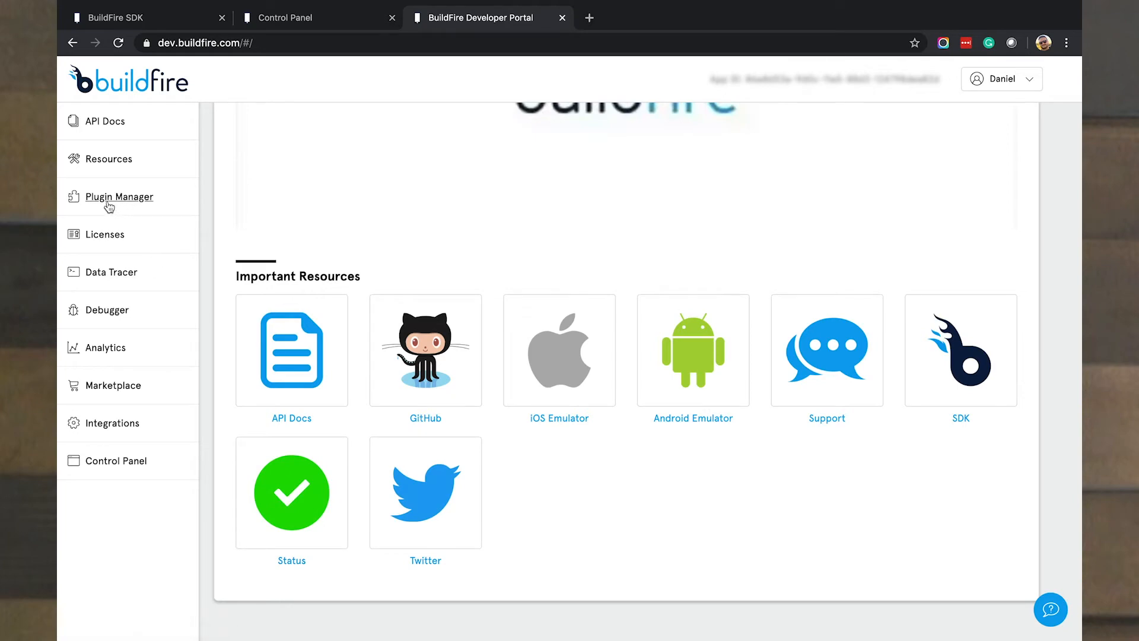
click(118, 196)
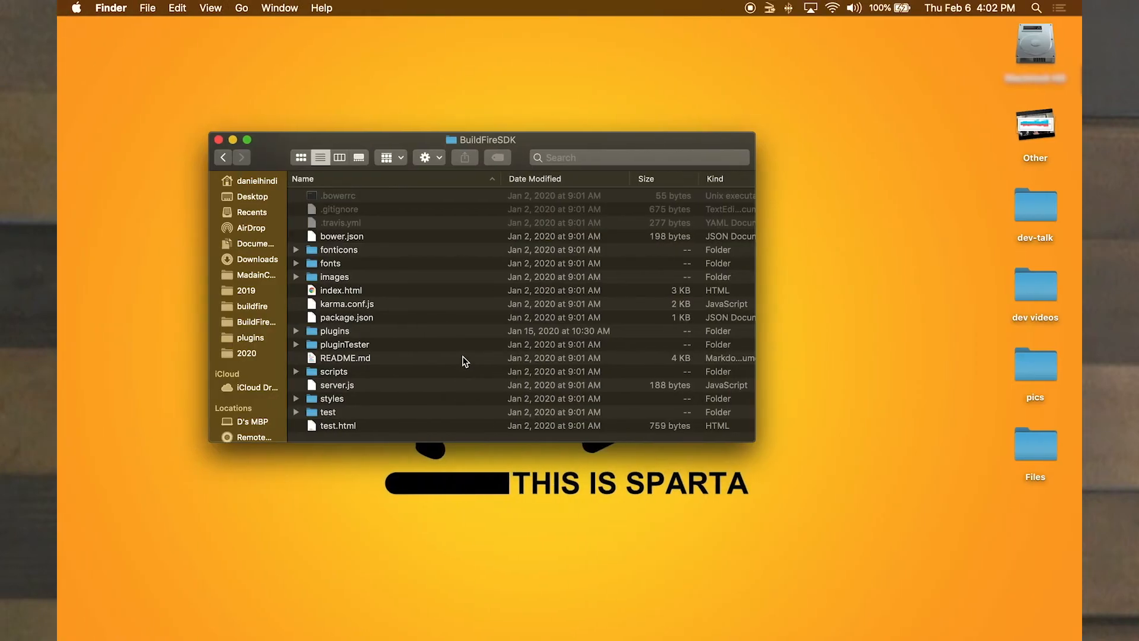
mouse_move(446, 341)
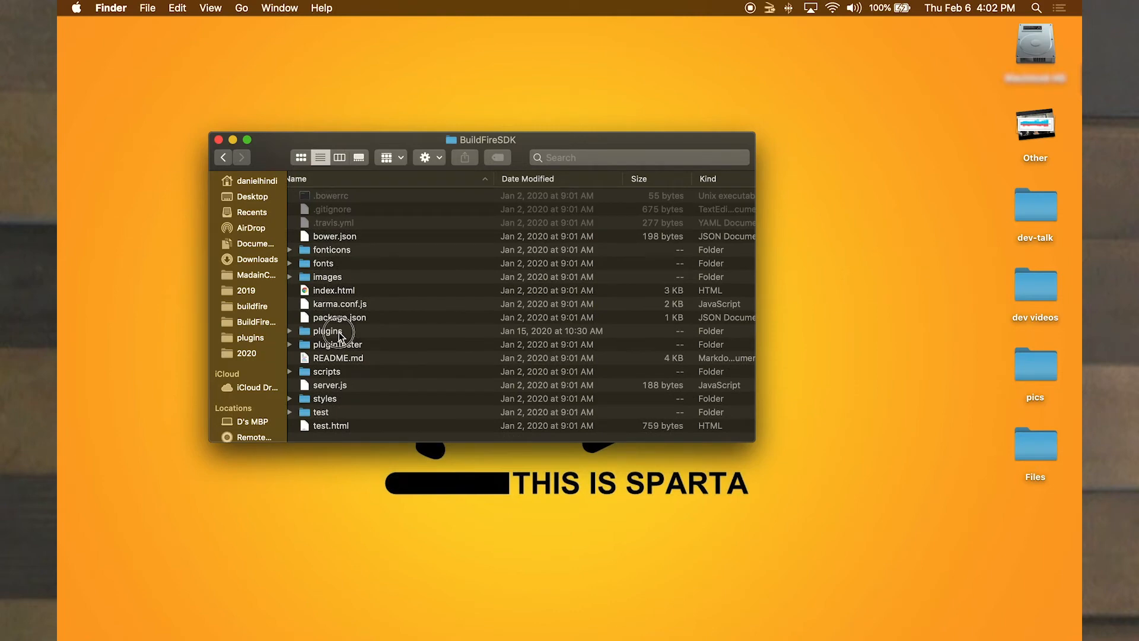
Step: Navigate from the BuildFireSDK folder into plugins, then myPlugin
double_click(328, 331)
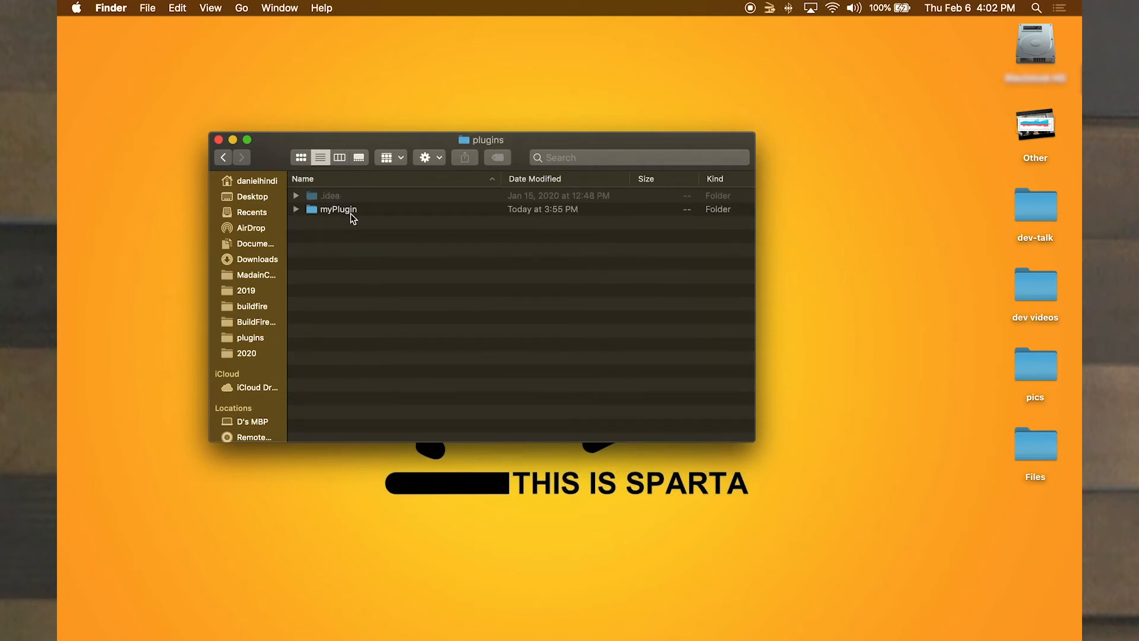
mouse_move(348, 219)
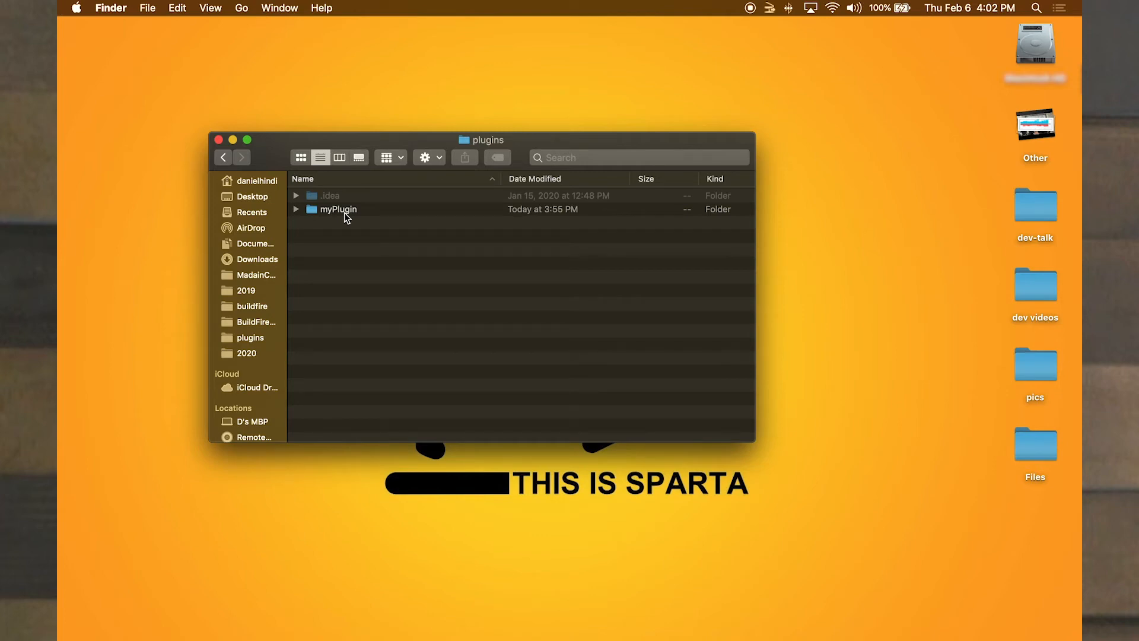
mouse_move(334, 221)
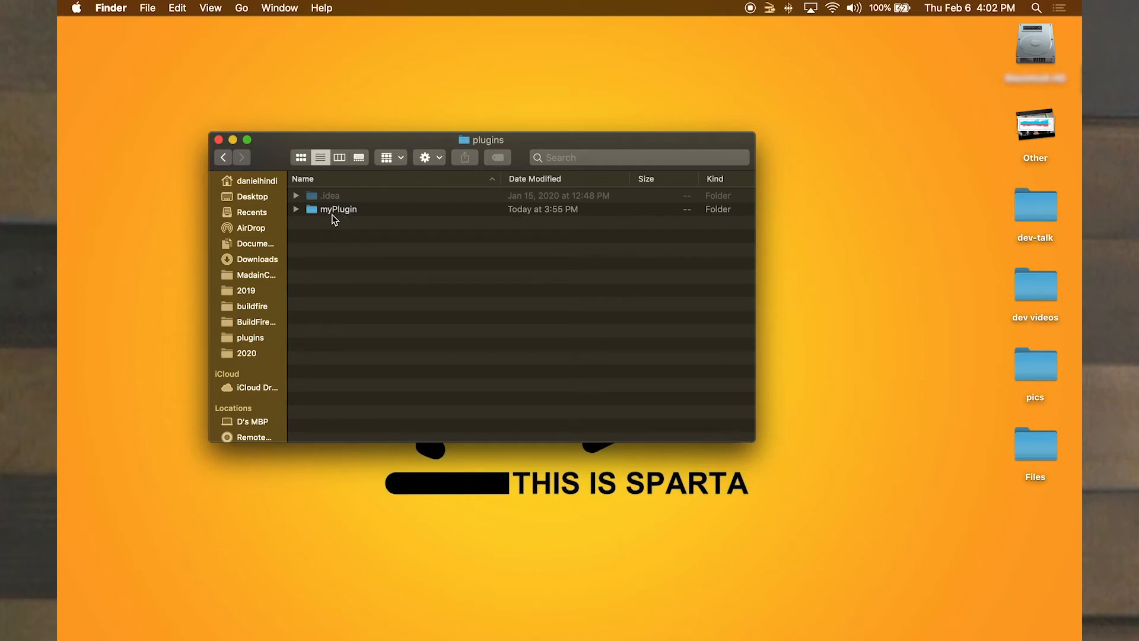
mouse_move(336, 219)
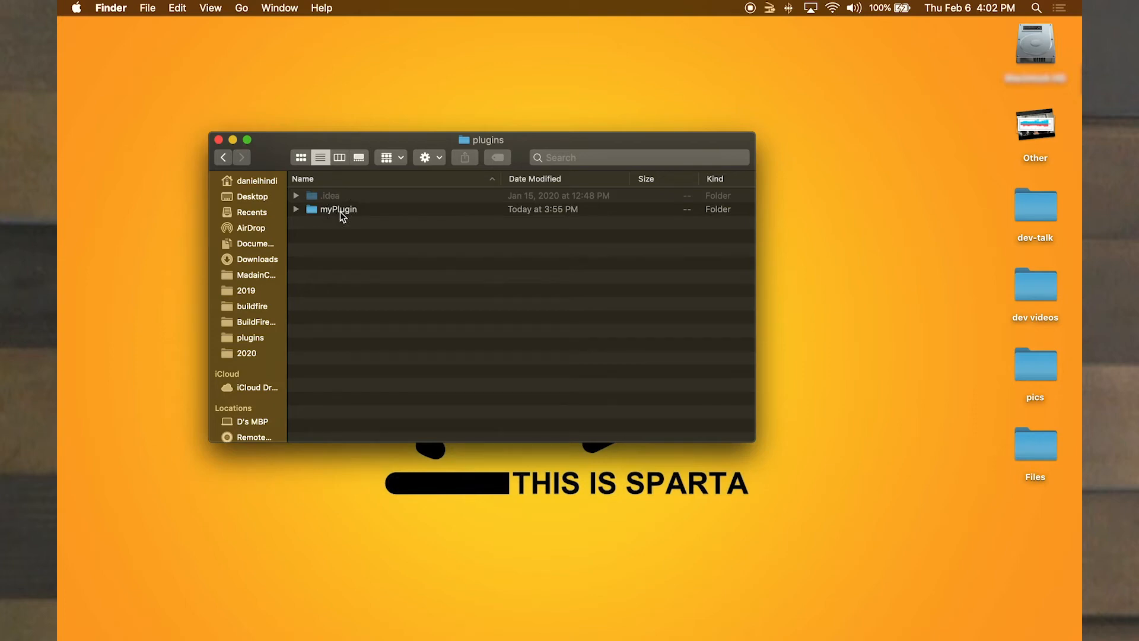
double_click(338, 209)
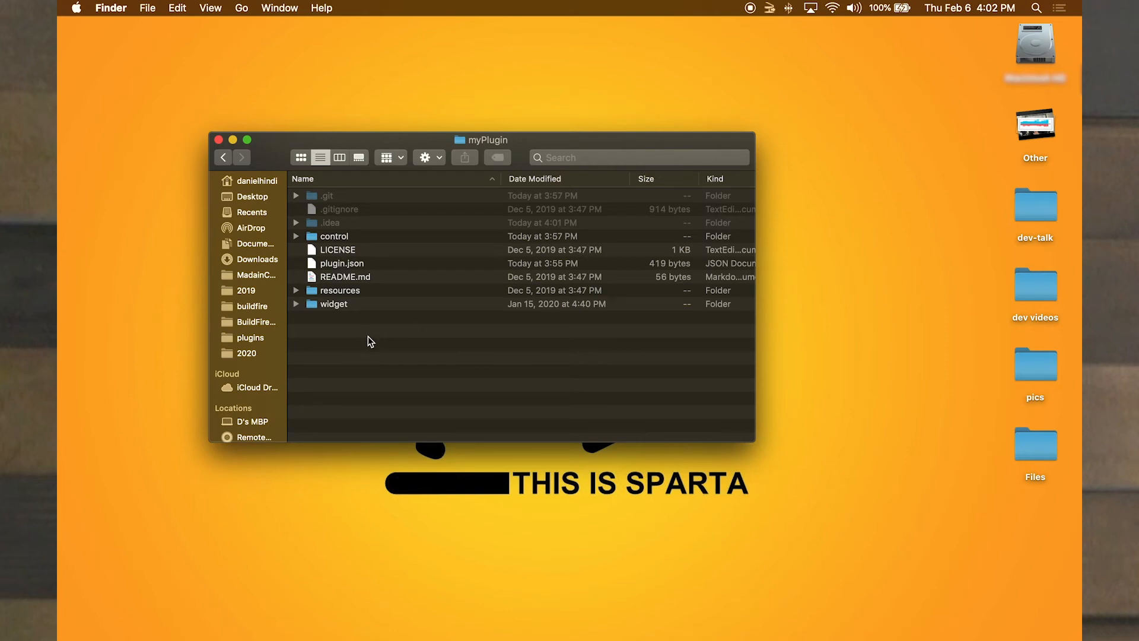
mouse_move(330, 204)
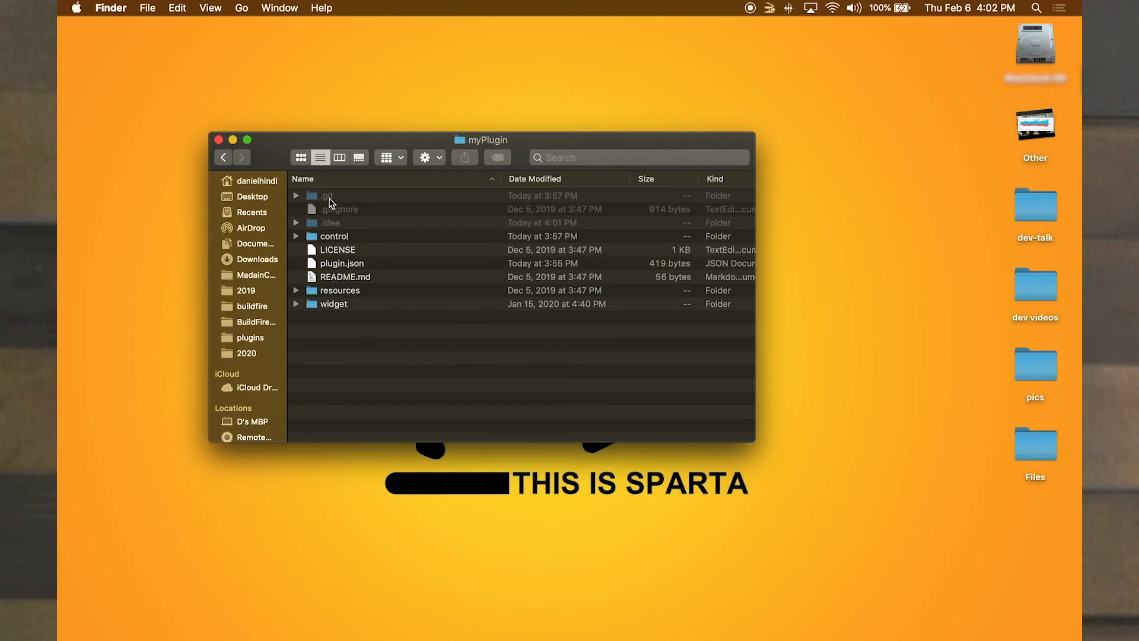
mouse_move(394, 348)
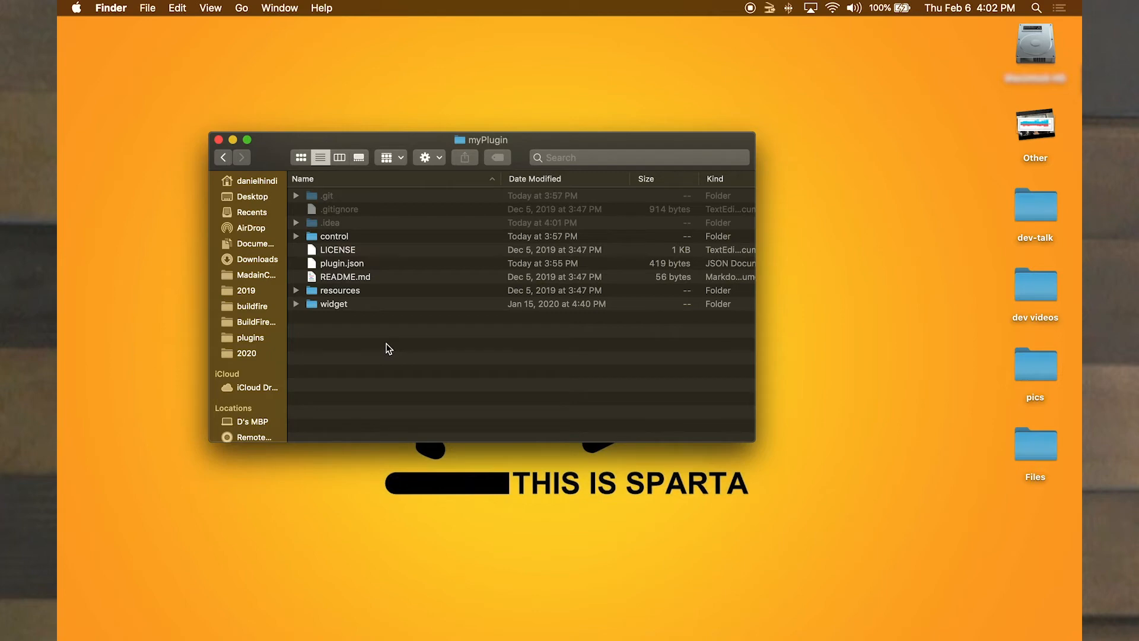
mouse_move(381, 350)
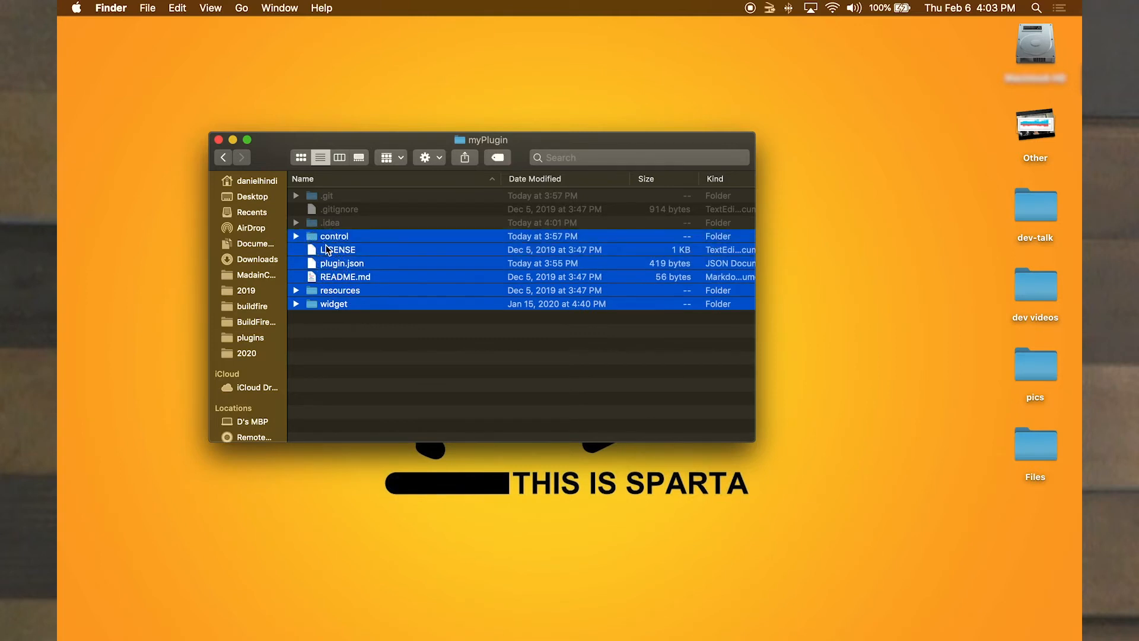
mouse_move(343, 277)
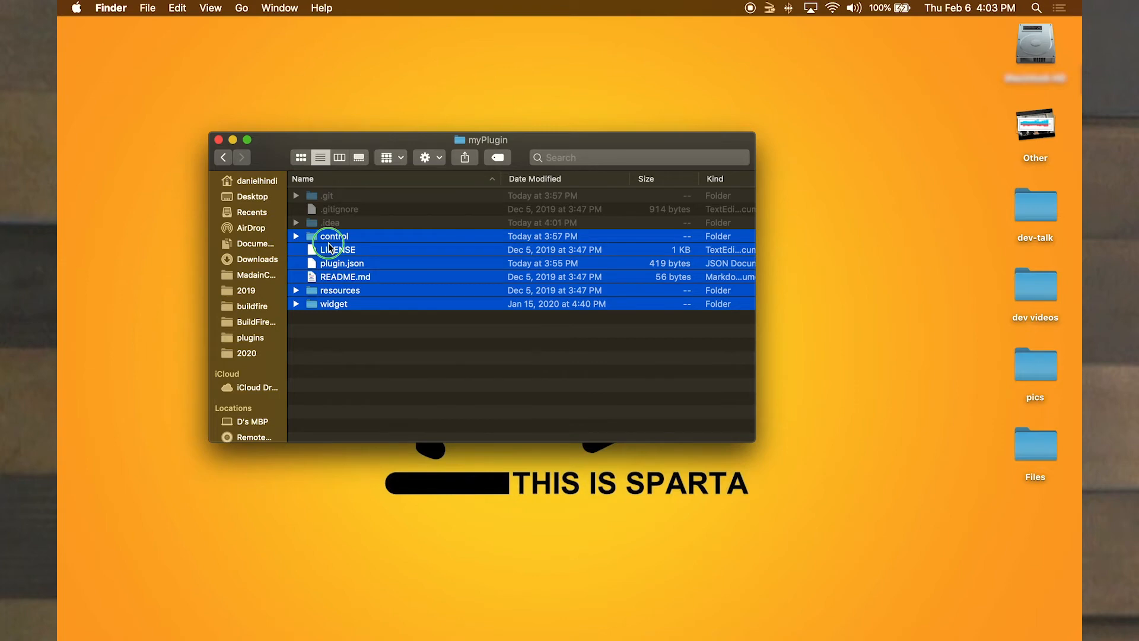
Step: Compress control, widget, resources, plugin.json, README and LICENSE into Archive.zip
right_click(332, 249)
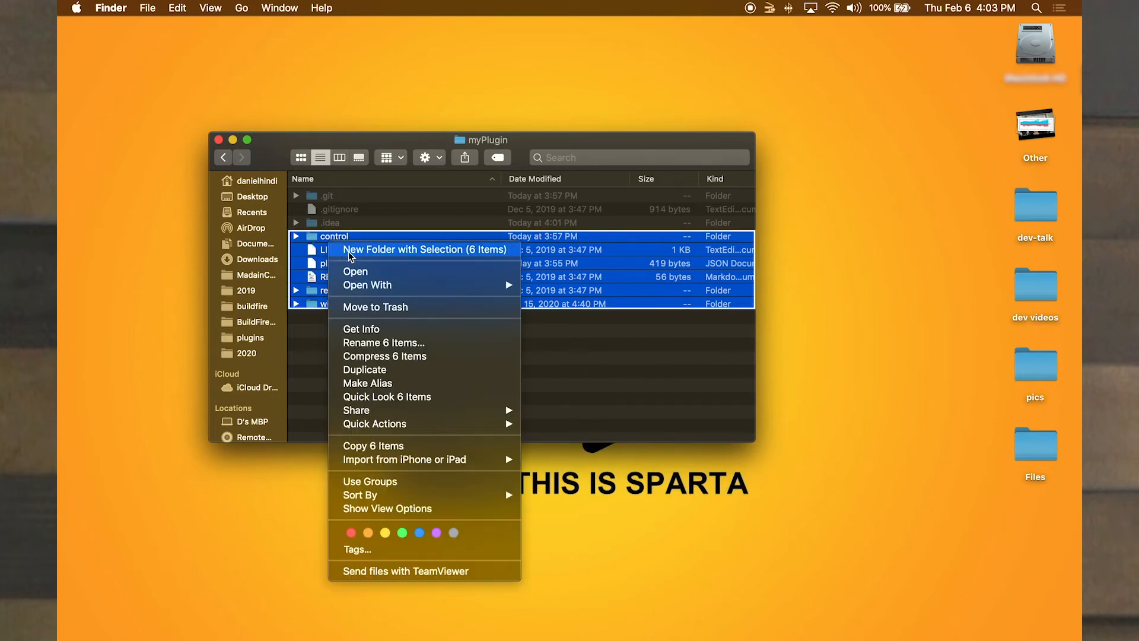
click(385, 356)
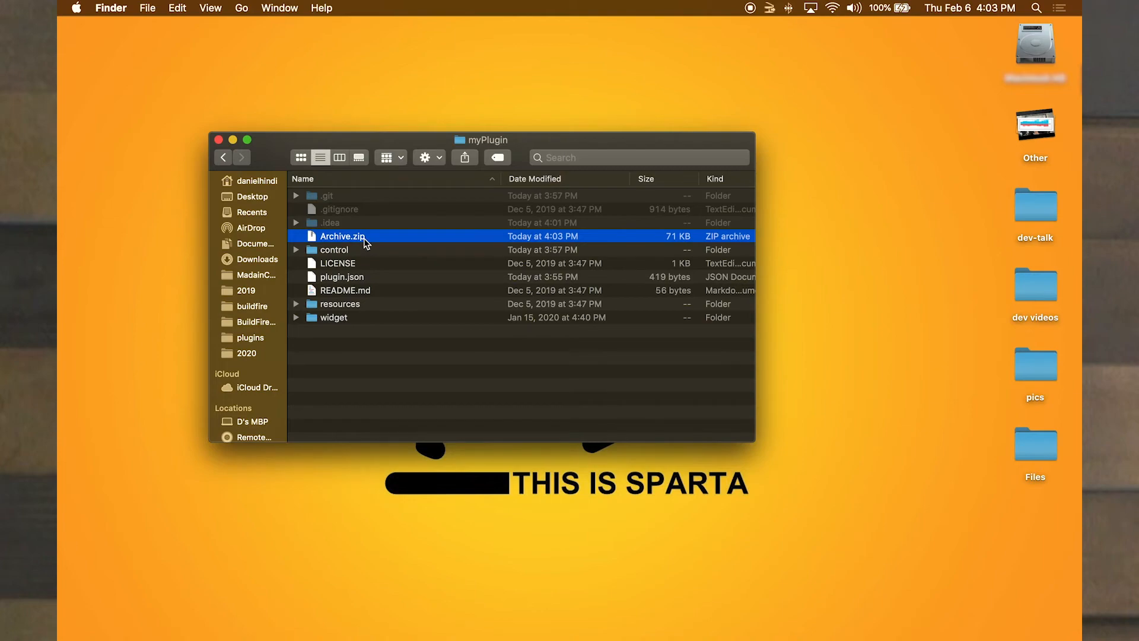
mouse_move(368, 245)
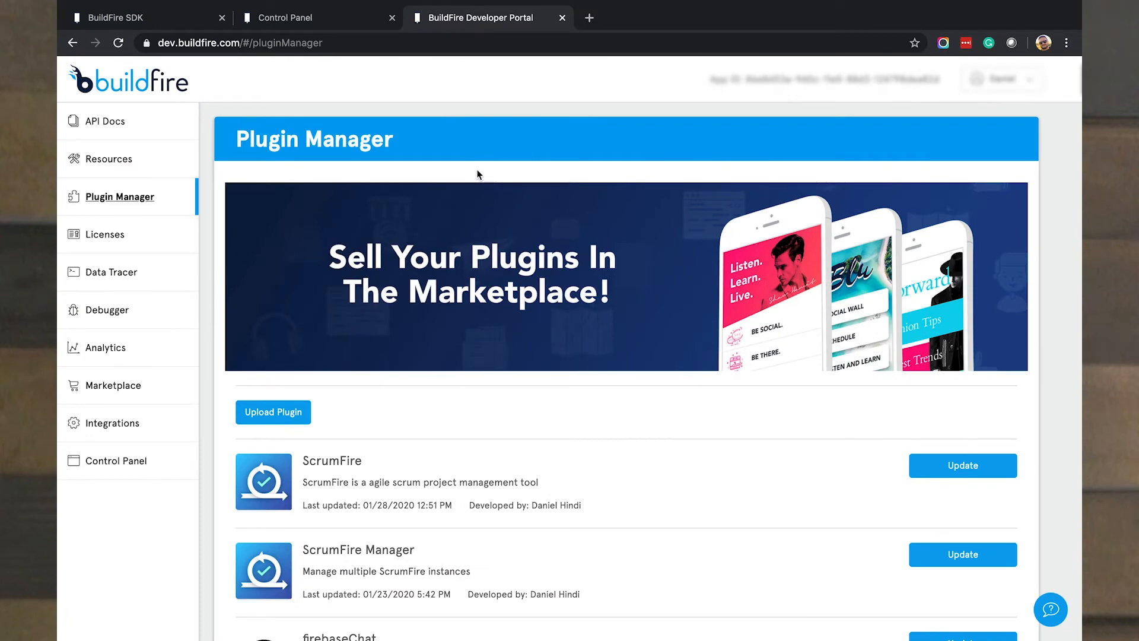
Step: Upload Archive.zip through Upload Plugin in the Plugin Manager
click(272, 411)
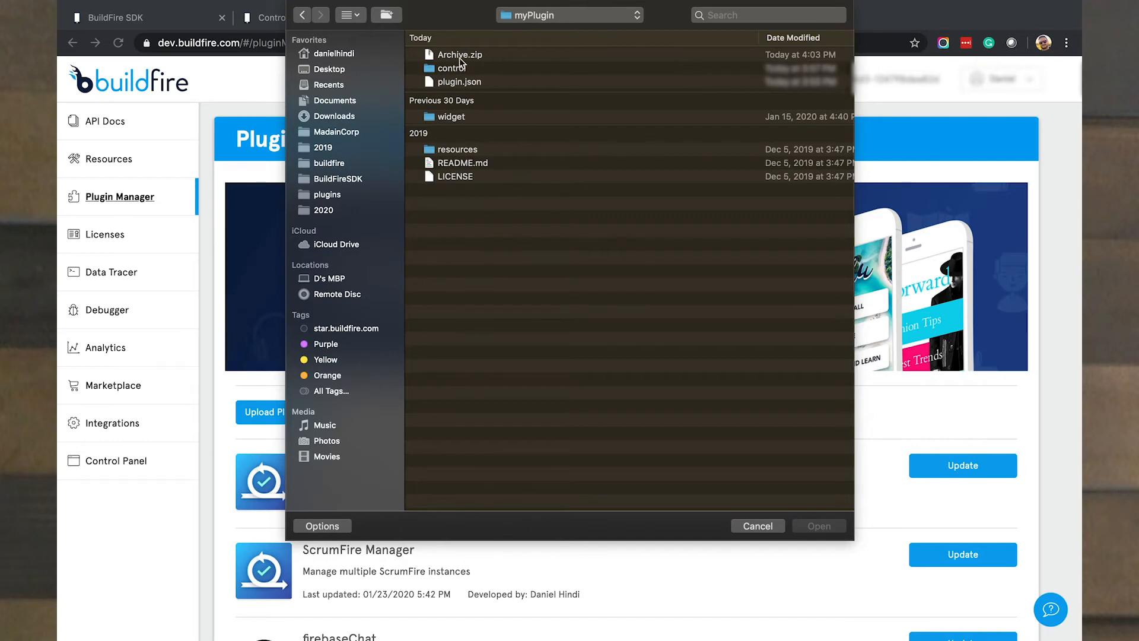
click(458, 54)
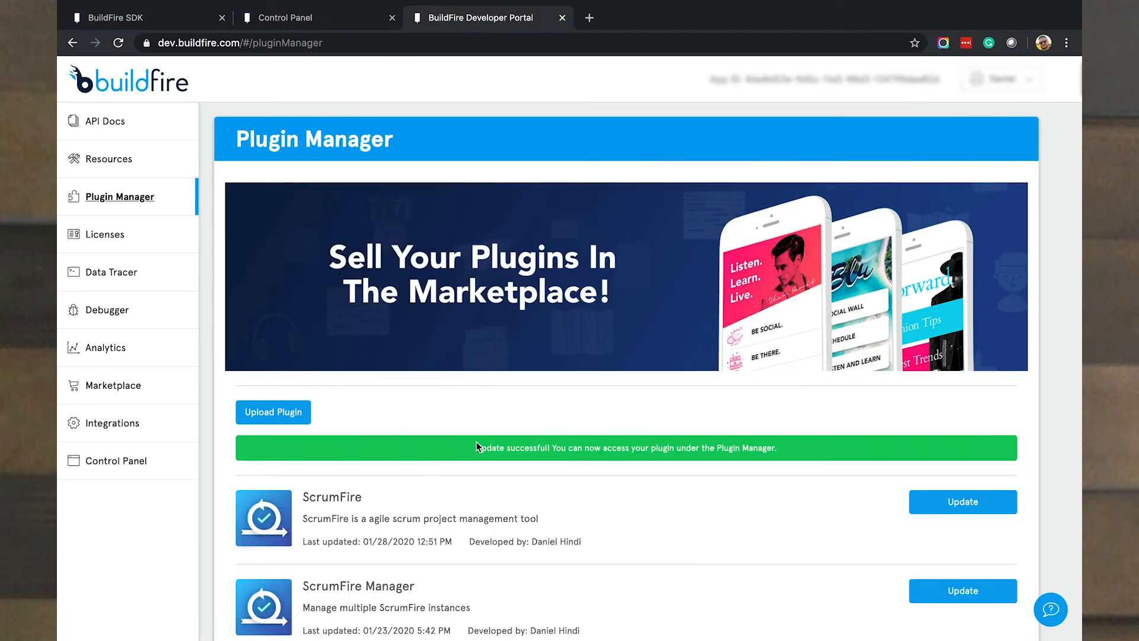
mouse_move(573, 461)
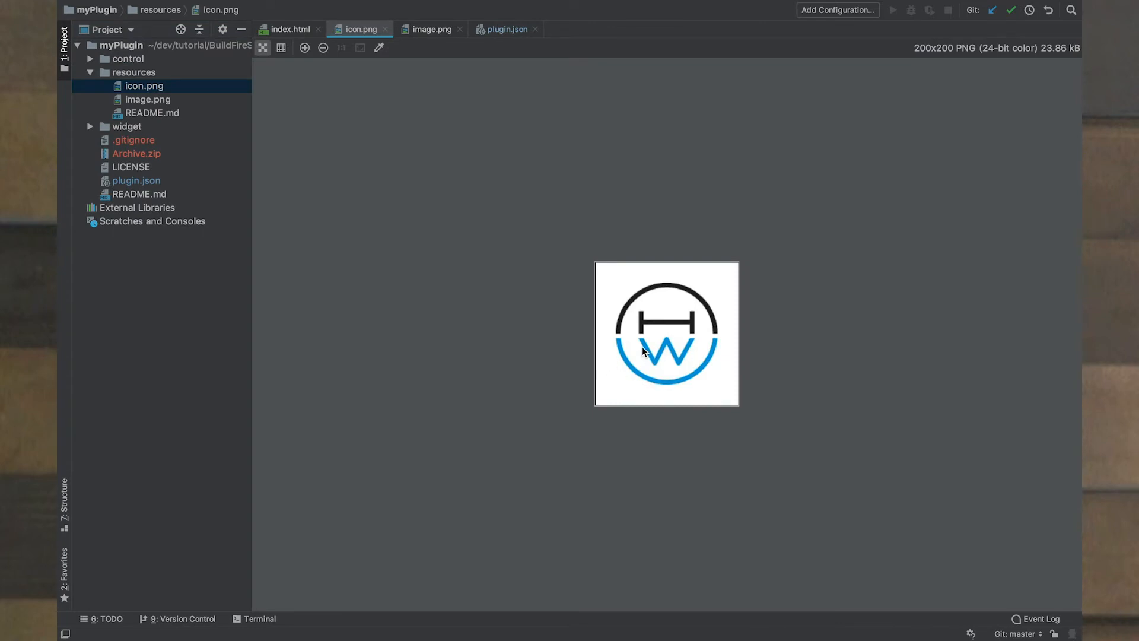
Step: Preview the plugin's image.png resource, then reopen plugin.json with the Simple Task Manager - Demo details
click(149, 99)
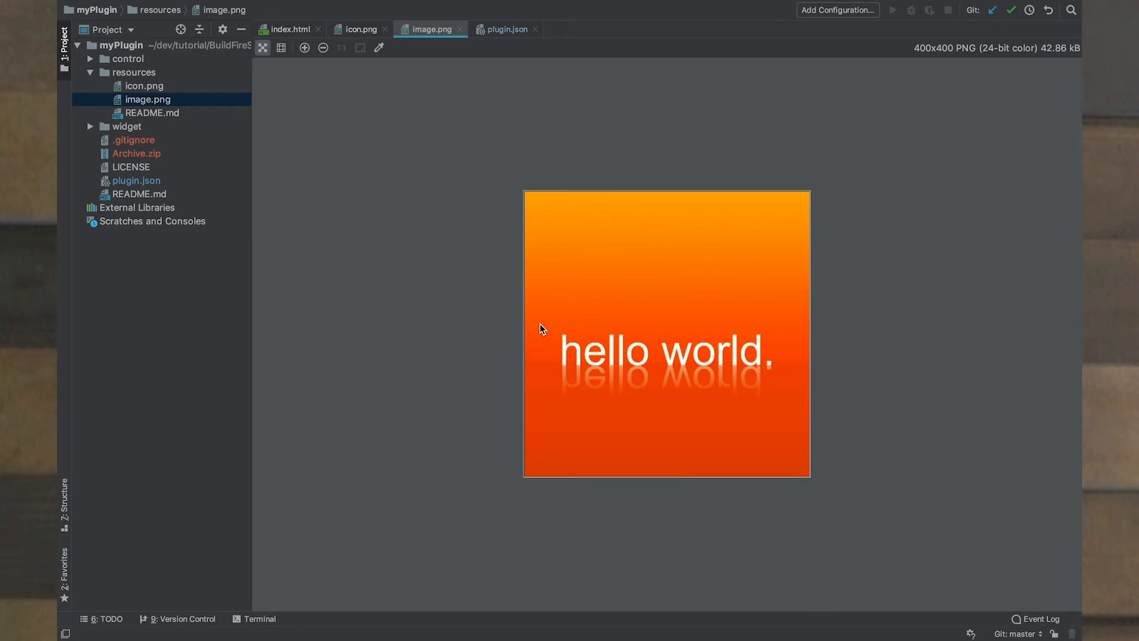
mouse_move(429, 251)
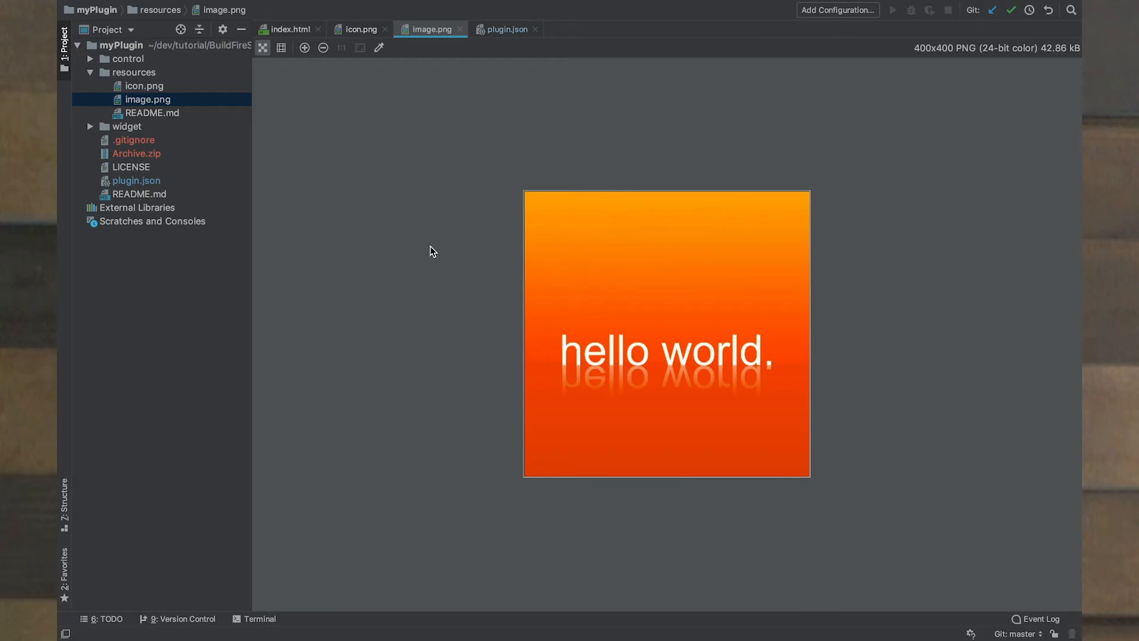
mouse_move(351, 211)
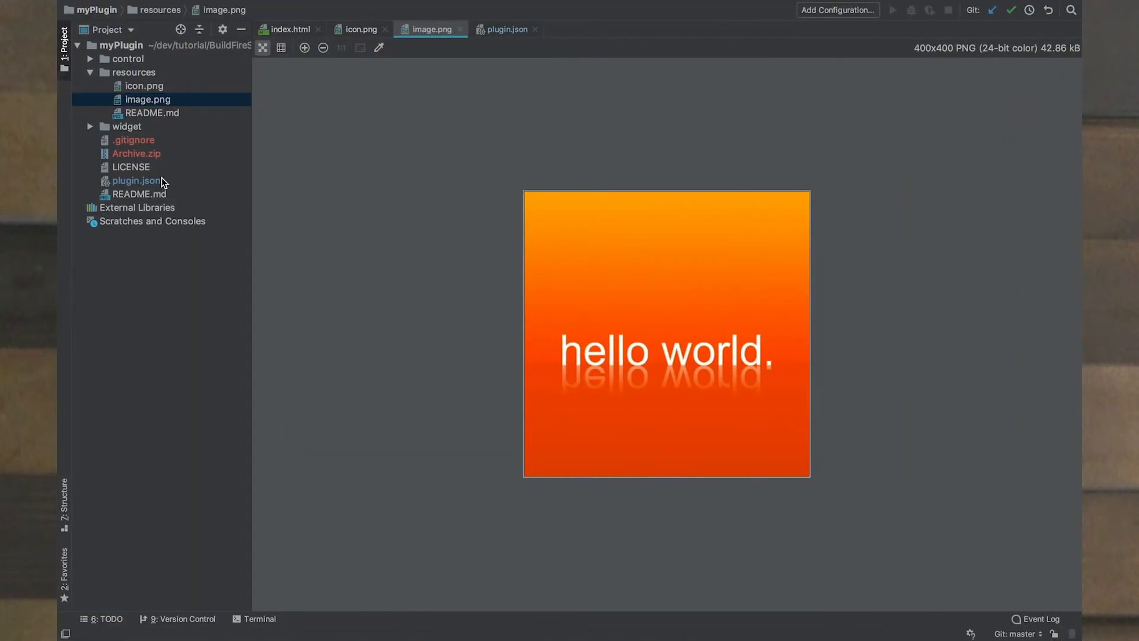
click(507, 29)
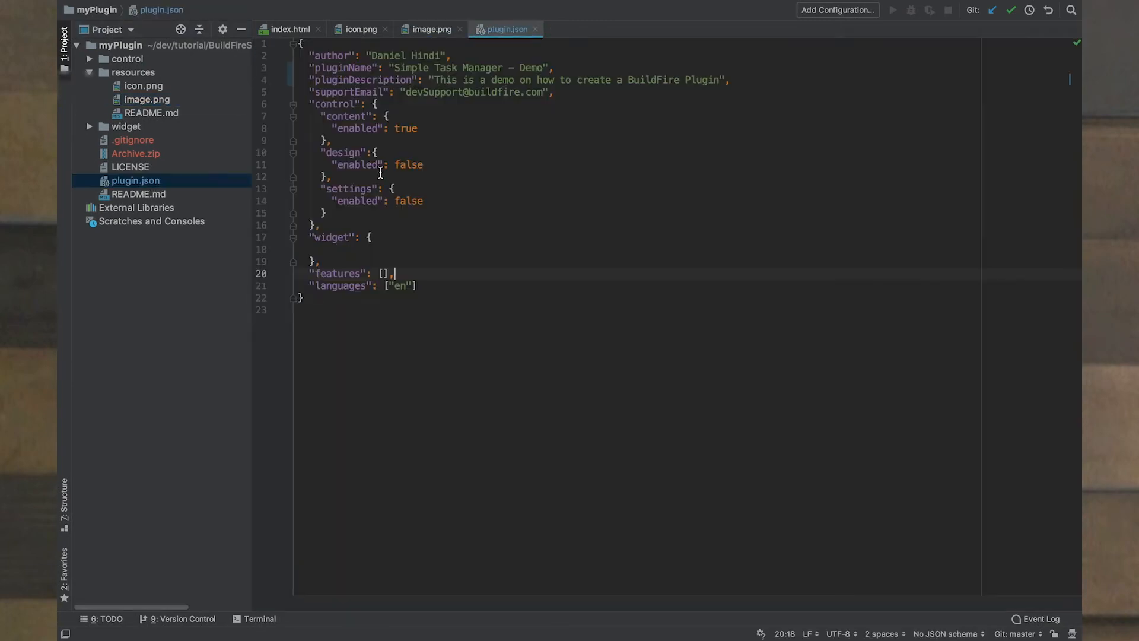
mouse_move(522, 263)
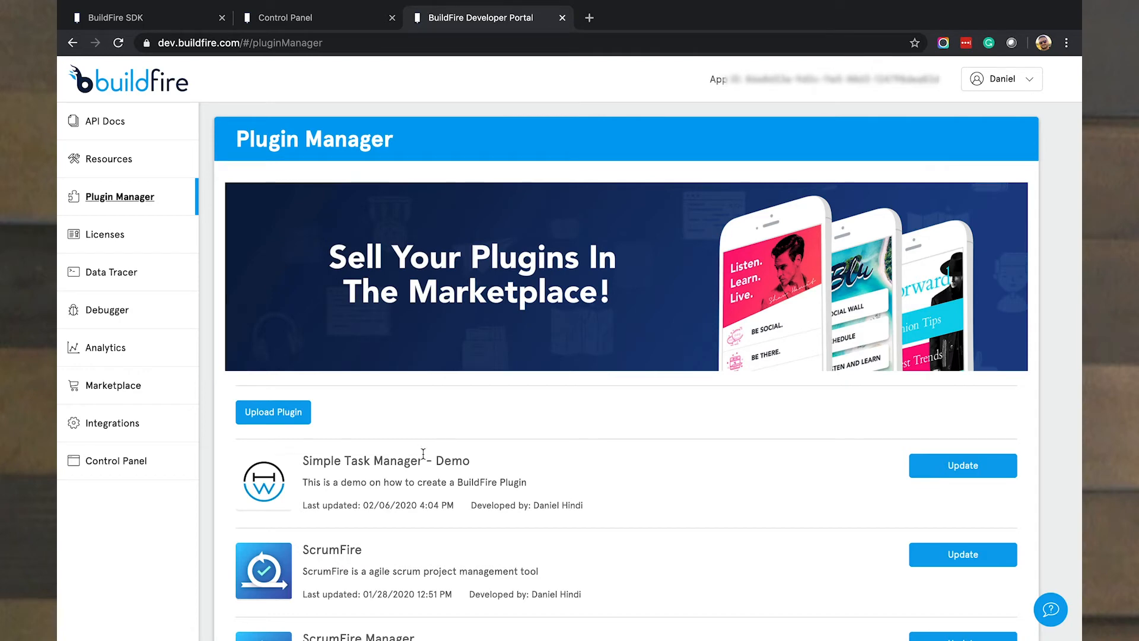
Step: Upload a backwards-compatible production update of Simple Task Manager - Demo with no new required features
click(962, 465)
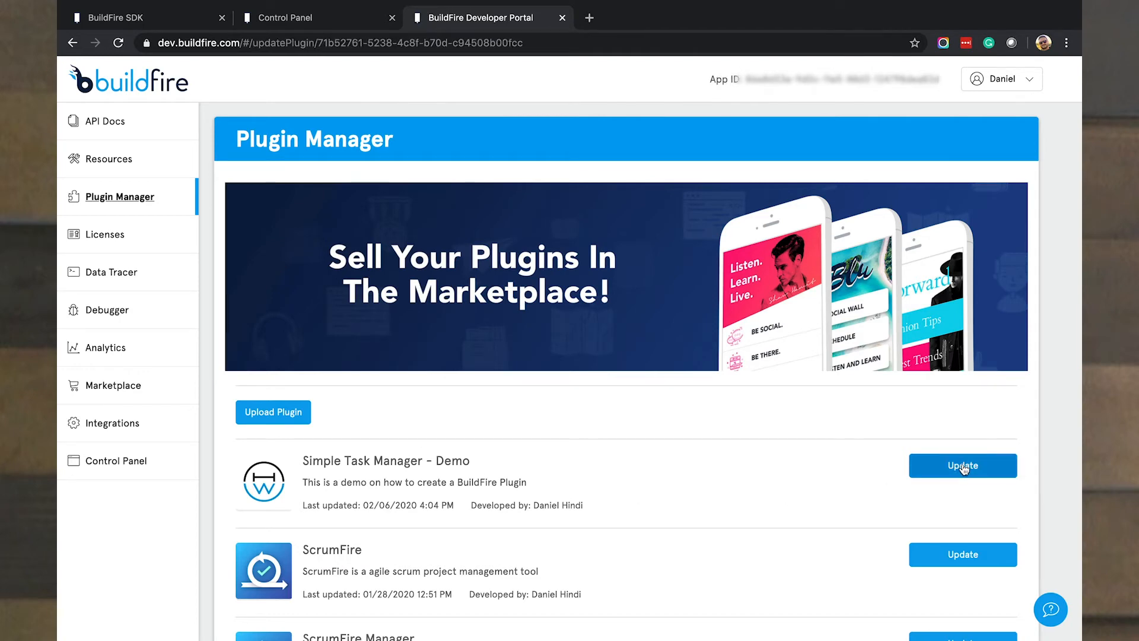
click(962, 465)
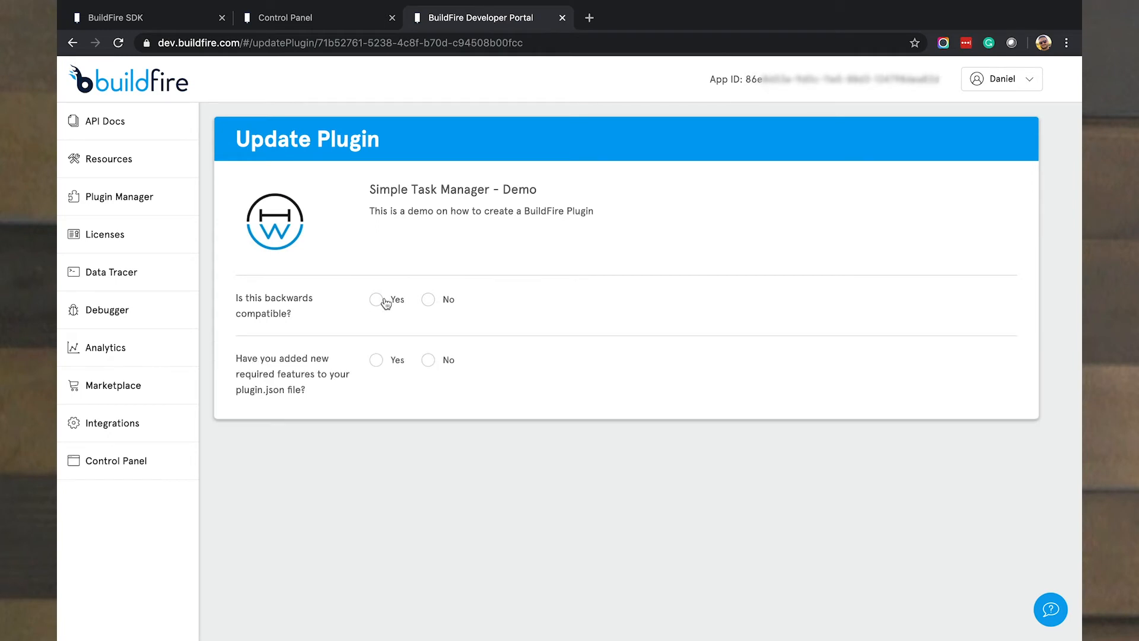
click(376, 299)
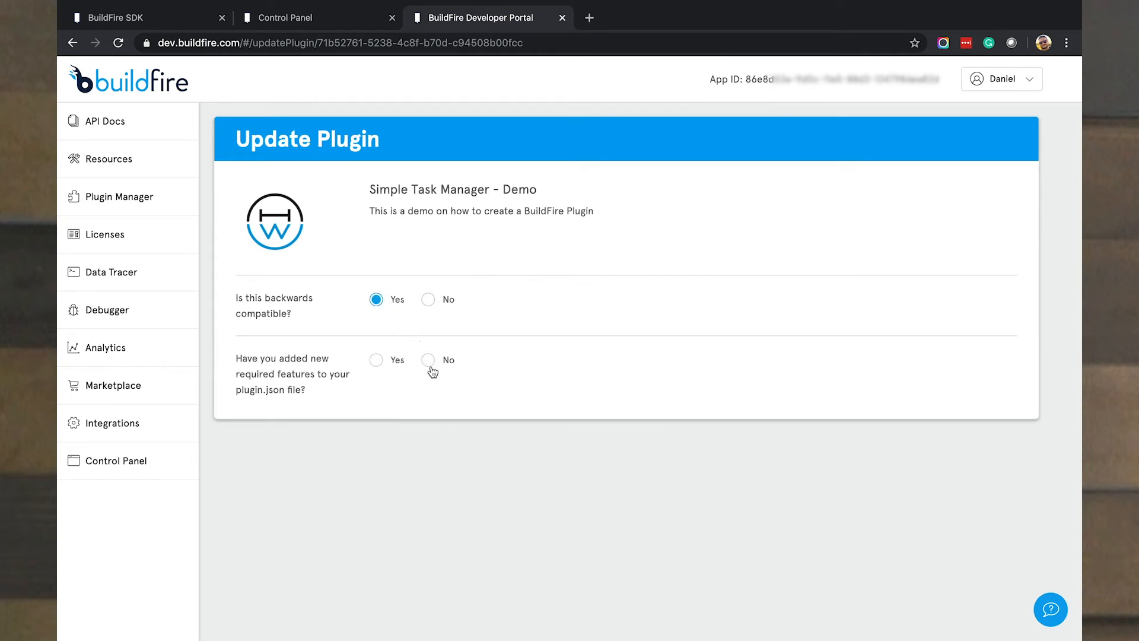
click(427, 359)
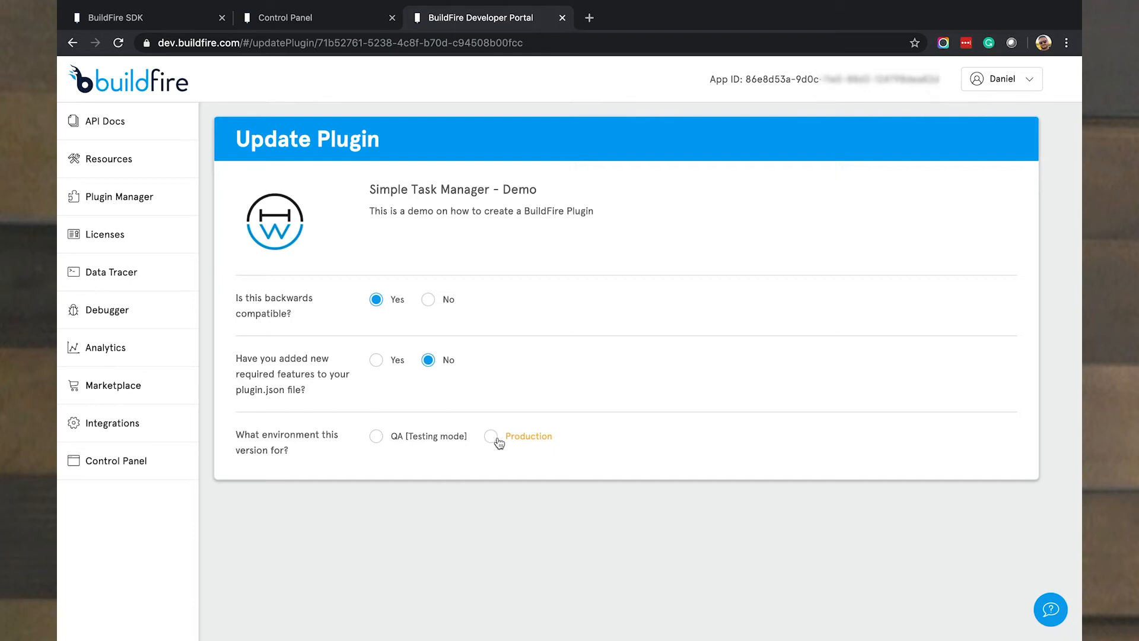
mouse_move(385, 446)
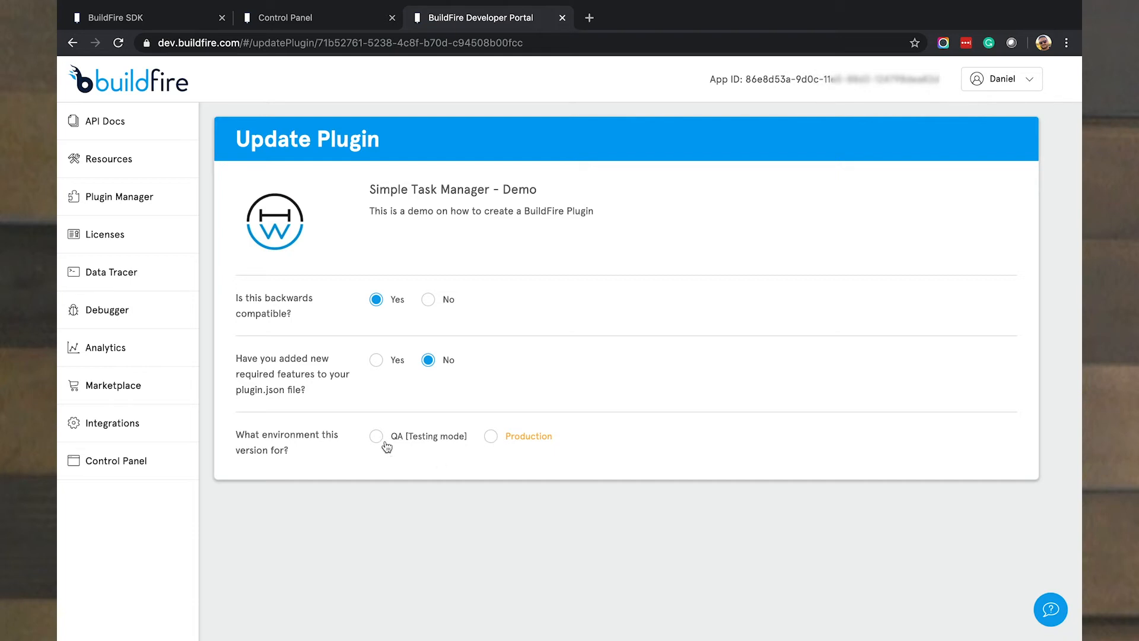
click(491, 436)
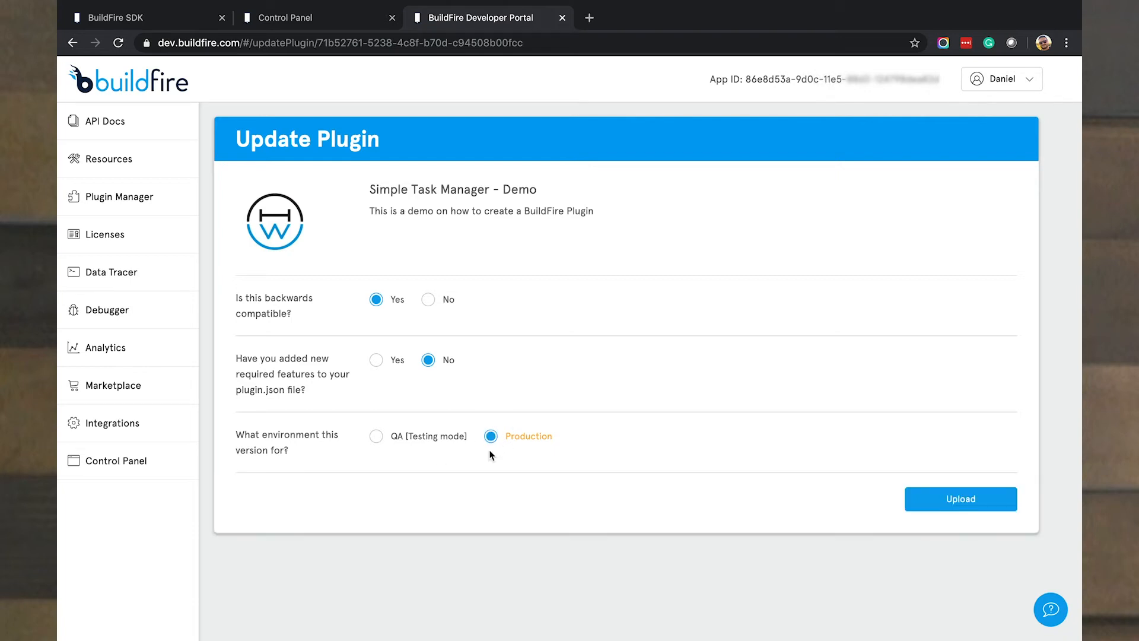
click(959, 498)
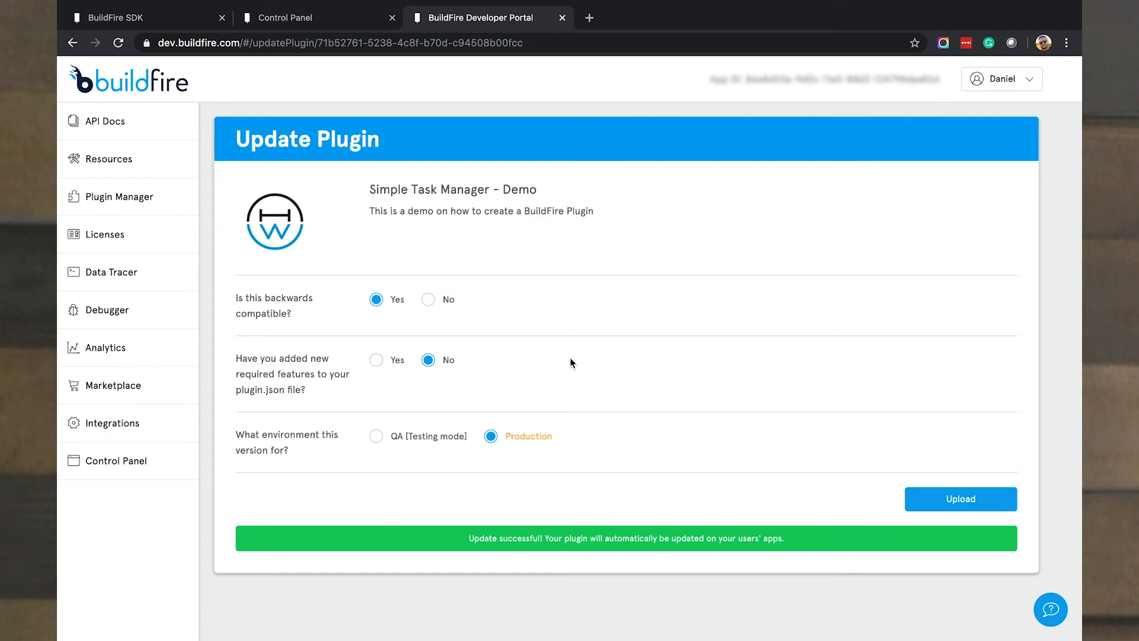
click(119, 197)
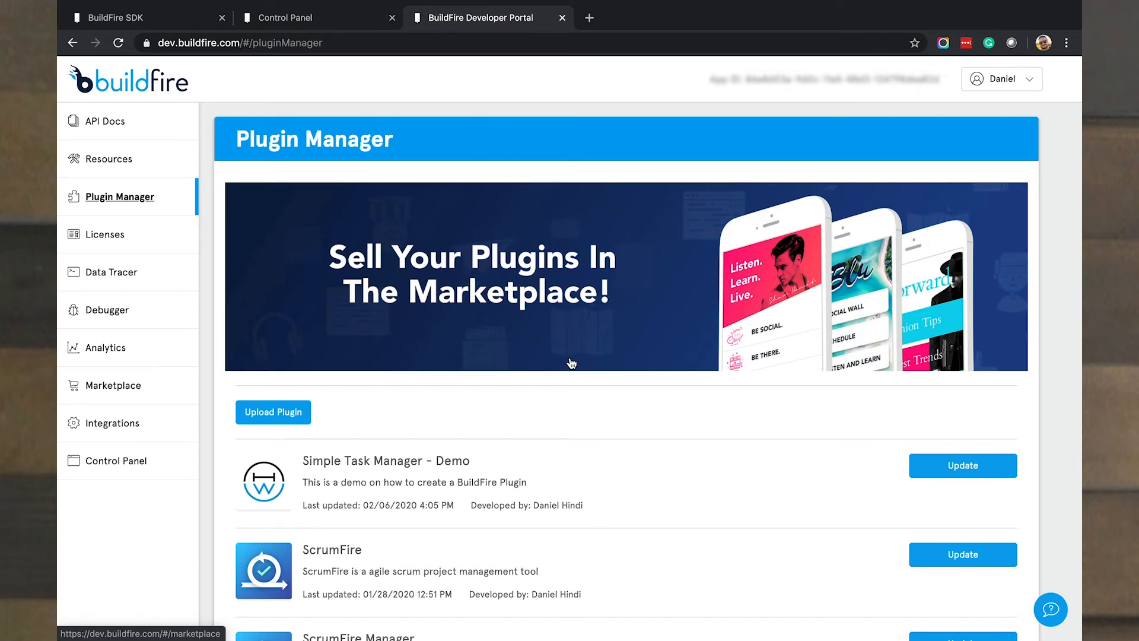
mouse_move(566, 368)
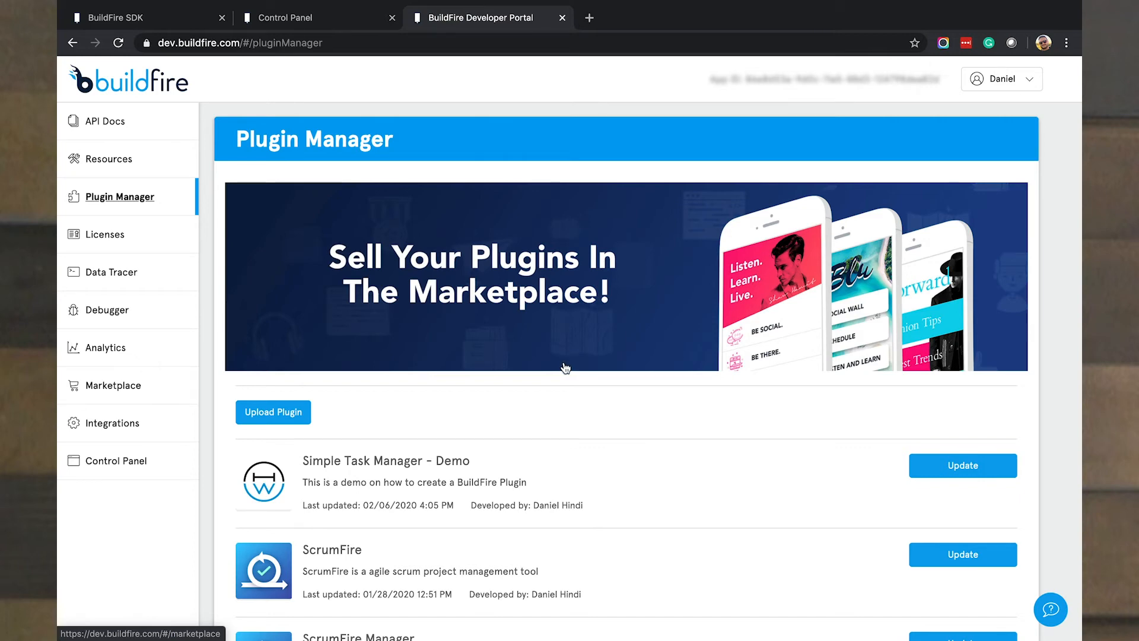
mouse_move(433, 482)
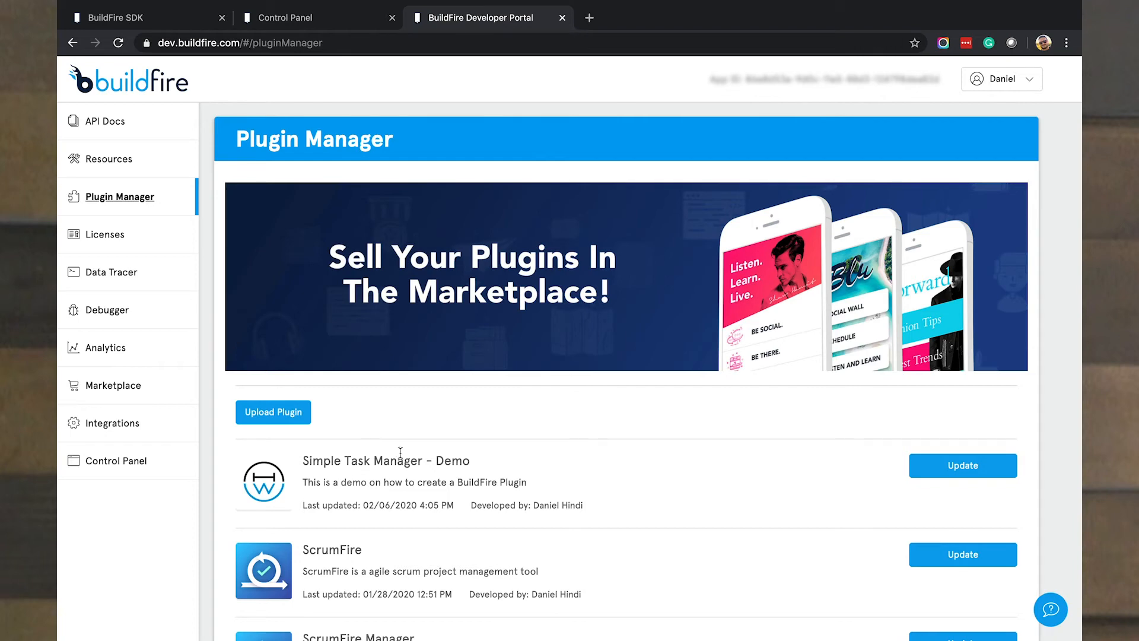
mouse_move(398, 457)
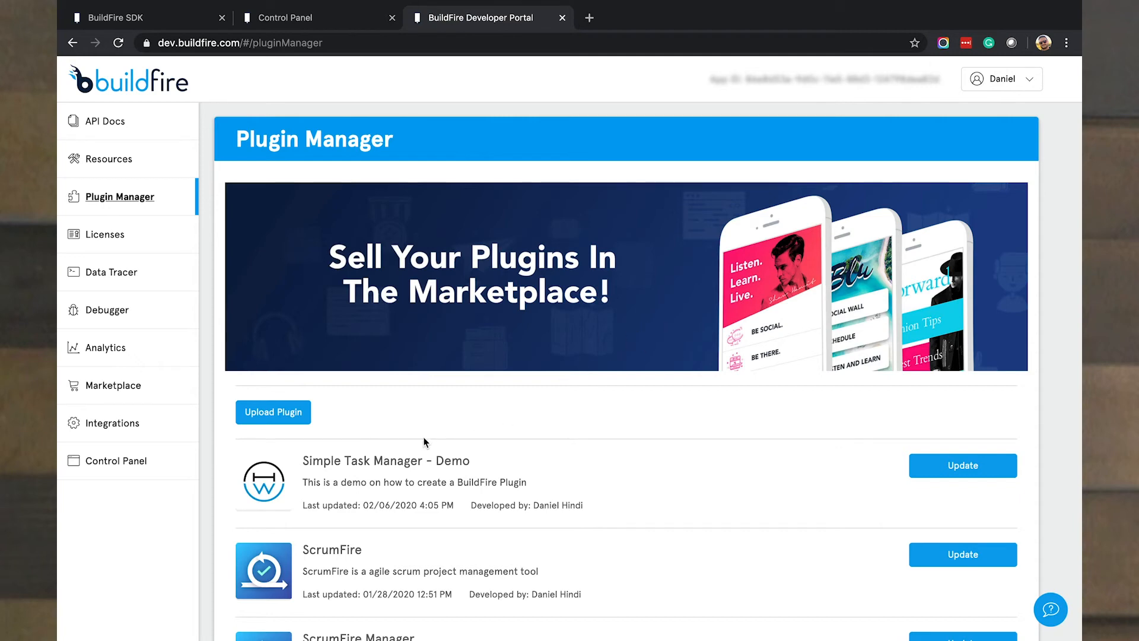
mouse_move(387, 456)
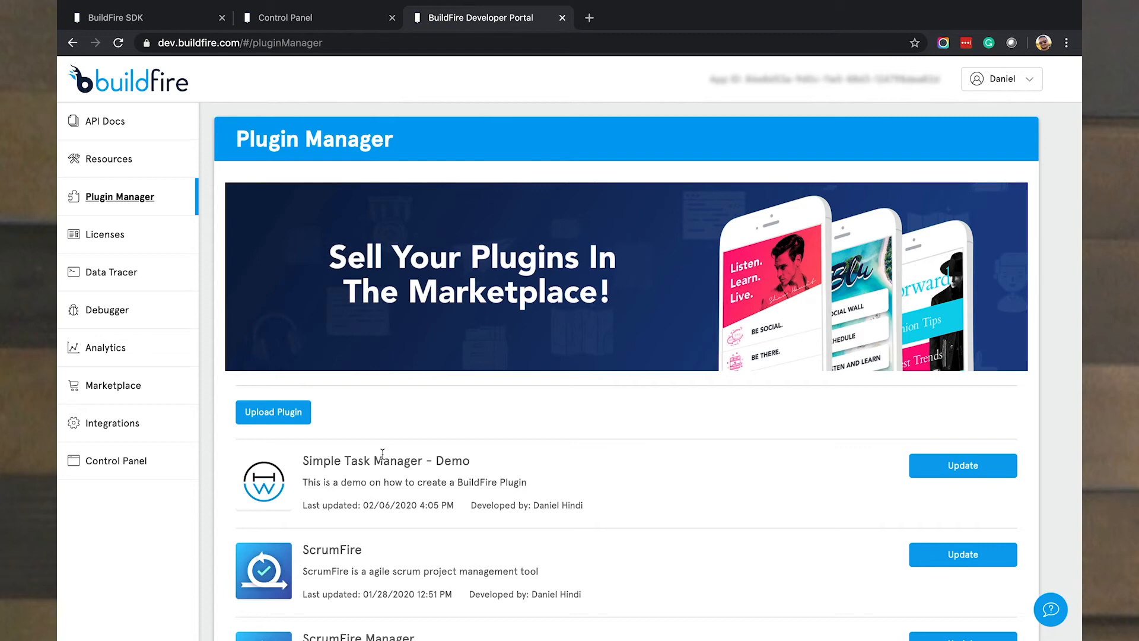
mouse_move(106, 233)
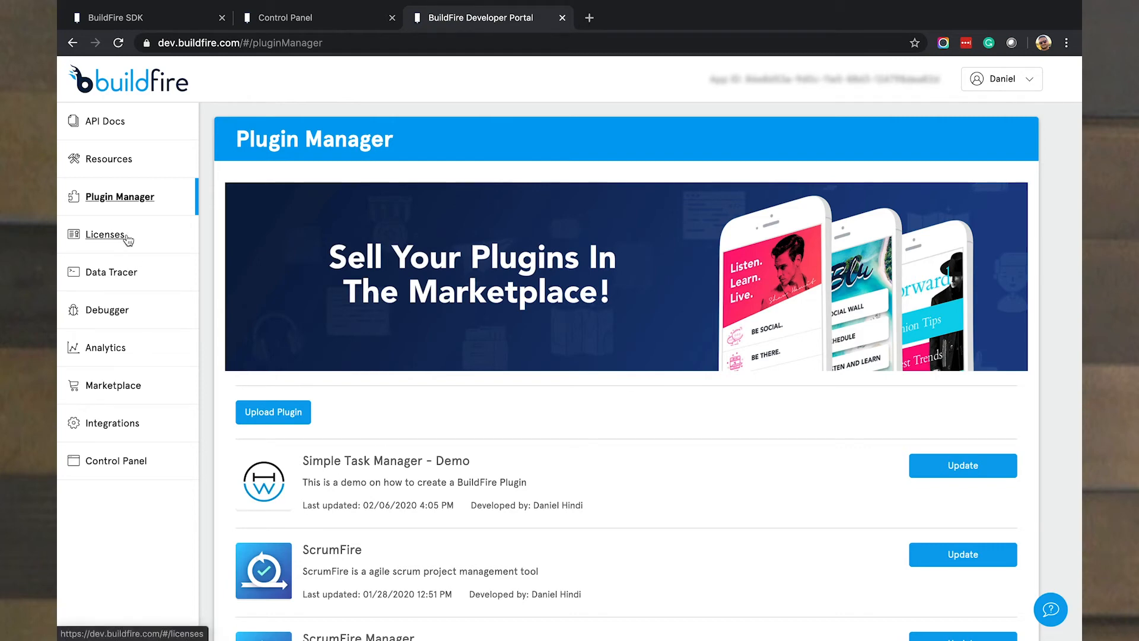
mouse_move(316, 461)
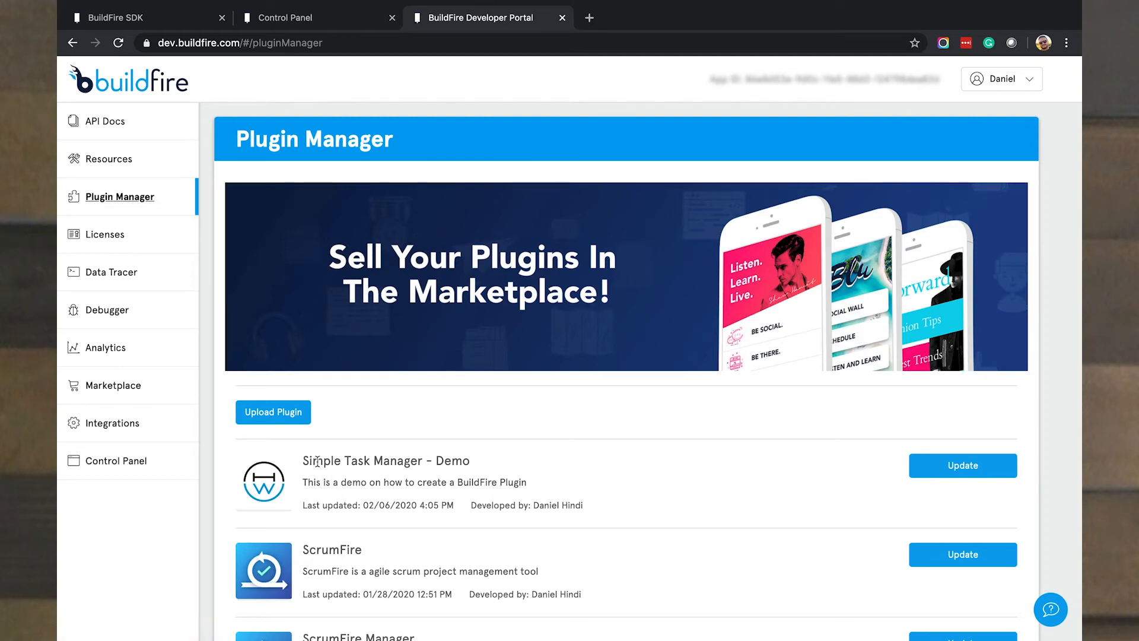
double_click(385, 459)
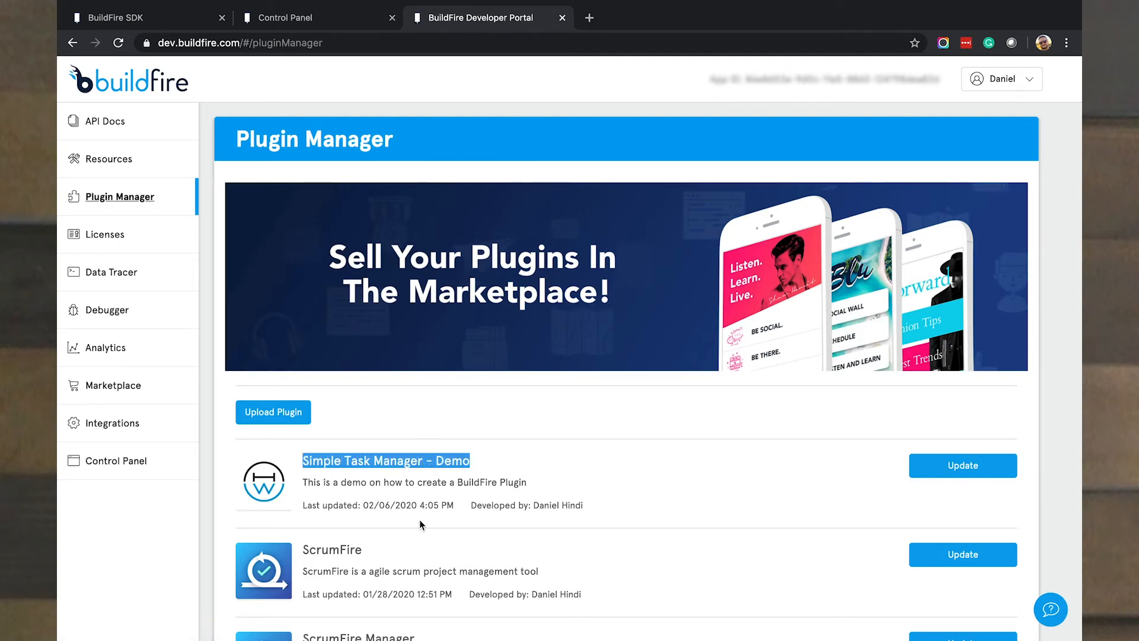
mouse_move(425, 478)
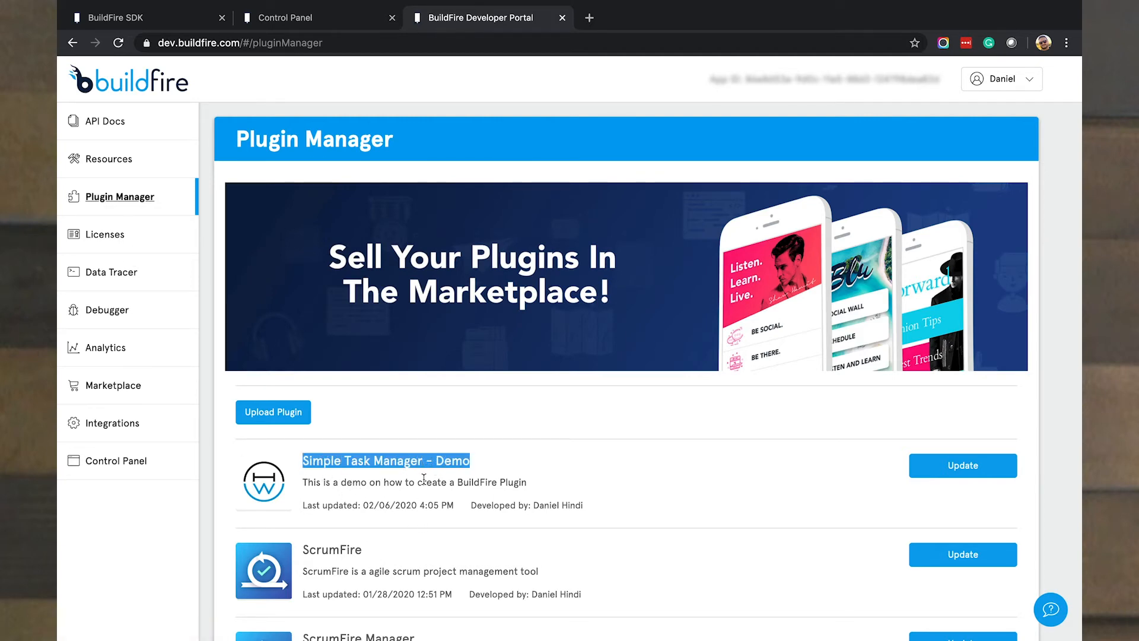
Step: Open the Marketplace's Install New Feature license key dialog, then switch to the Developer Portal
click(284, 17)
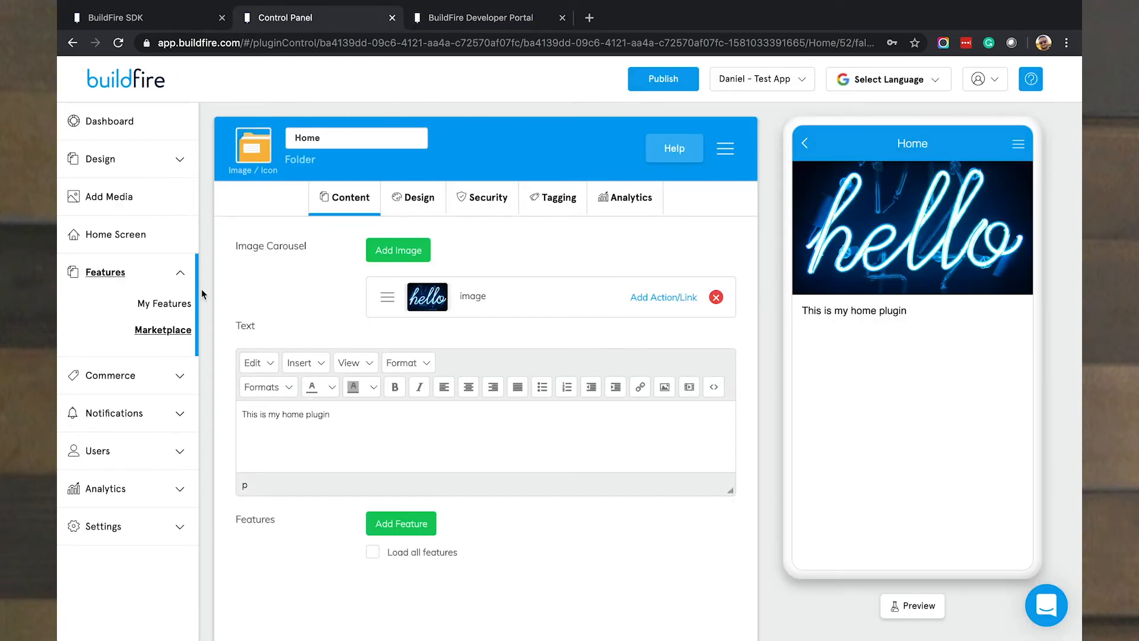
mouse_move(117, 234)
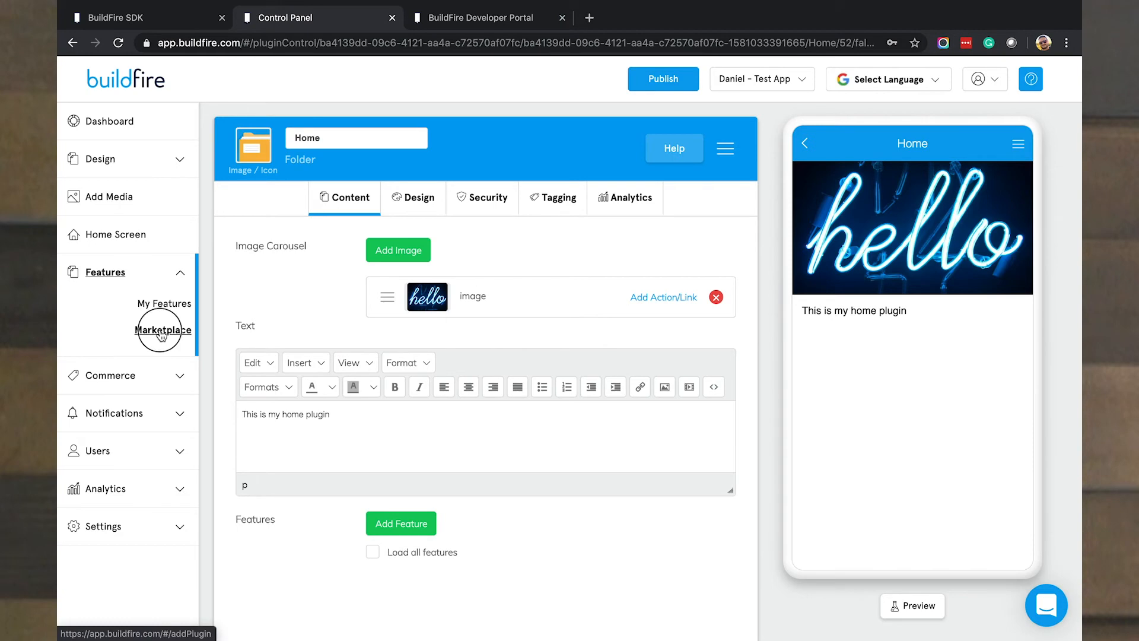
click(162, 330)
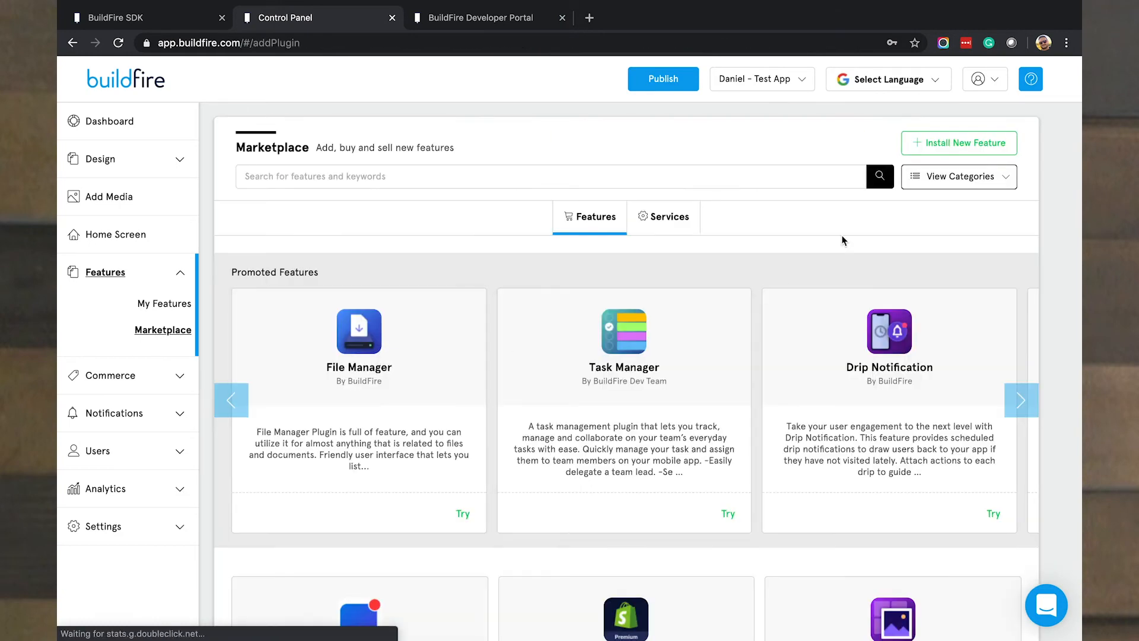
mouse_move(958, 143)
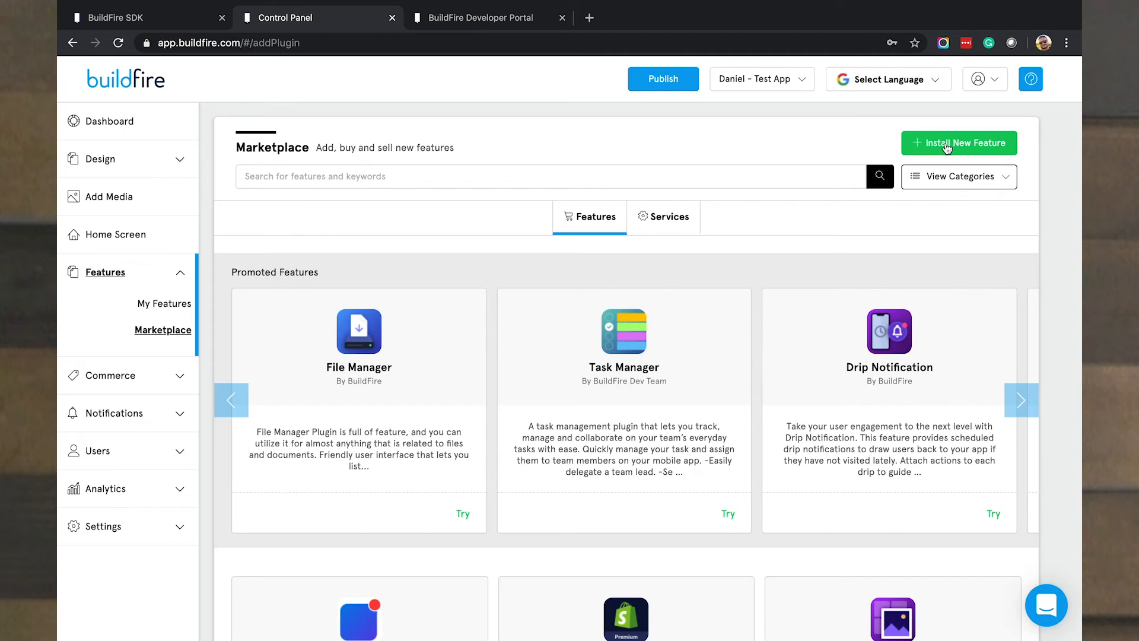
click(958, 142)
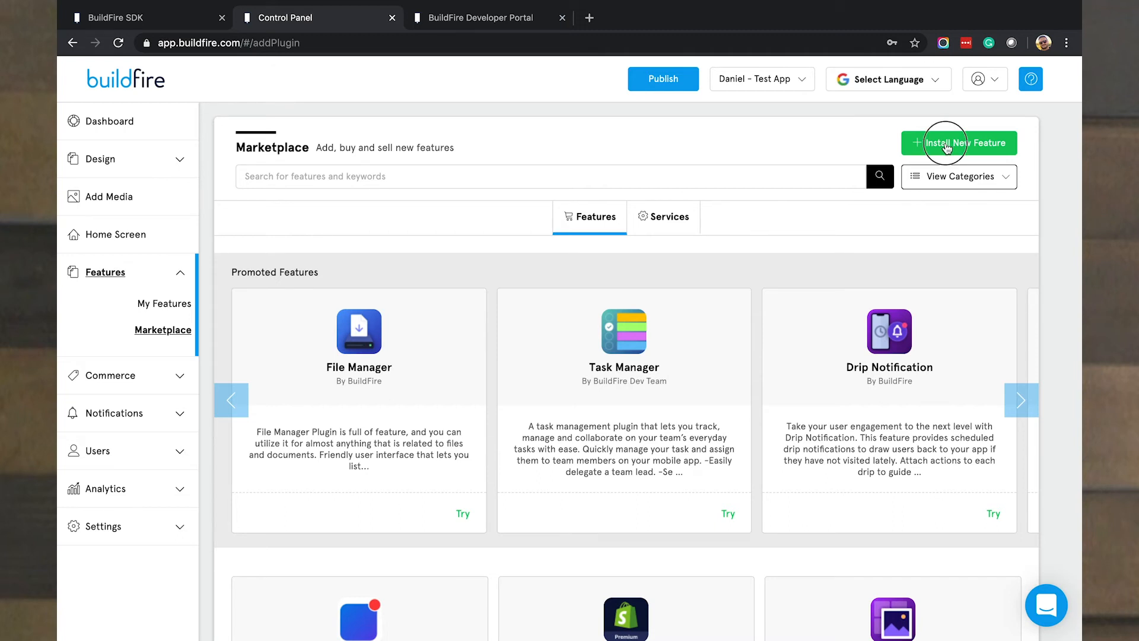
click(958, 142)
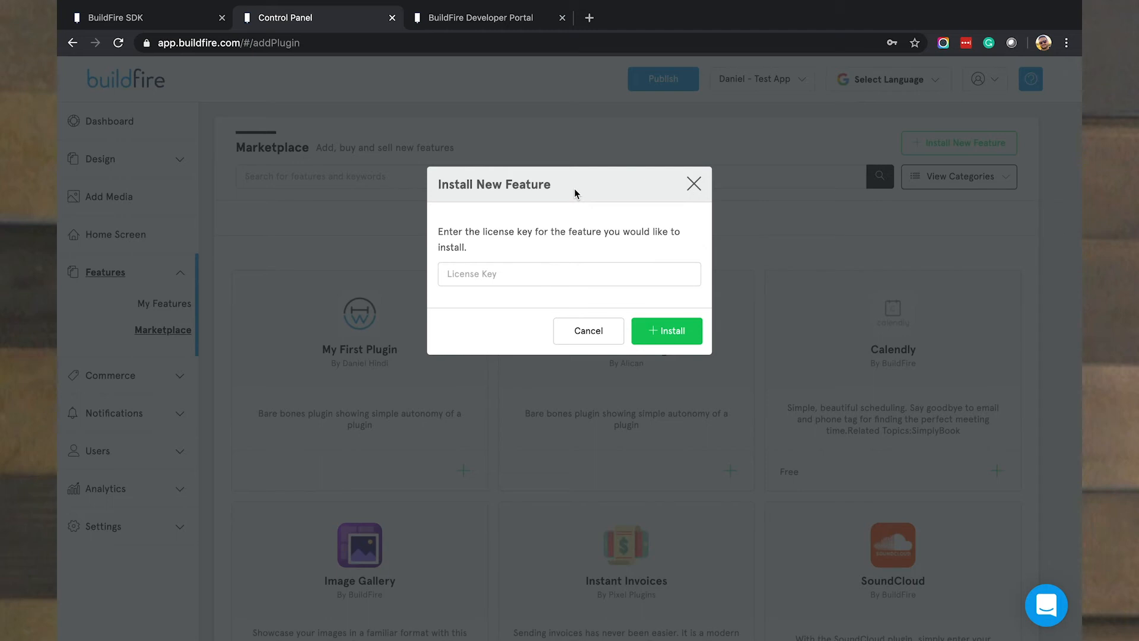
mouse_move(501, 18)
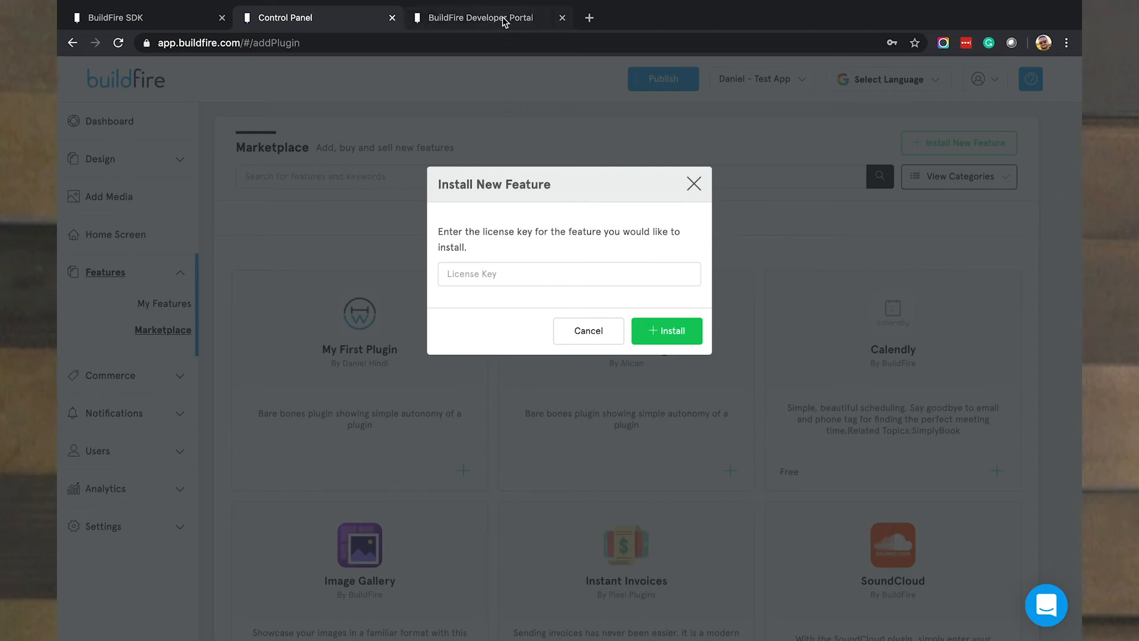
click(479, 17)
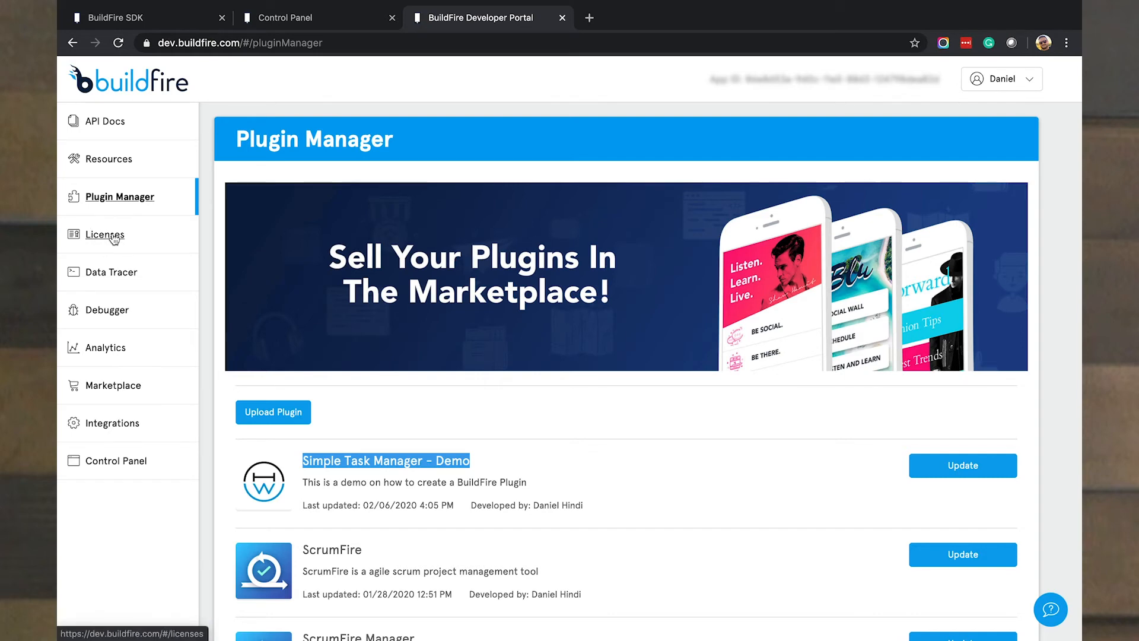
Step: Generate a license key for Simple Task Manager - Demo allowing 2 installs
click(105, 235)
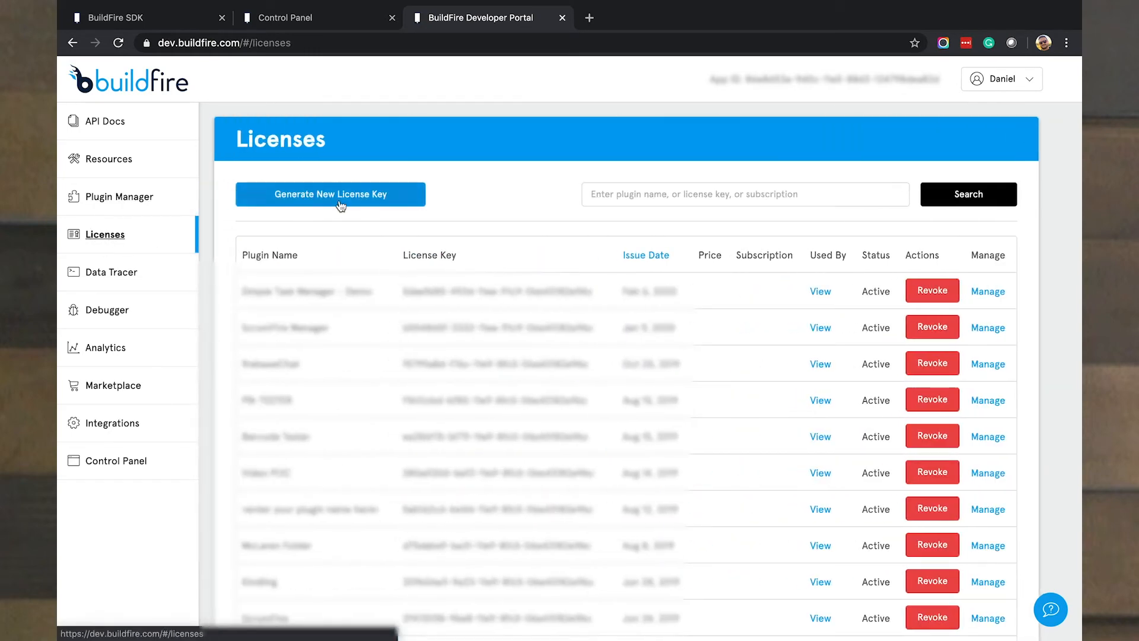
click(330, 194)
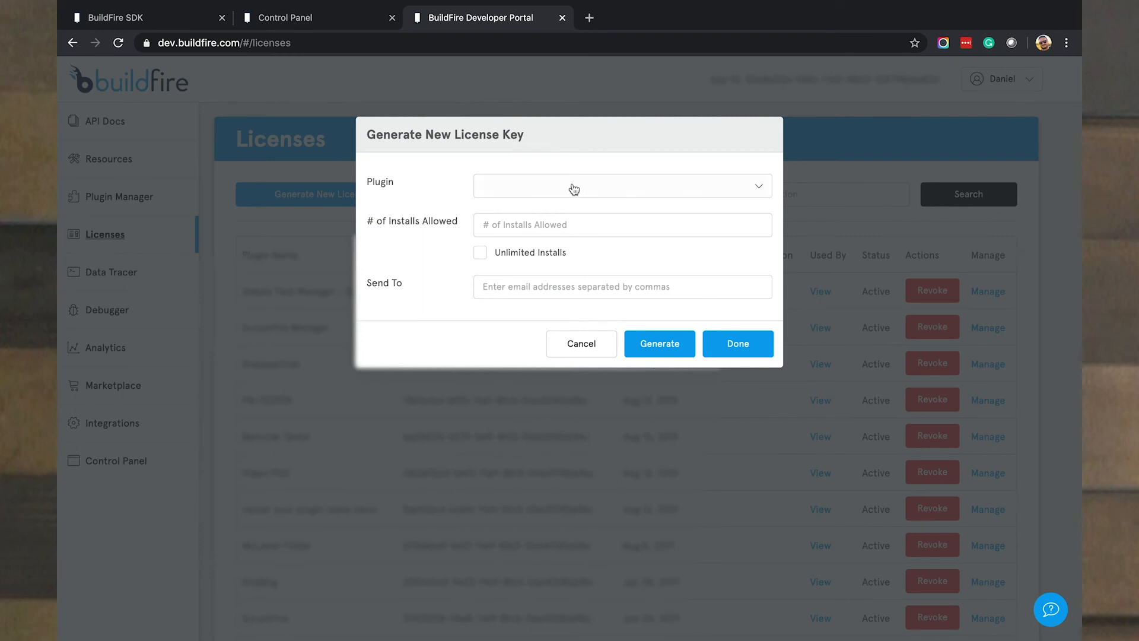
click(621, 185)
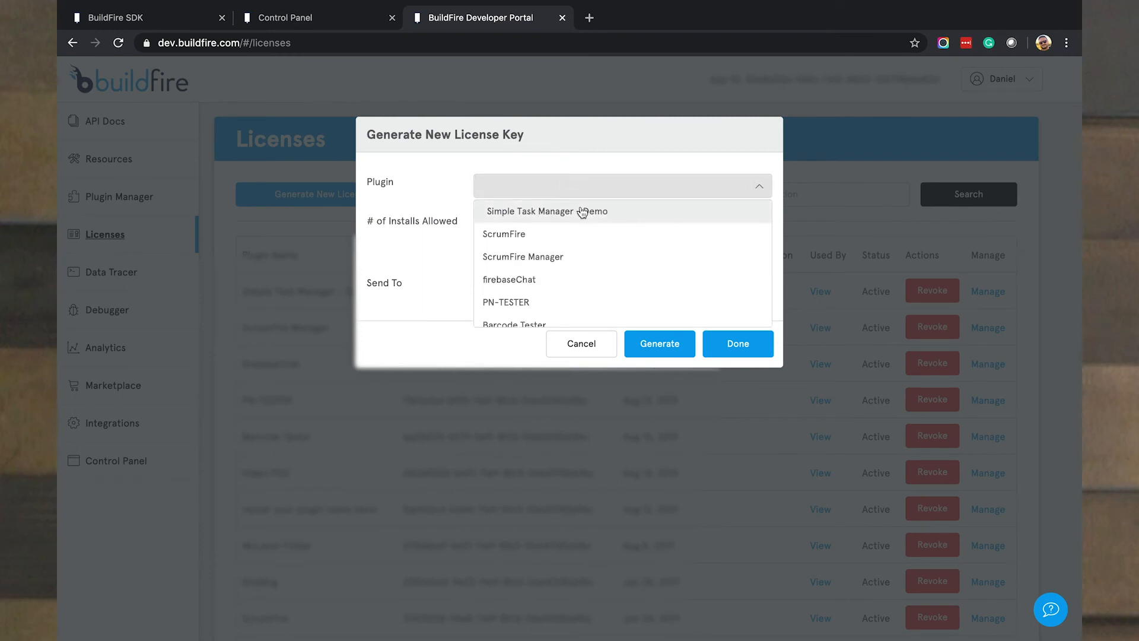
click(544, 210)
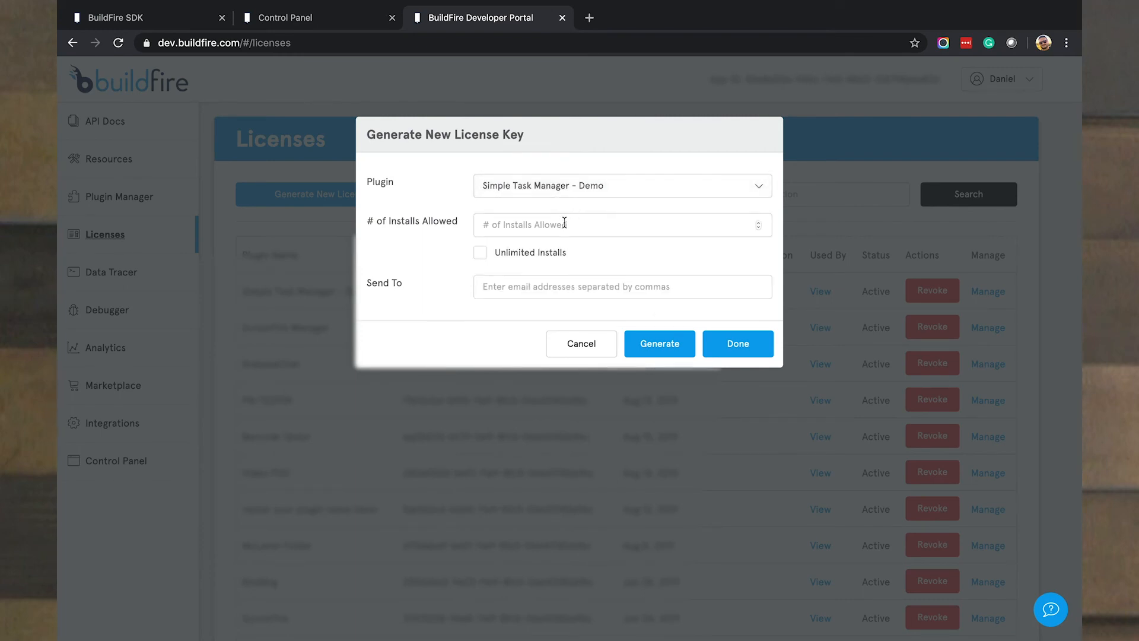
click(621, 224)
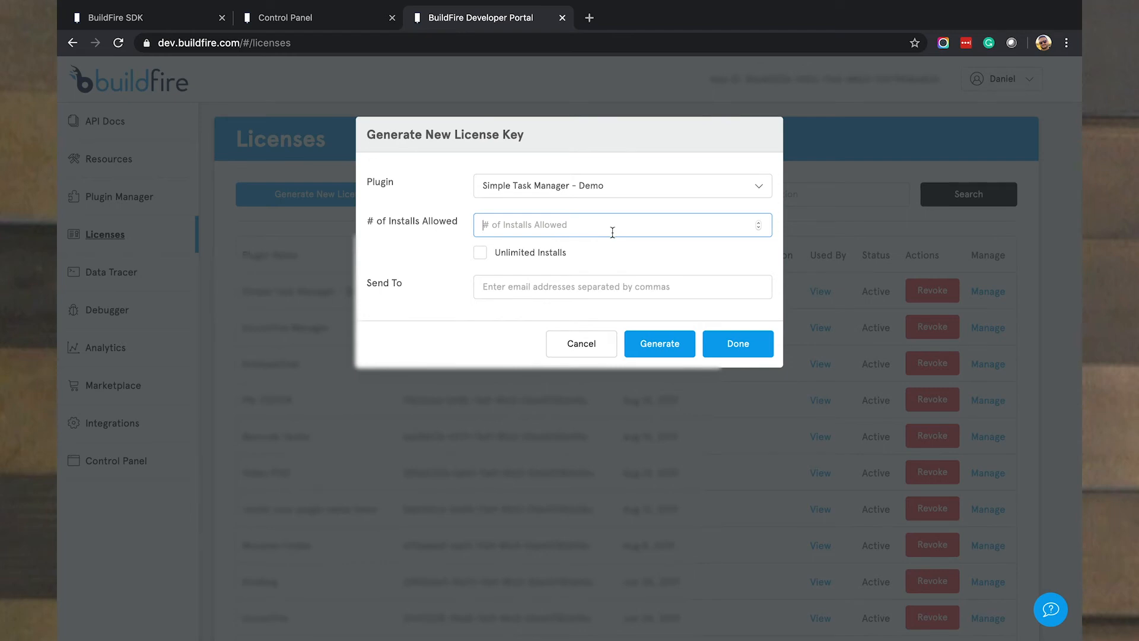
text(2)
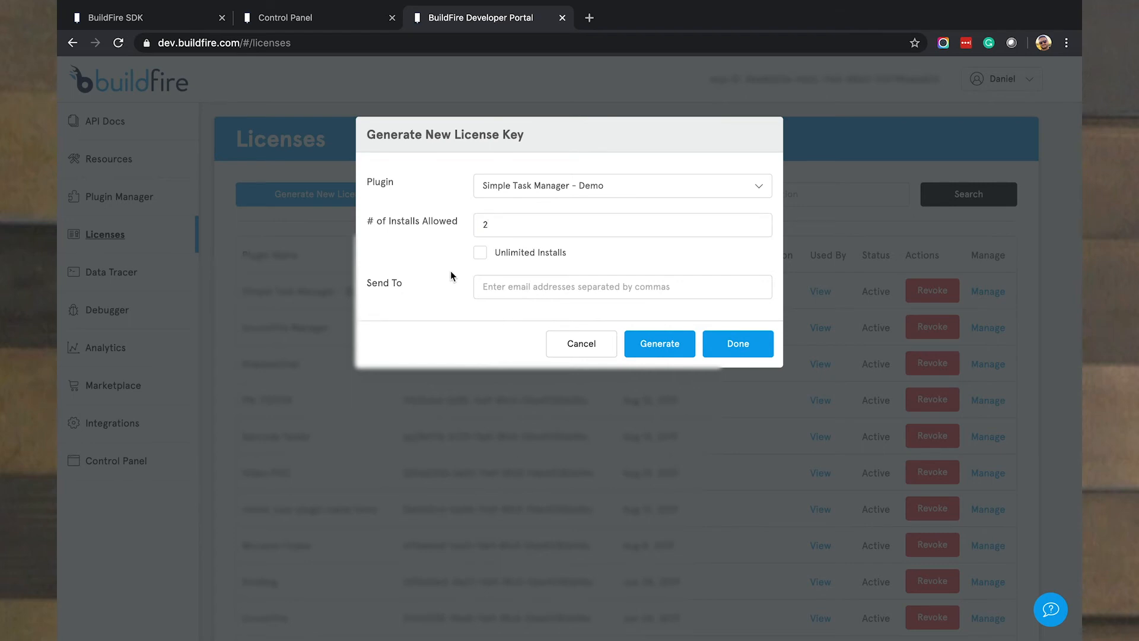
mouse_move(448, 276)
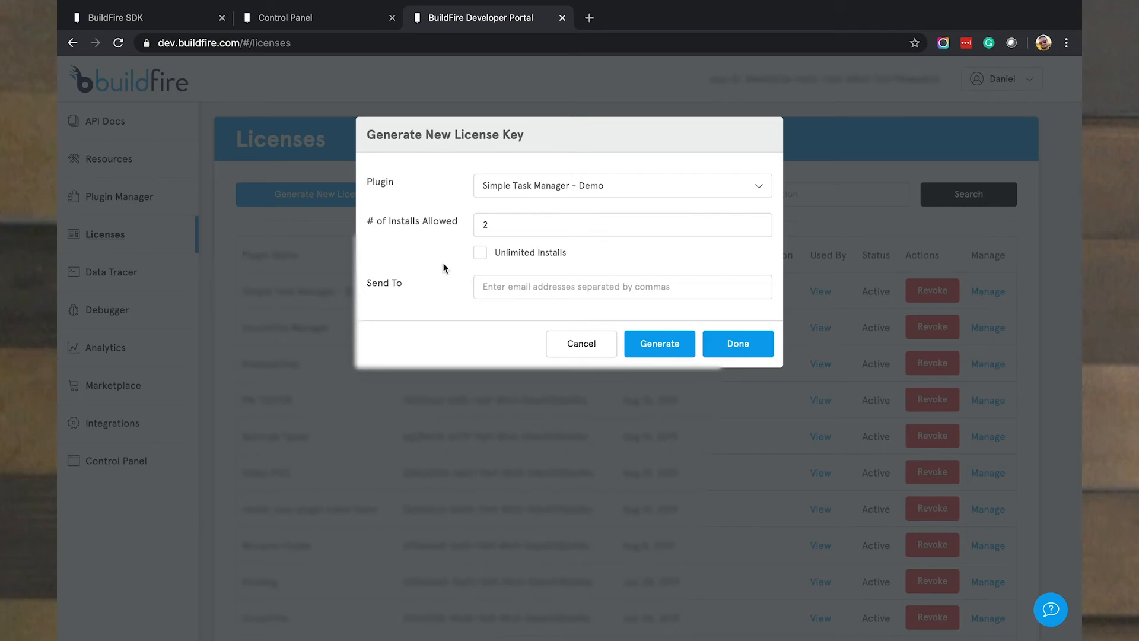
mouse_move(659, 343)
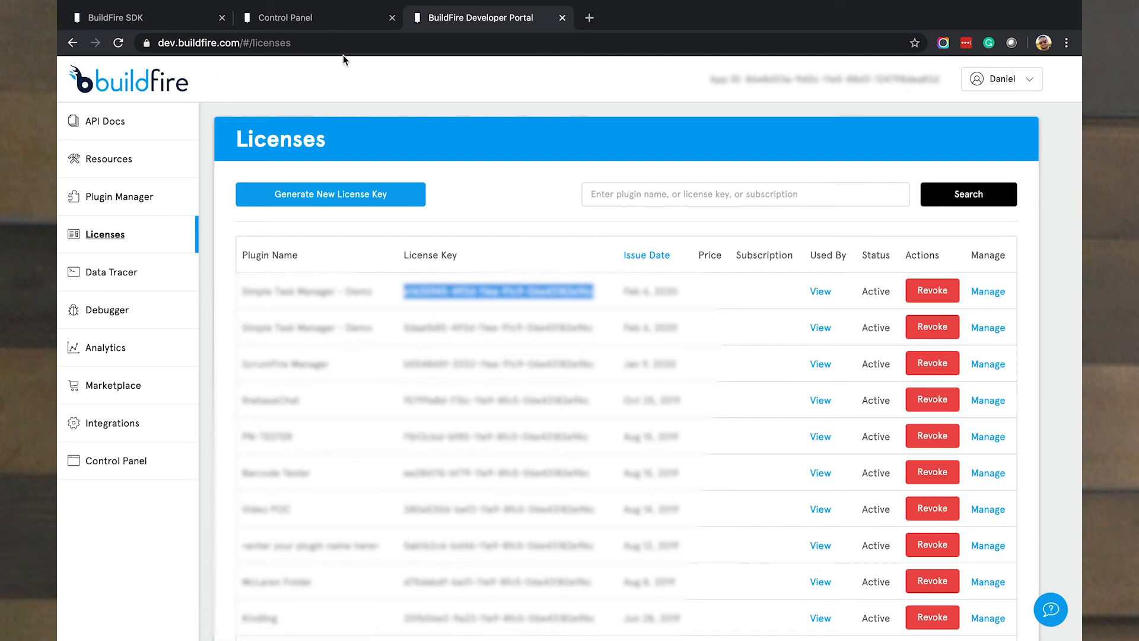
Step: Install the feature with the new license key and search the Marketplace for 'task'
click(317, 17)
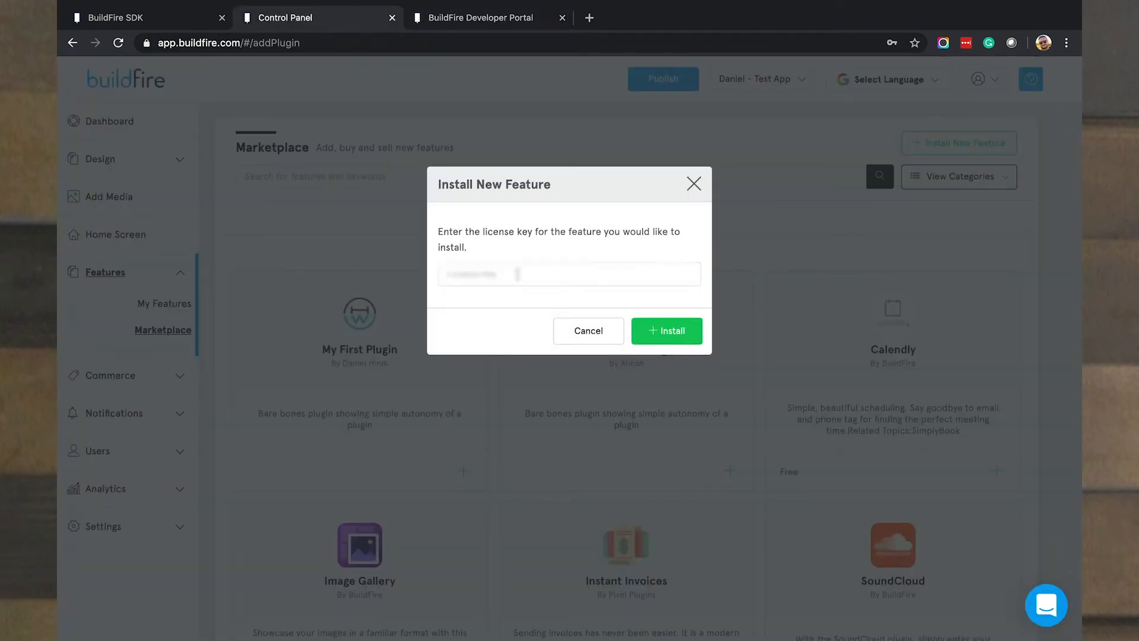
click(569, 274)
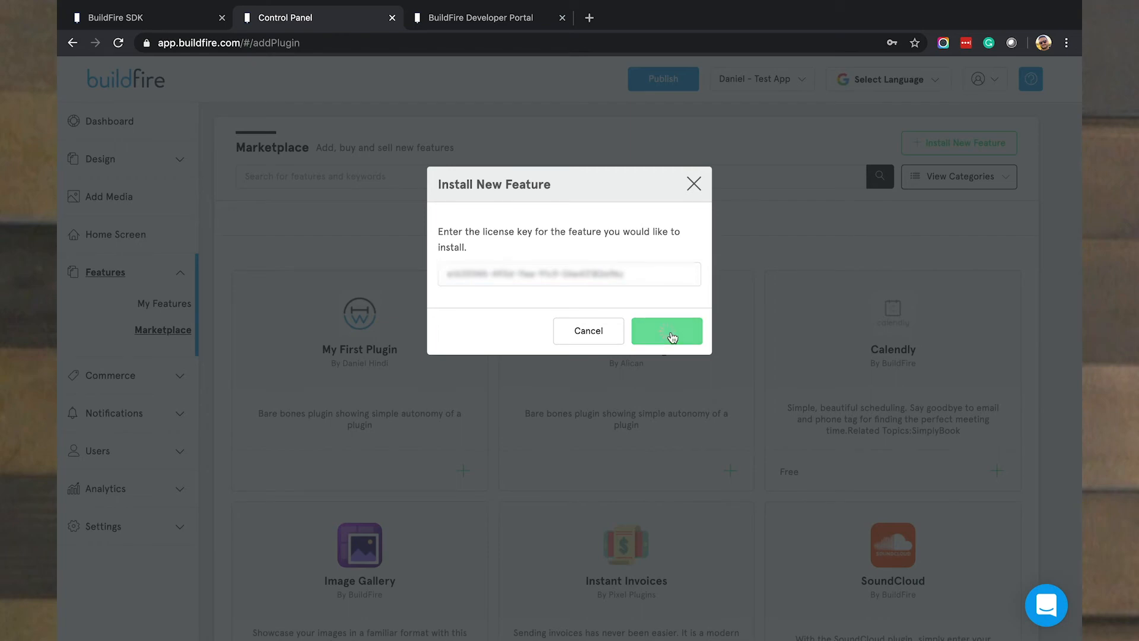
click(666, 331)
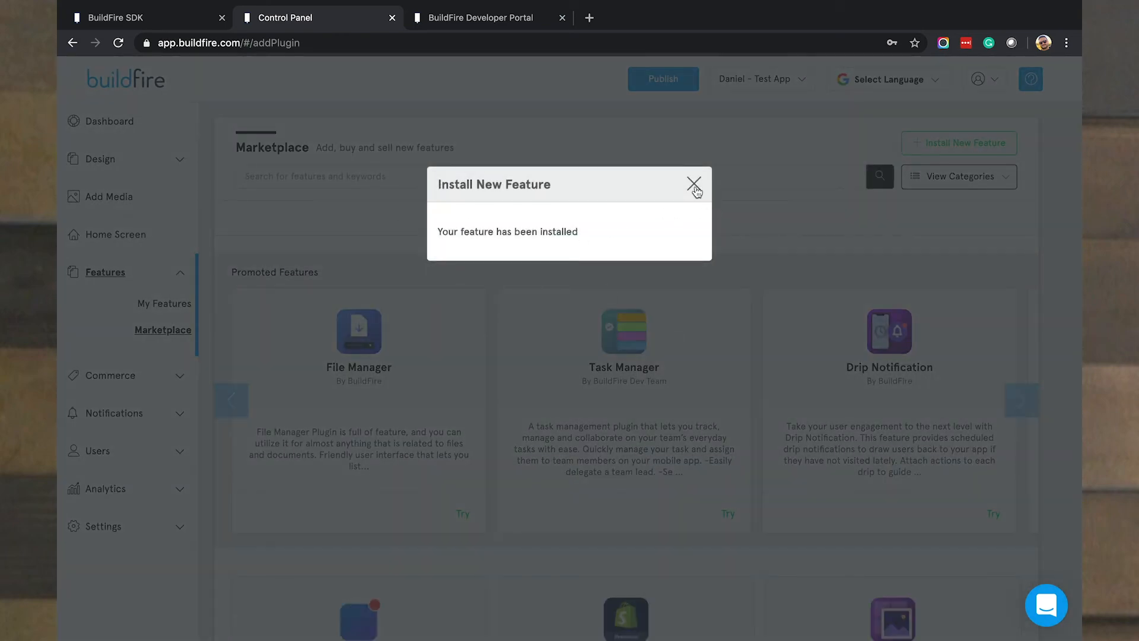
click(692, 183)
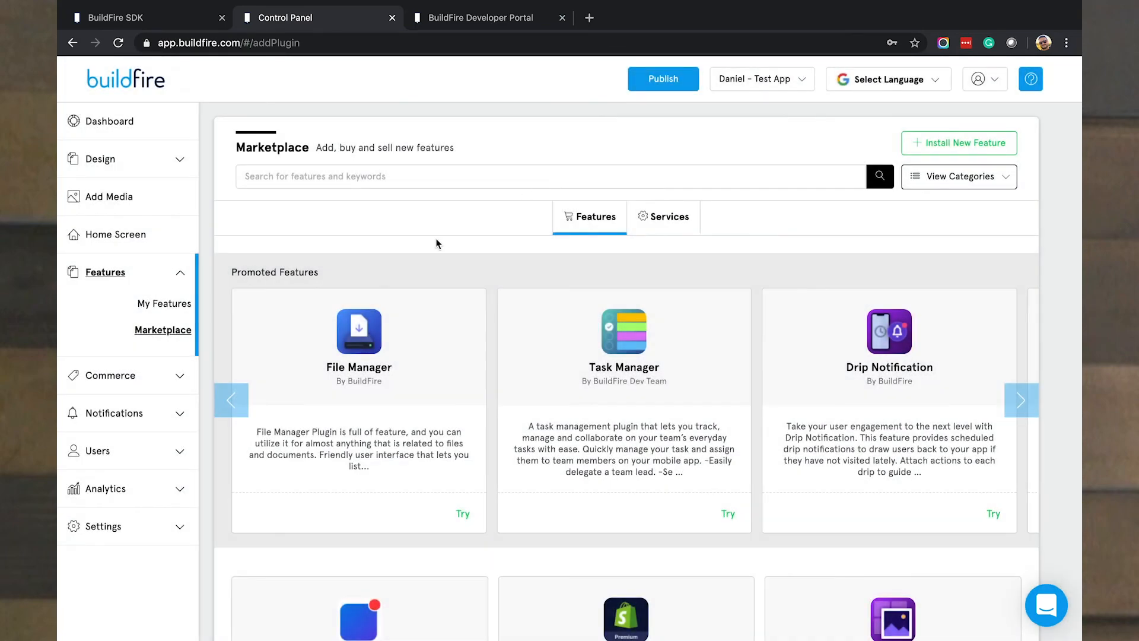
text(task)
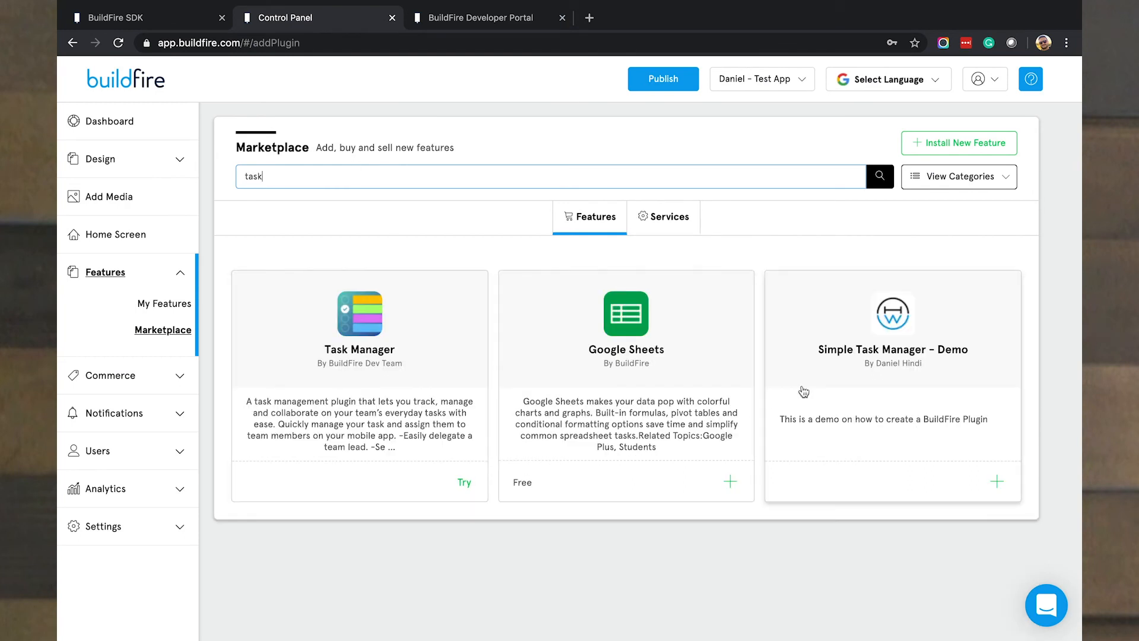
mouse_move(924, 362)
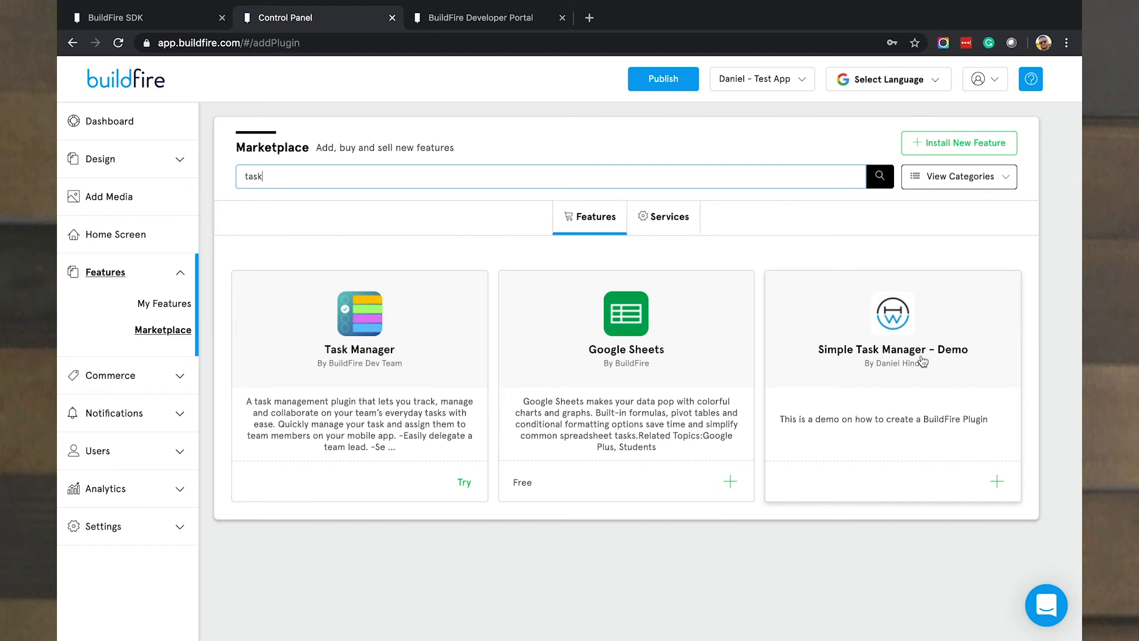
mouse_move(915, 378)
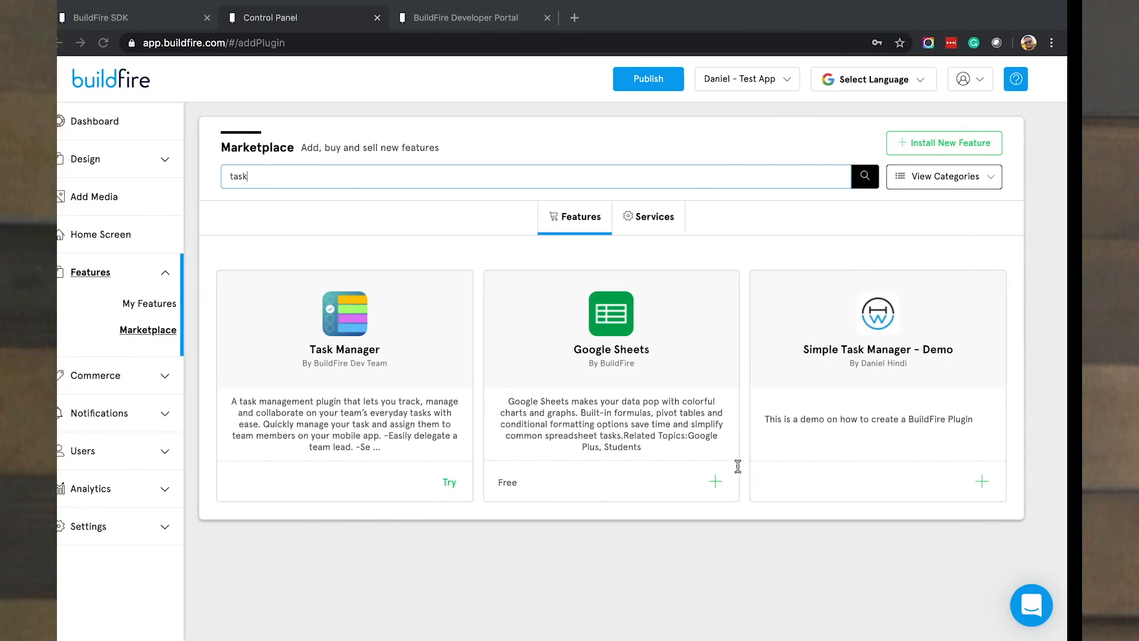
Step: Add the Simple Task Manager - Demo card as 'Task List Demo 1' with Add to side menu ticked
click(877, 327)
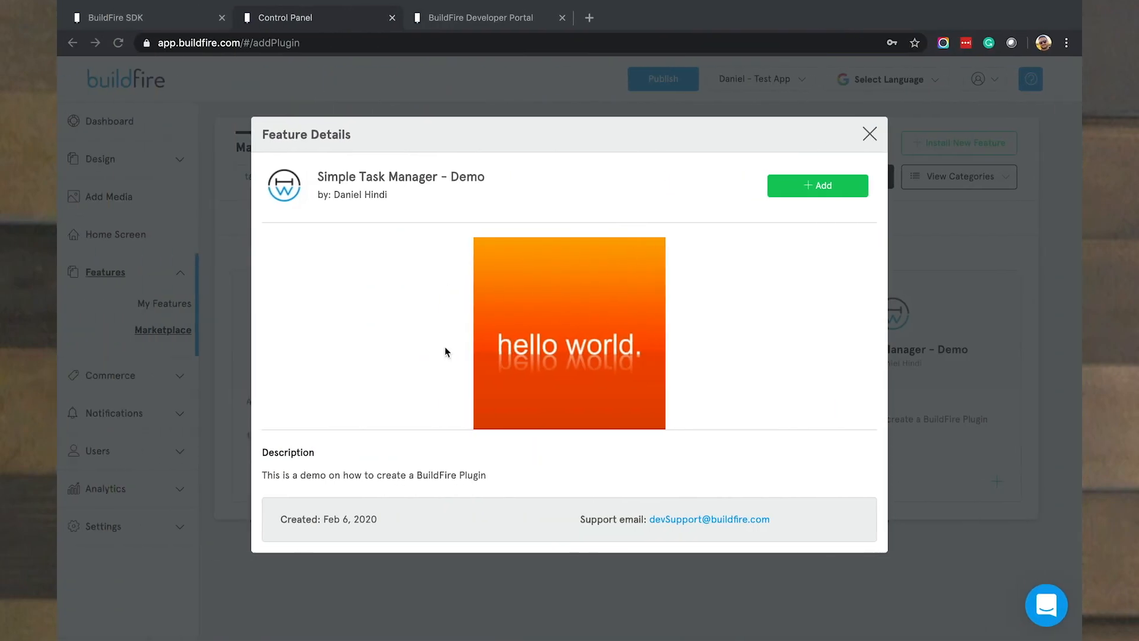
mouse_move(675, 370)
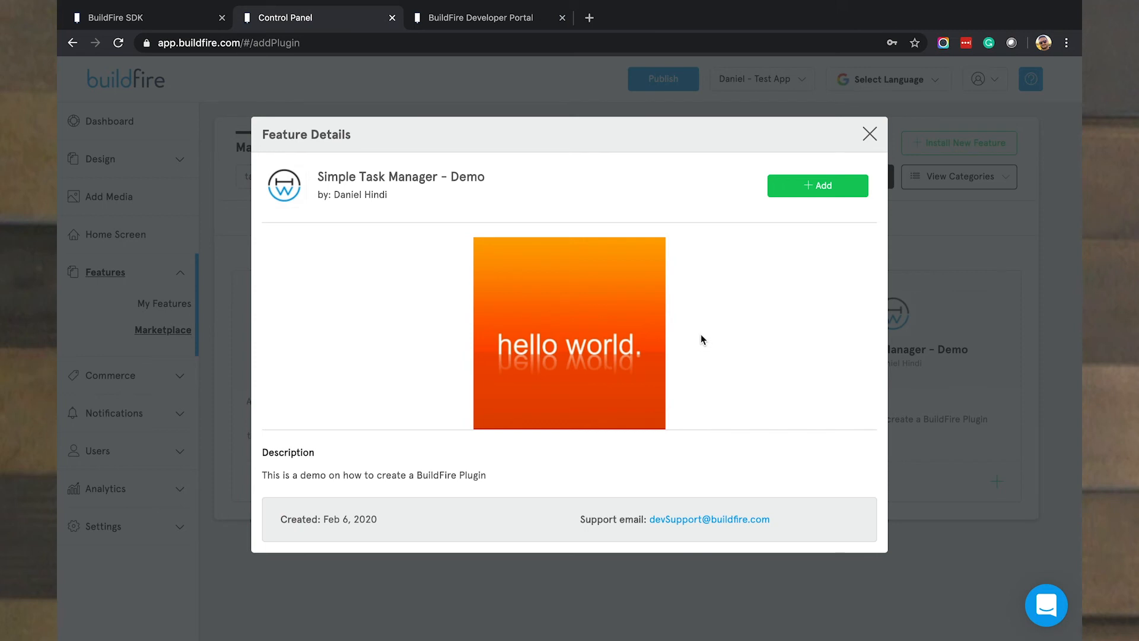
mouse_move(818, 191)
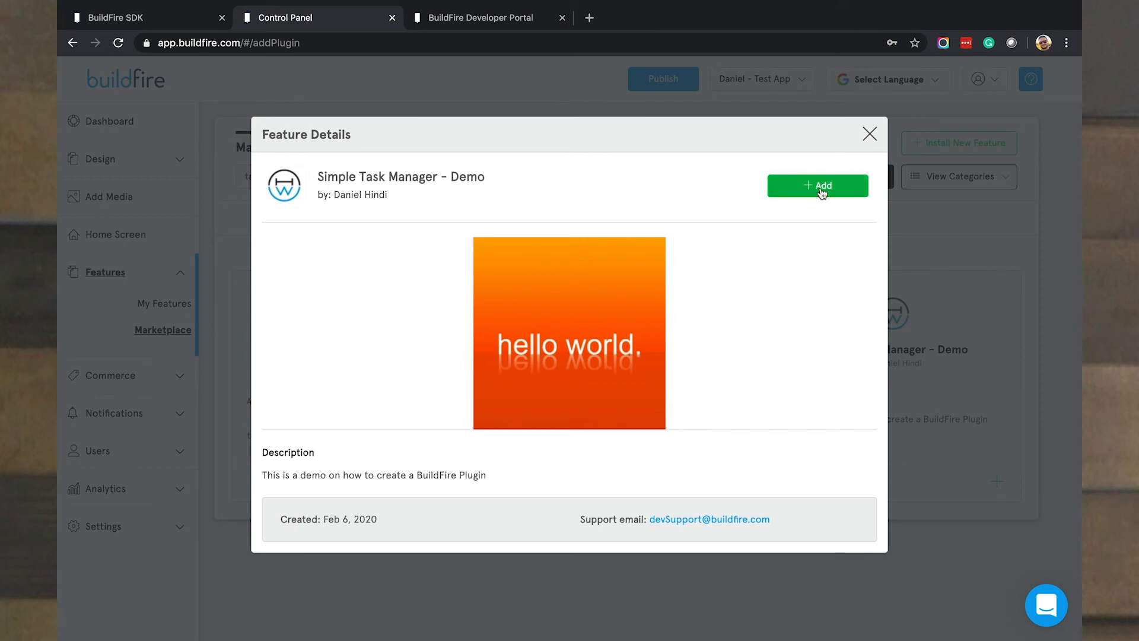
click(817, 185)
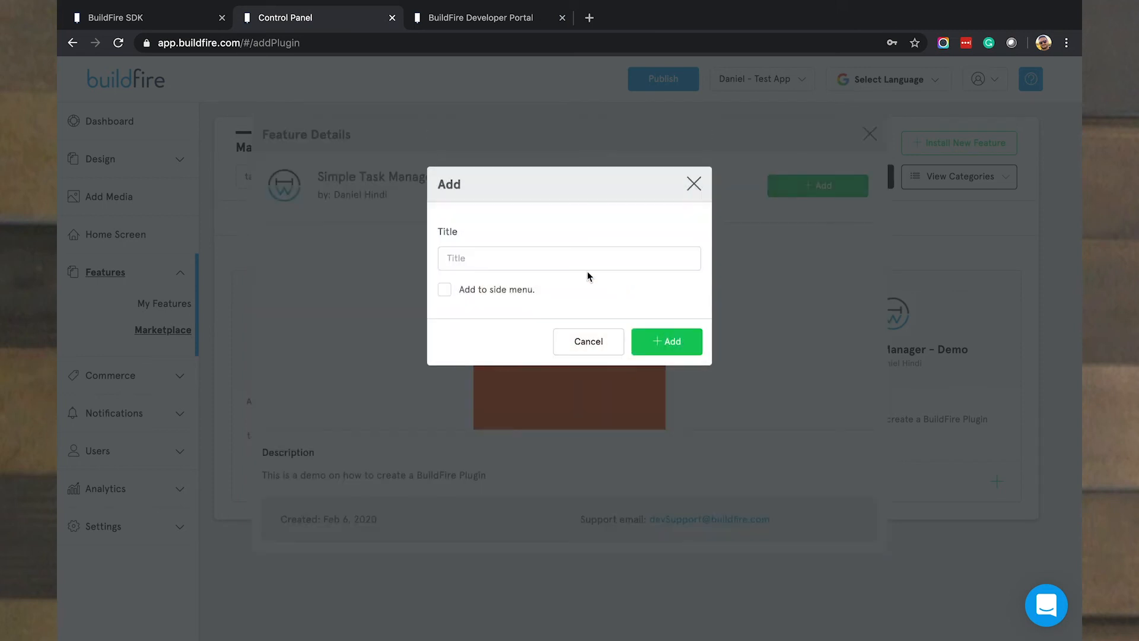
click(569, 258)
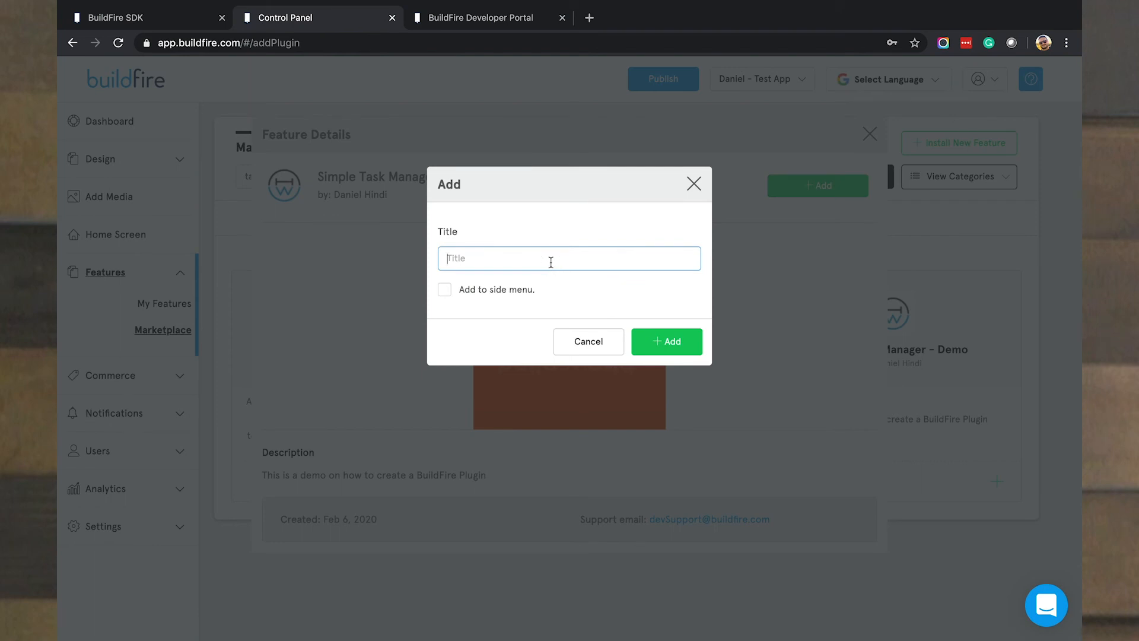
text(Task L:is)
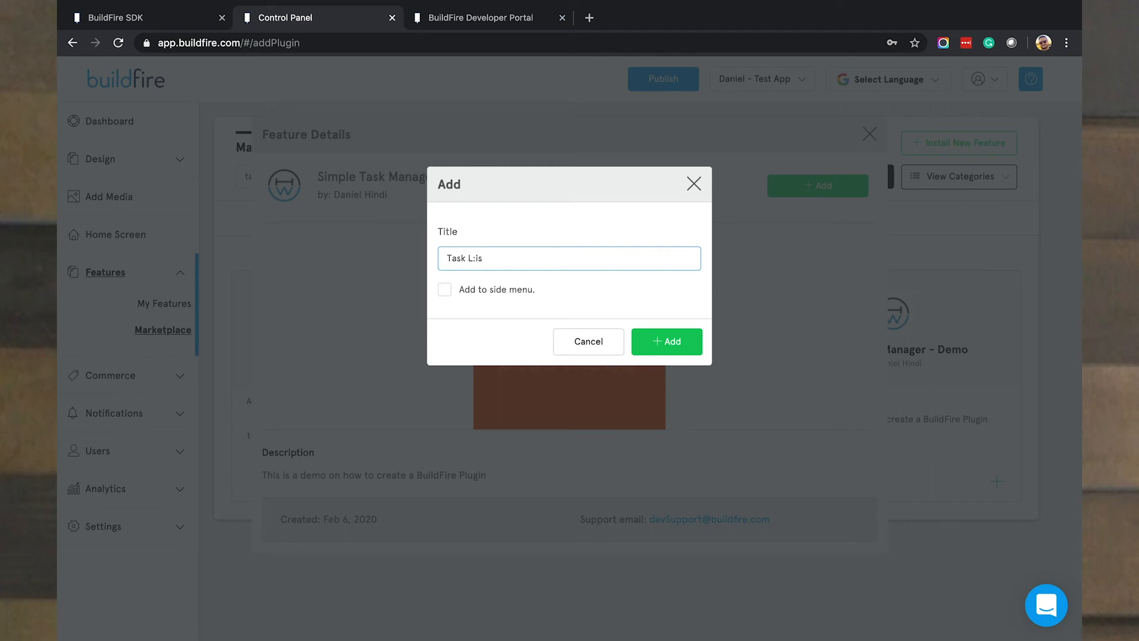
text(Task List Demo)
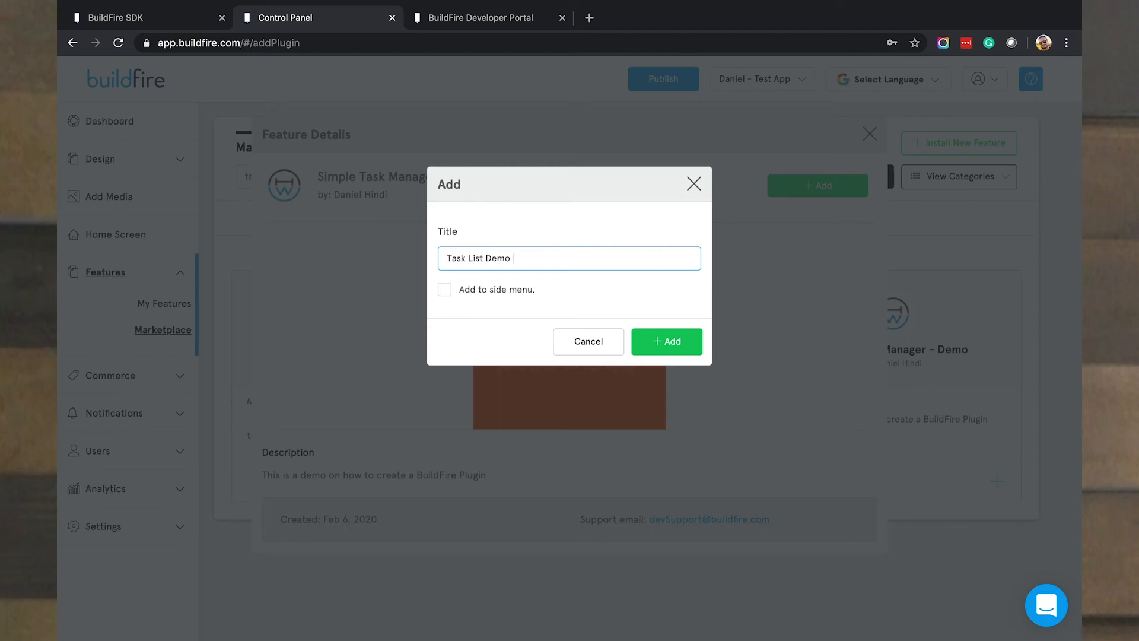
click(443, 289)
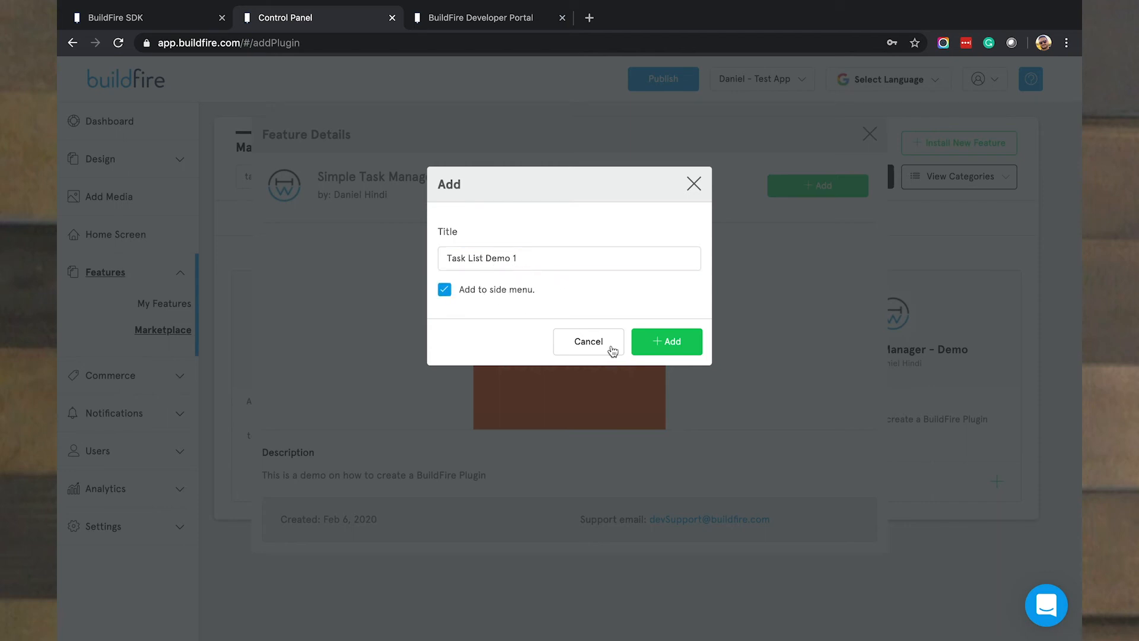
click(666, 341)
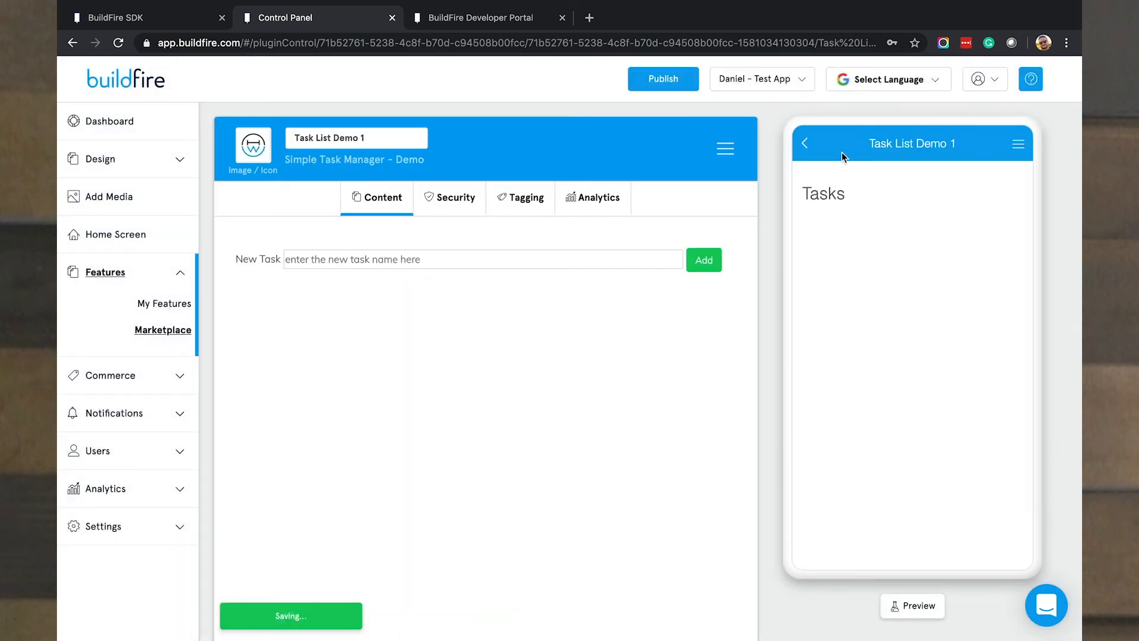
mouse_move(877, 211)
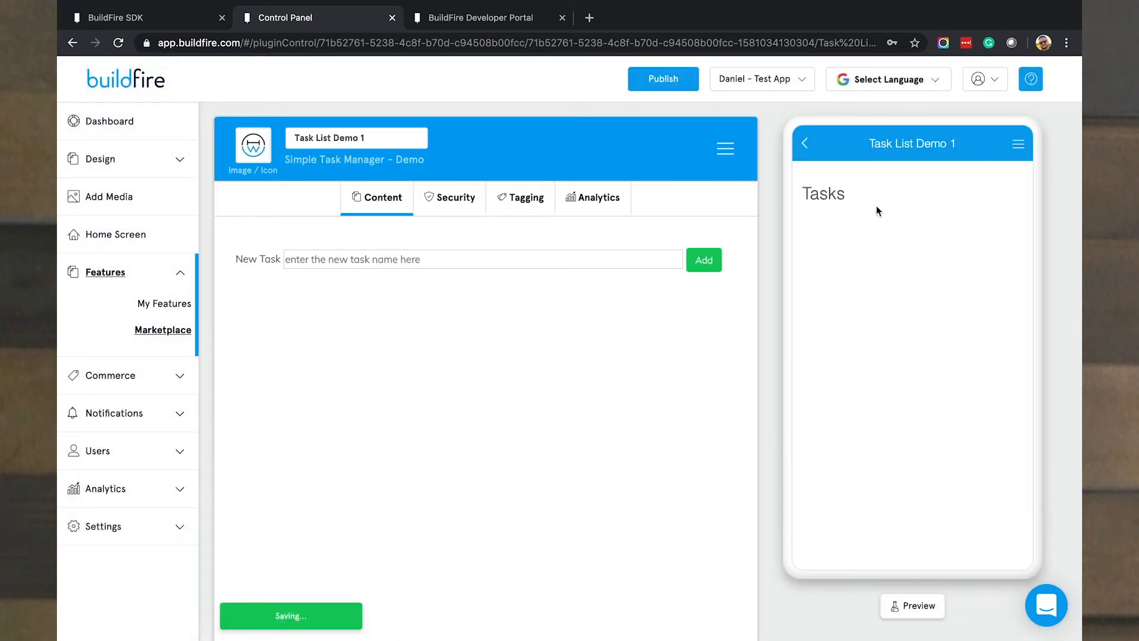
Step: Switch to the local BuildFire SDK tester showing myPlugin's Task 1 and Task 2
click(116, 18)
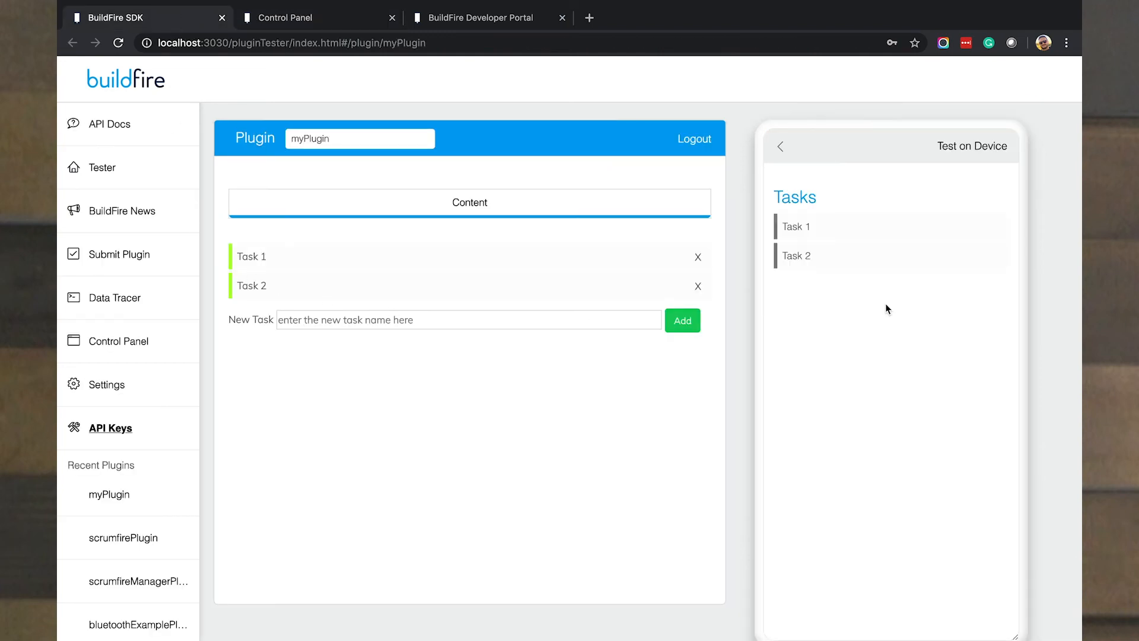
mouse_move(813, 273)
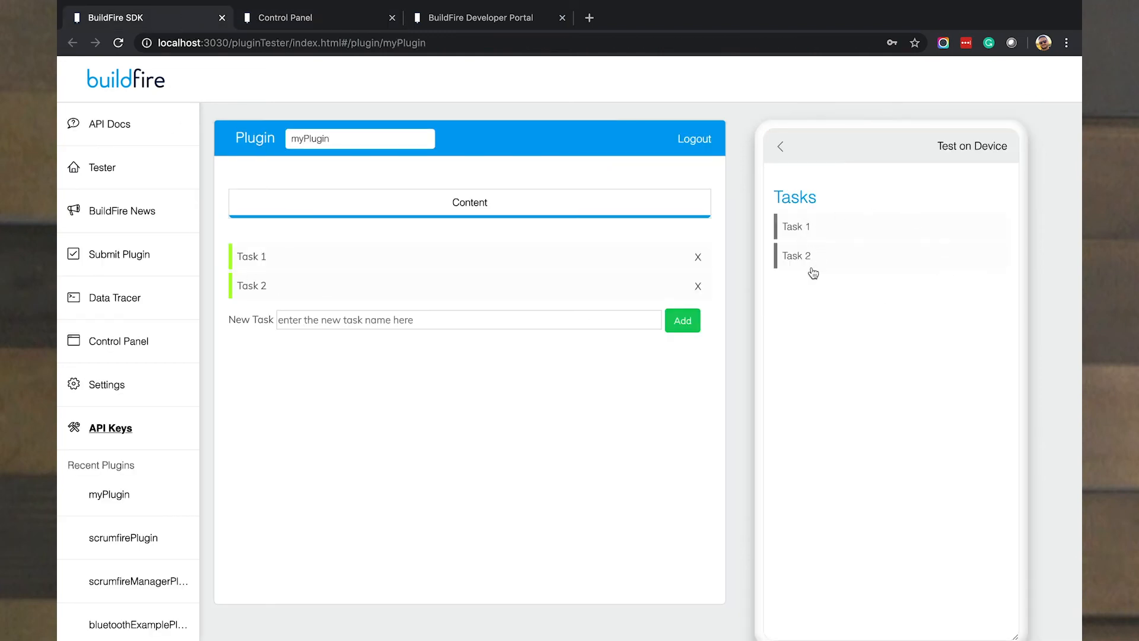
mouse_move(334, 284)
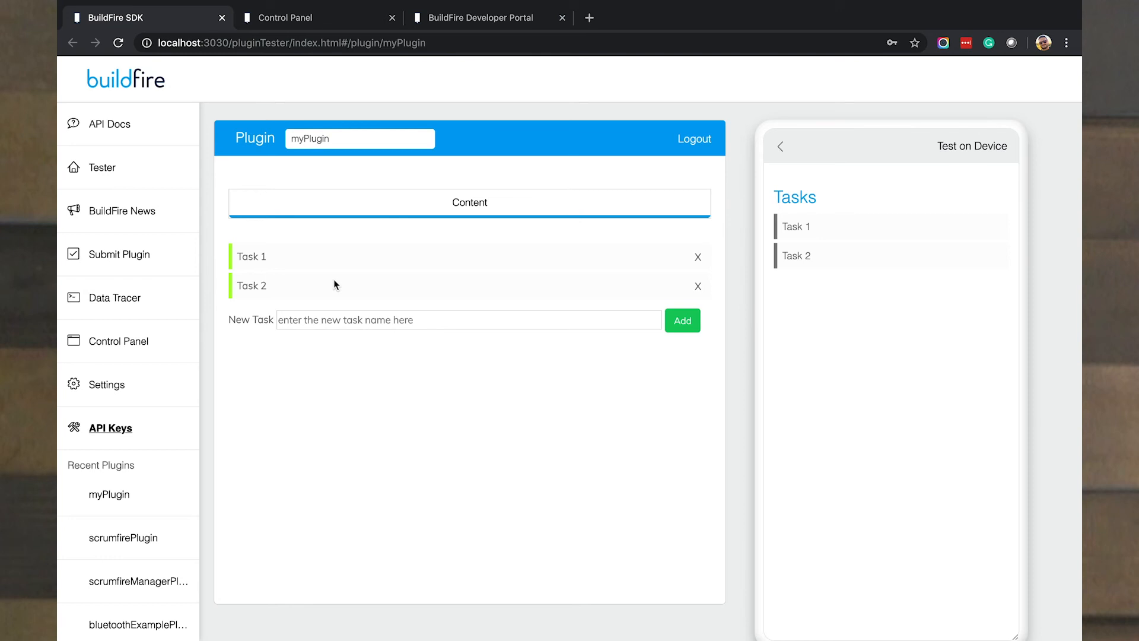
mouse_move(654, 306)
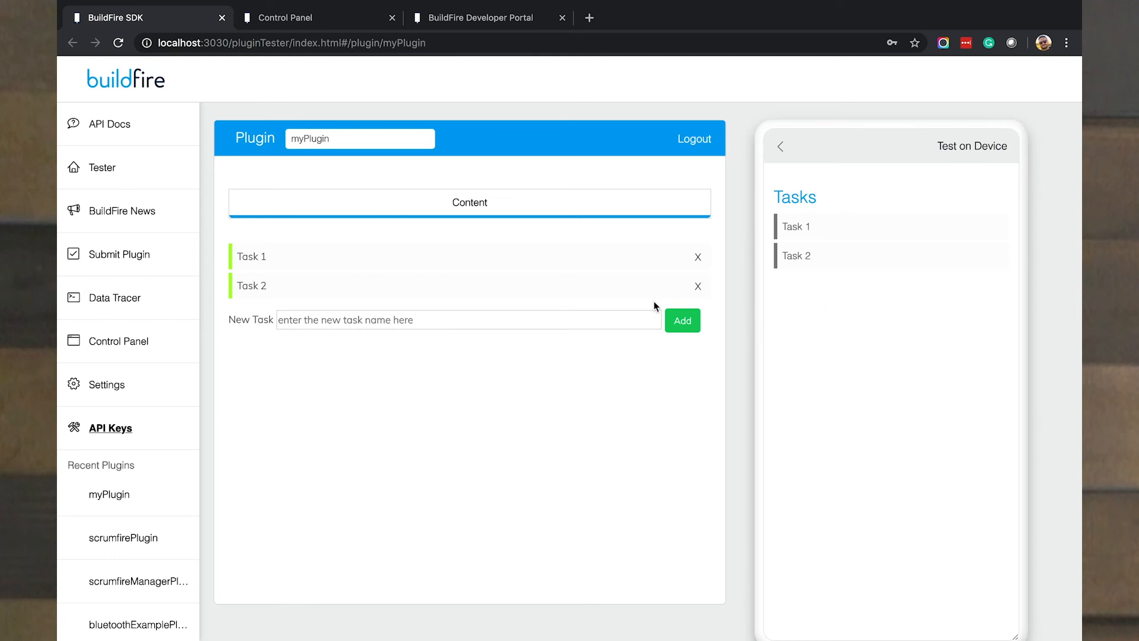
mouse_move(336, 74)
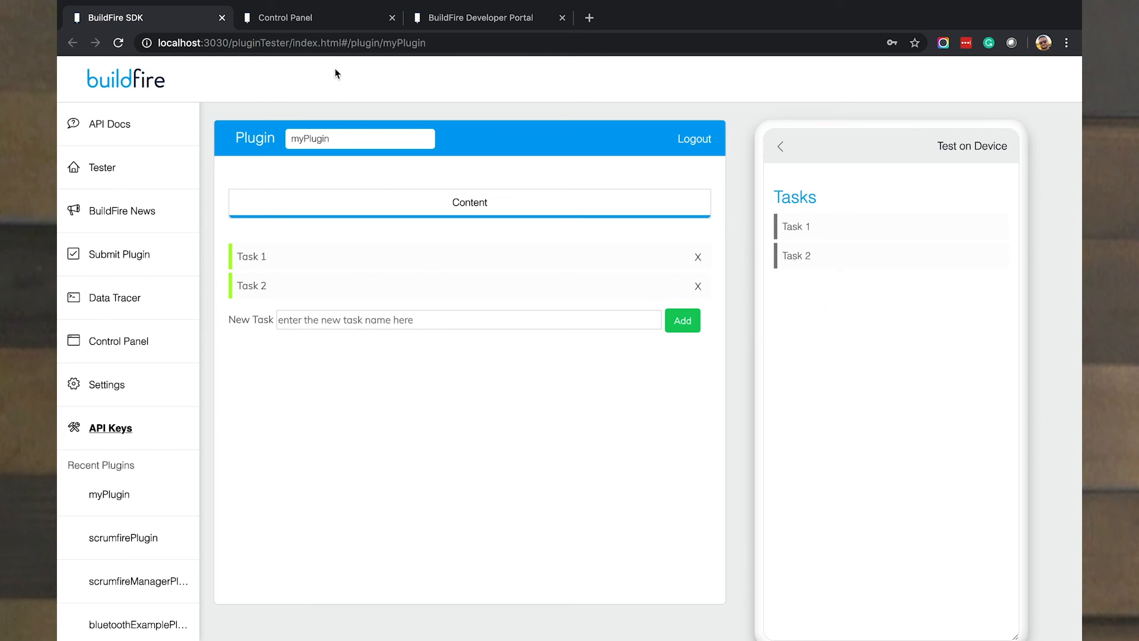
Step: Add 'My Task 1' and 'My Task 2' to the Task List Demo 1 task list
click(286, 18)
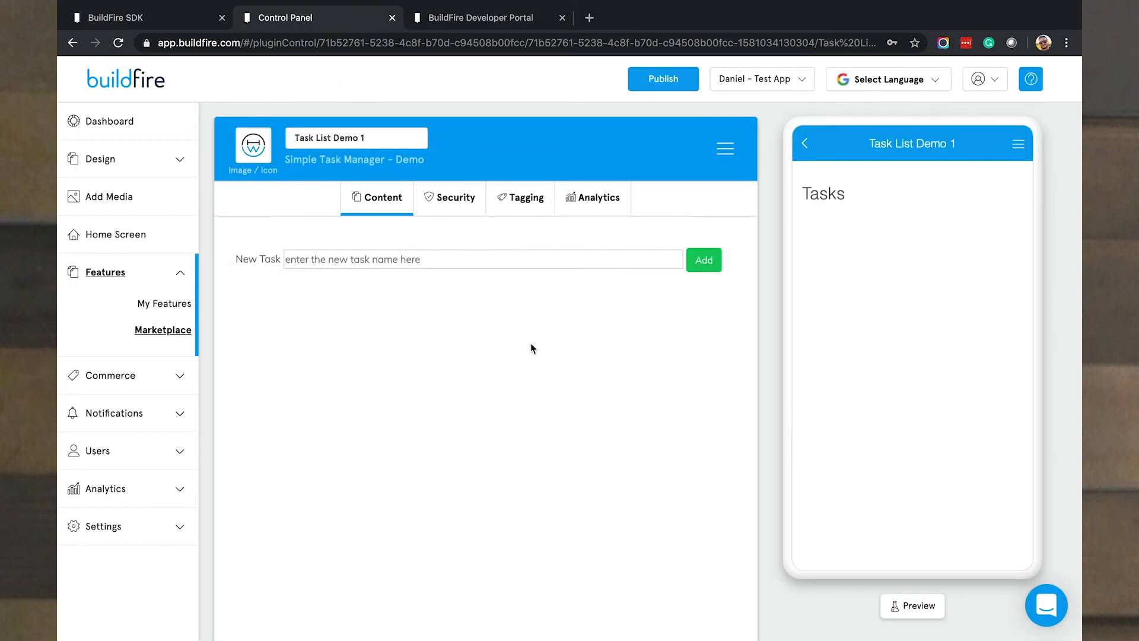
text(M)
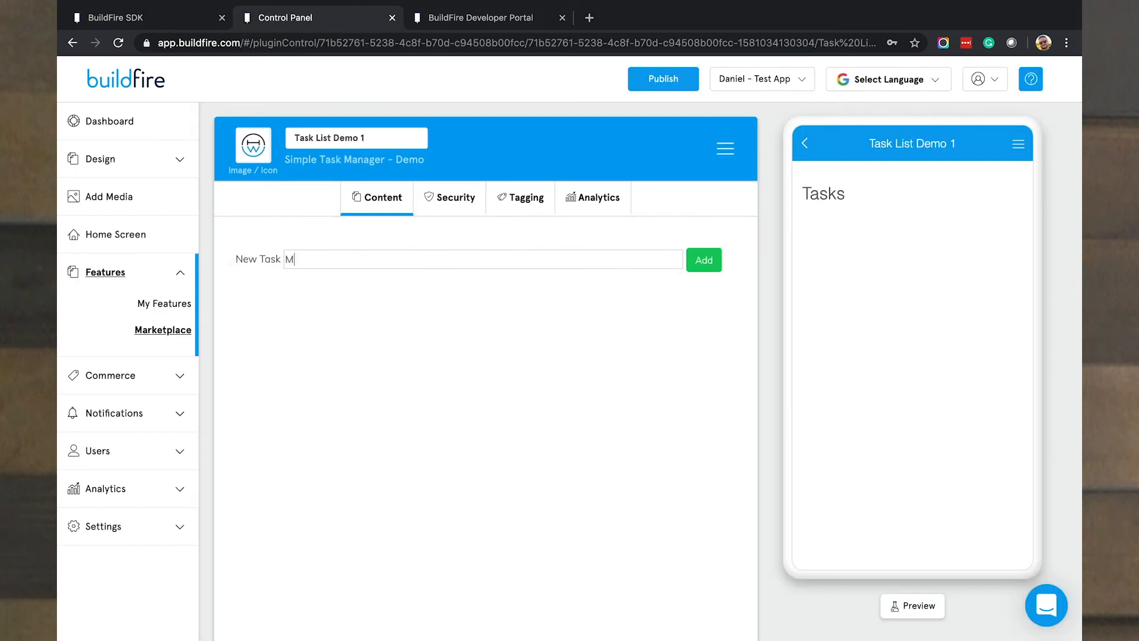
text(y Task 1)
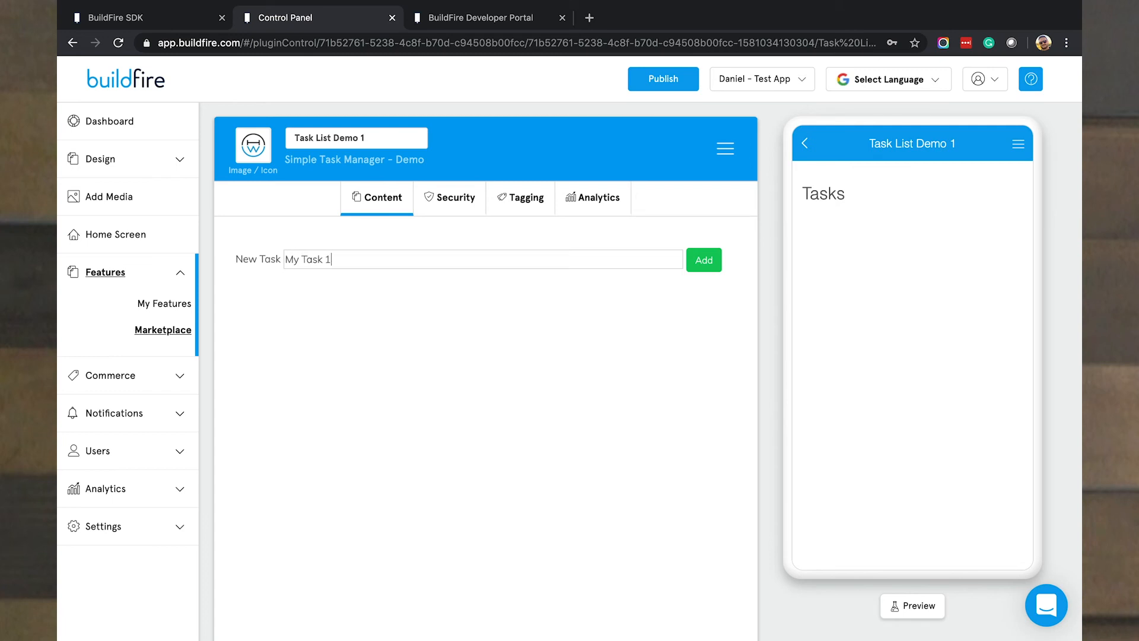
click(703, 259)
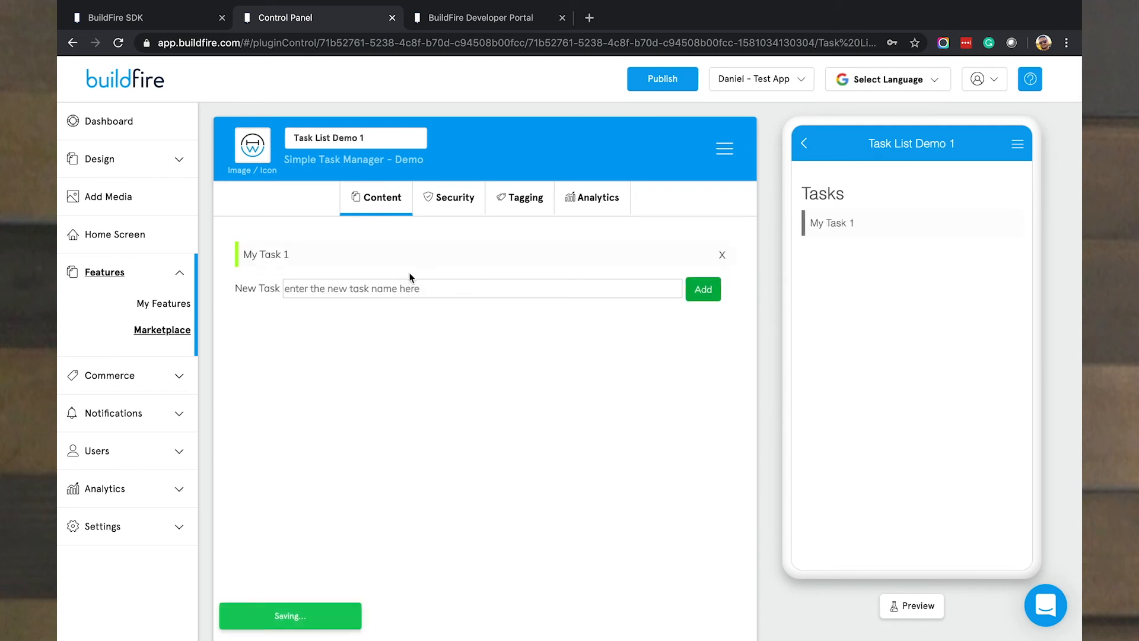
click(482, 288)
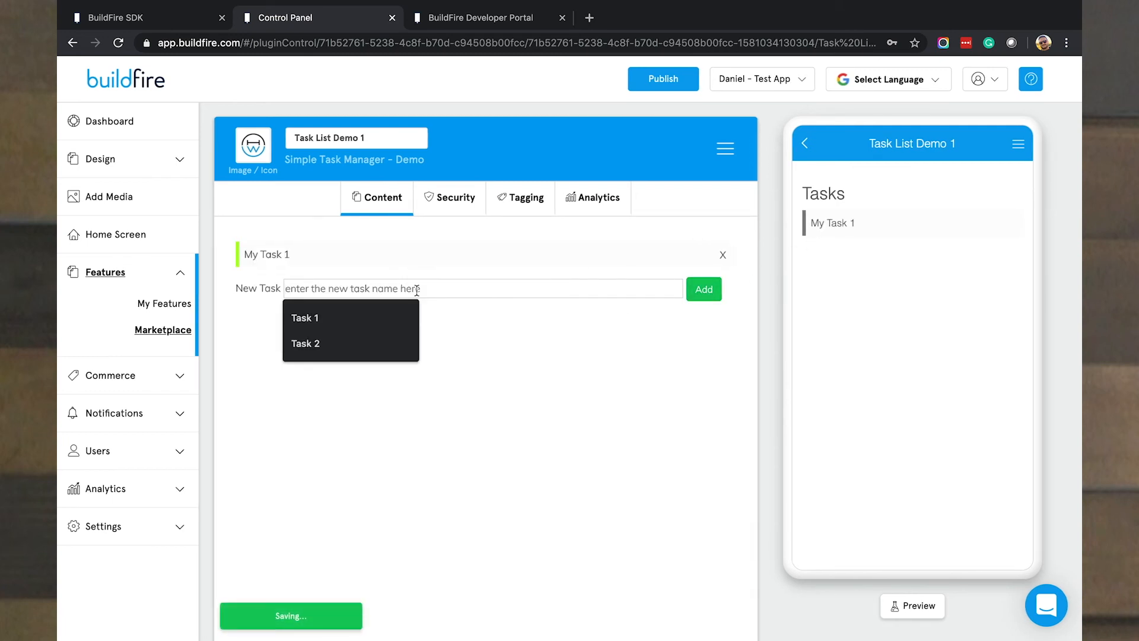
text(My Task 2)
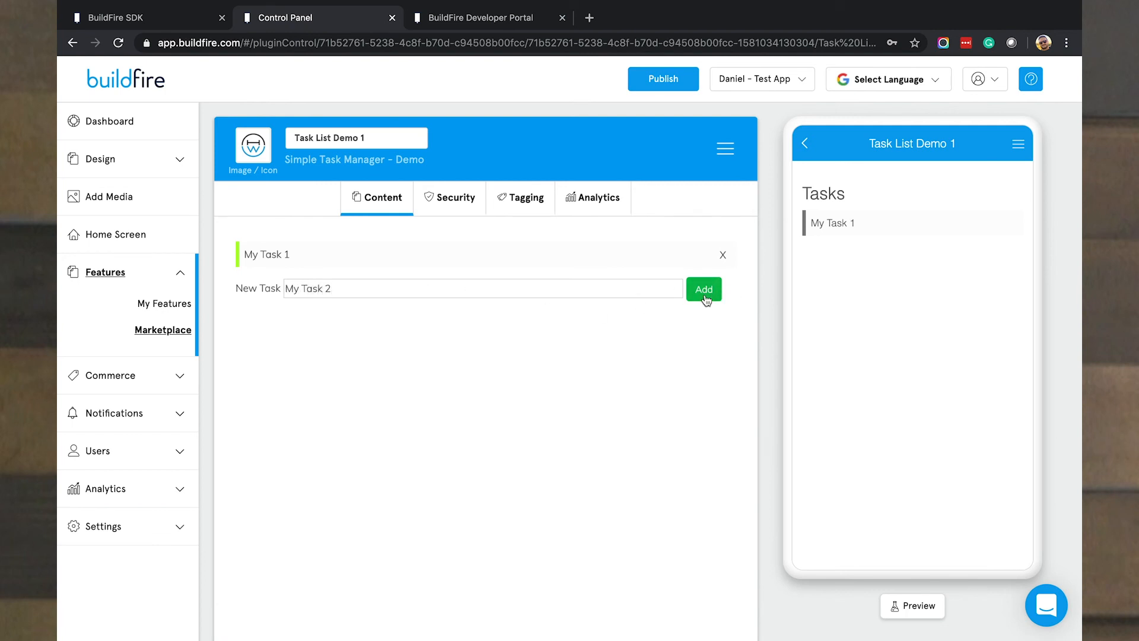
click(702, 288)
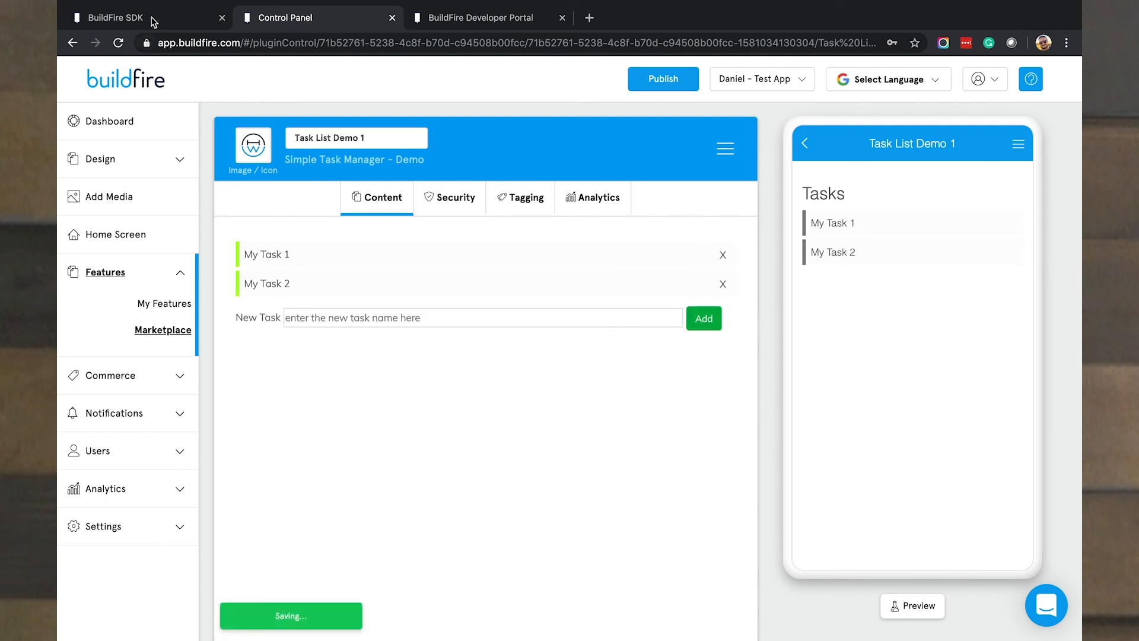
Step: Compare with the local plugin tester's tasks, then return and open the feature Marketplace
click(116, 17)
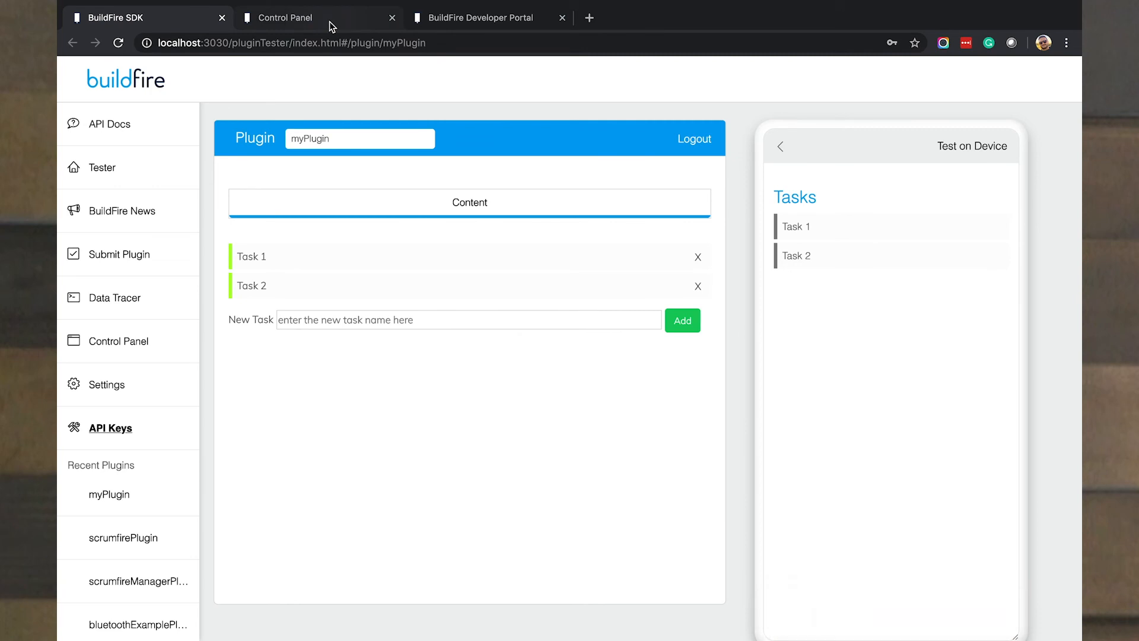
click(318, 17)
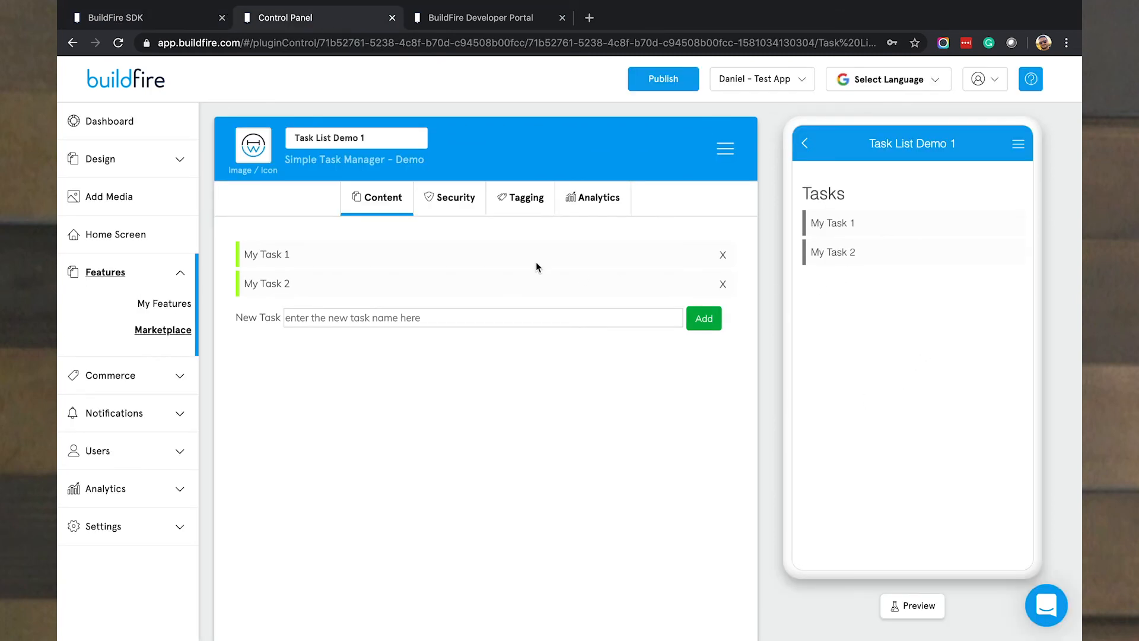
click(162, 330)
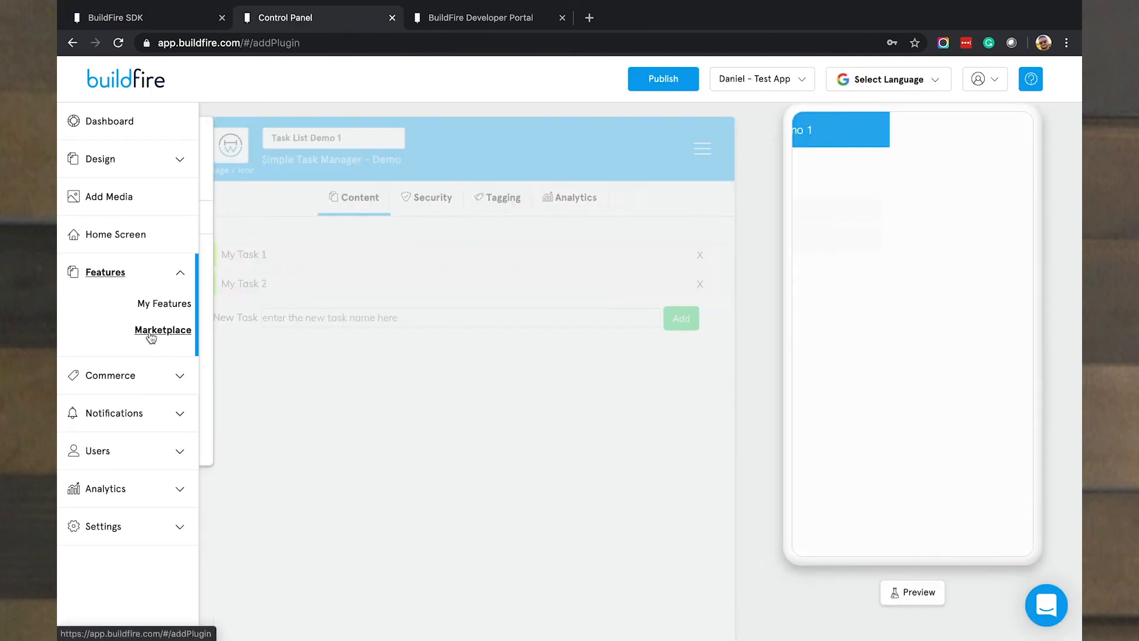
Step: Search the Marketplace for 'simple' and add Simple Task Manager - Demo again, titled 'Dev Tasks'
click(162, 330)
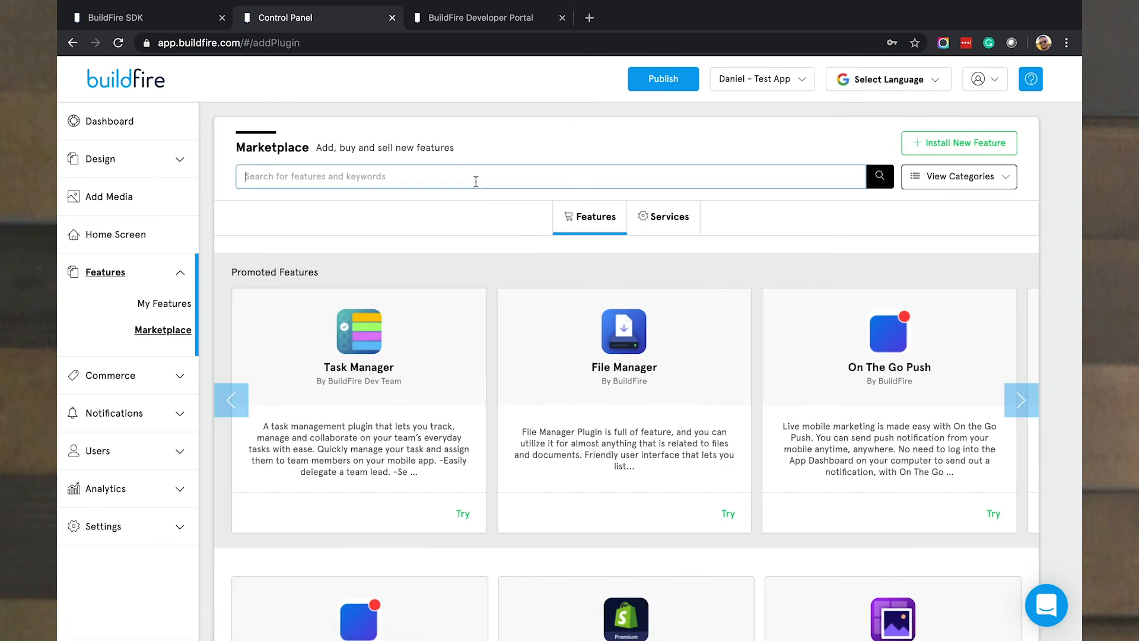
text(simple)
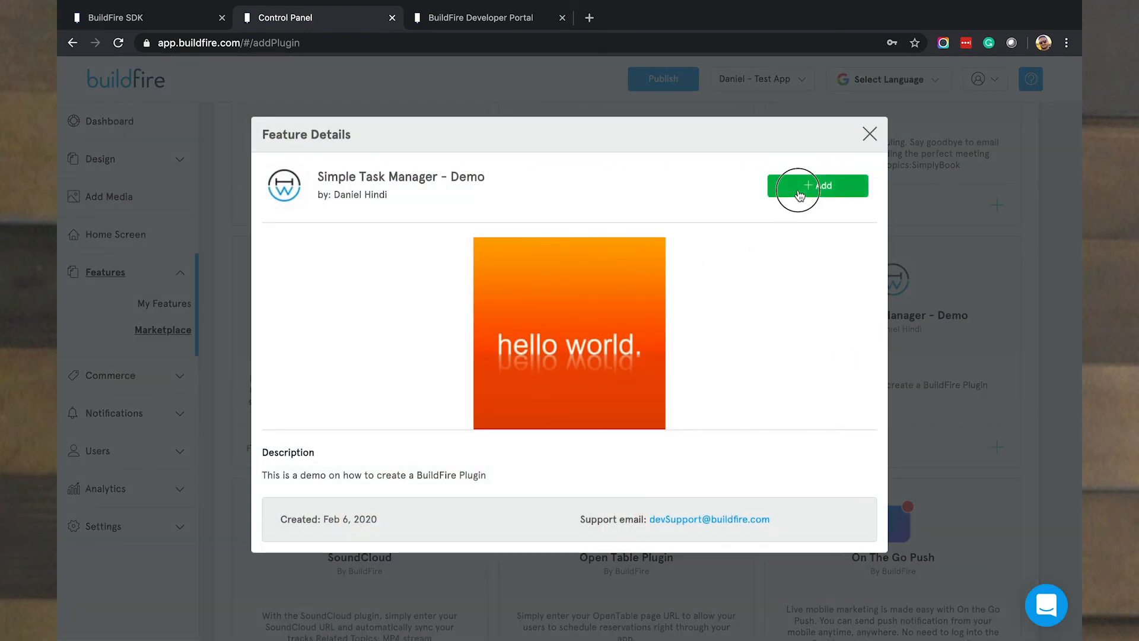
click(816, 185)
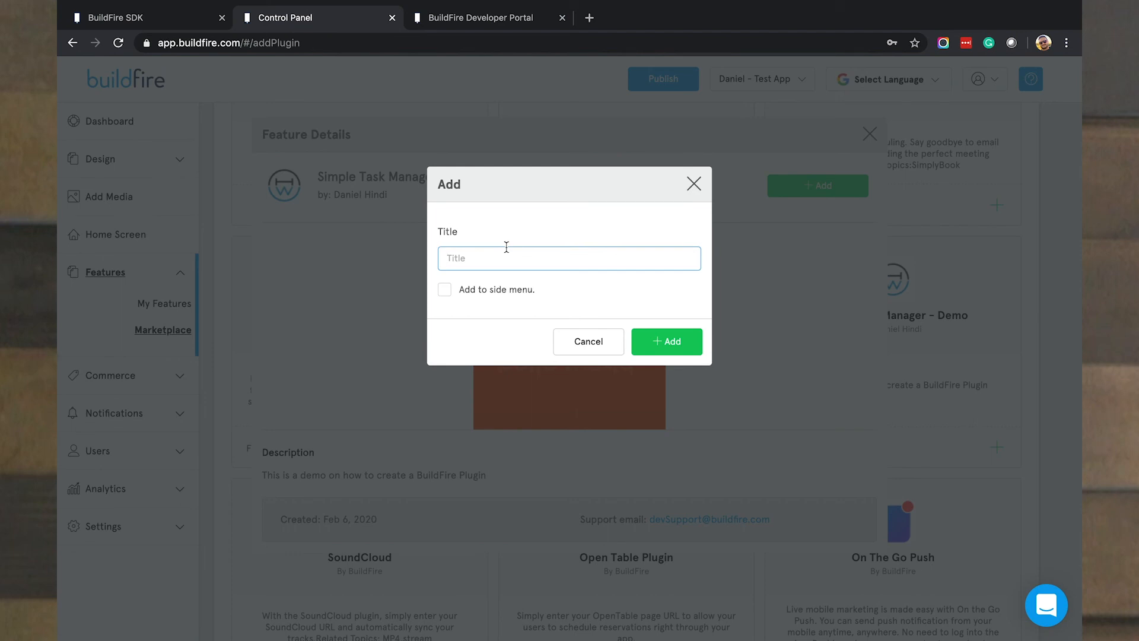
click(569, 258)
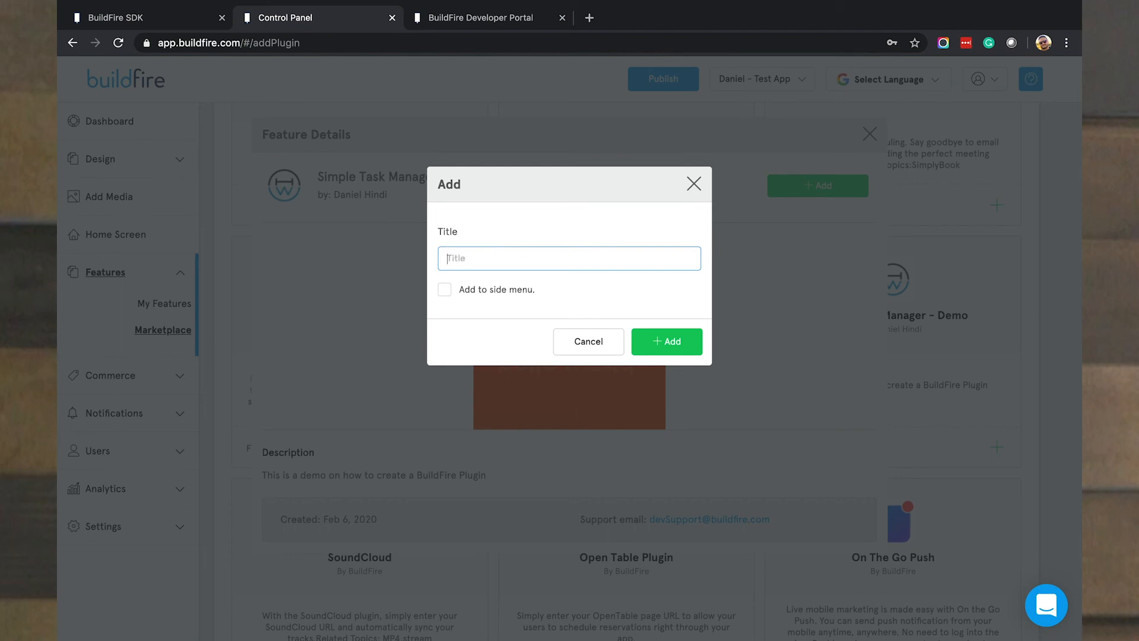
text(Dev)
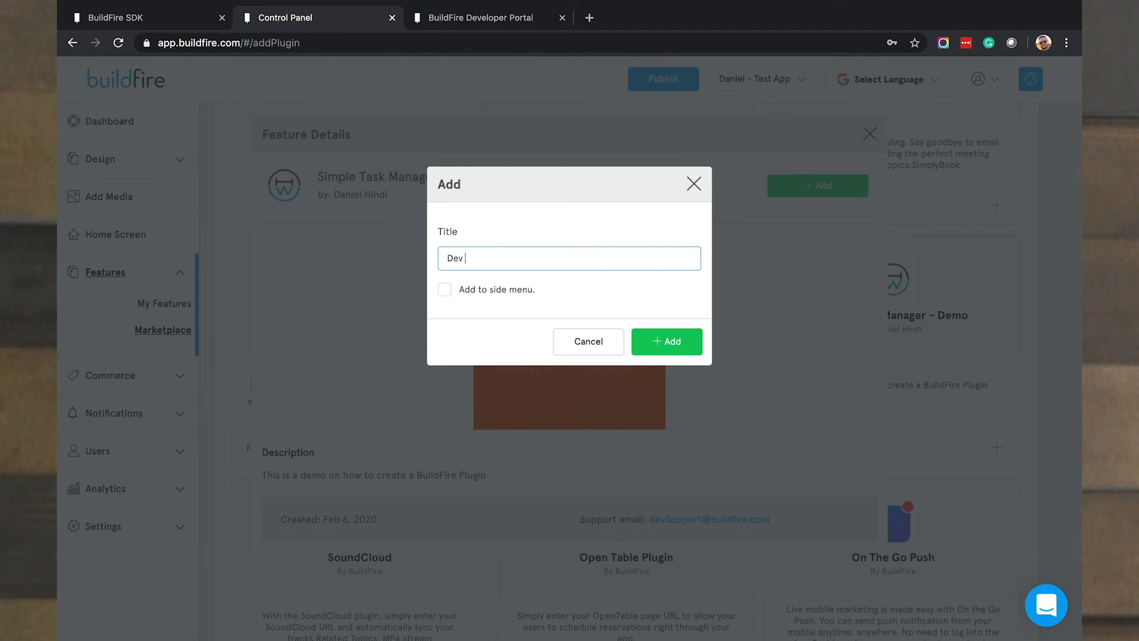
text(Tasks)
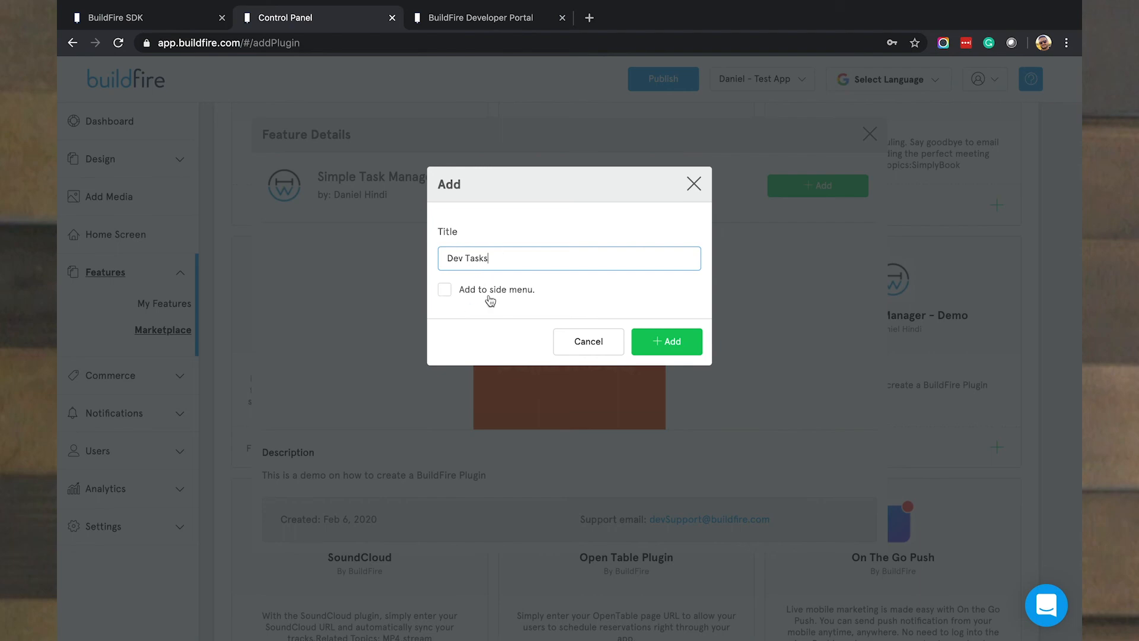
click(666, 341)
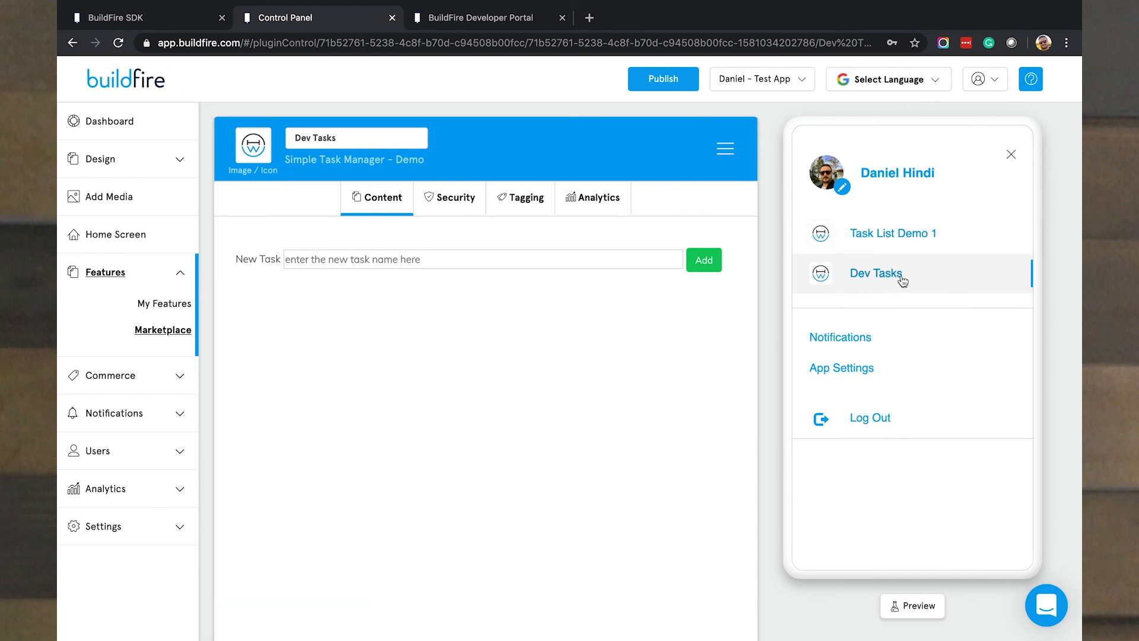
Step: View the empty Dev Tasks feature, then open Task List Demo 1 showing My Task 1 and 2
click(875, 273)
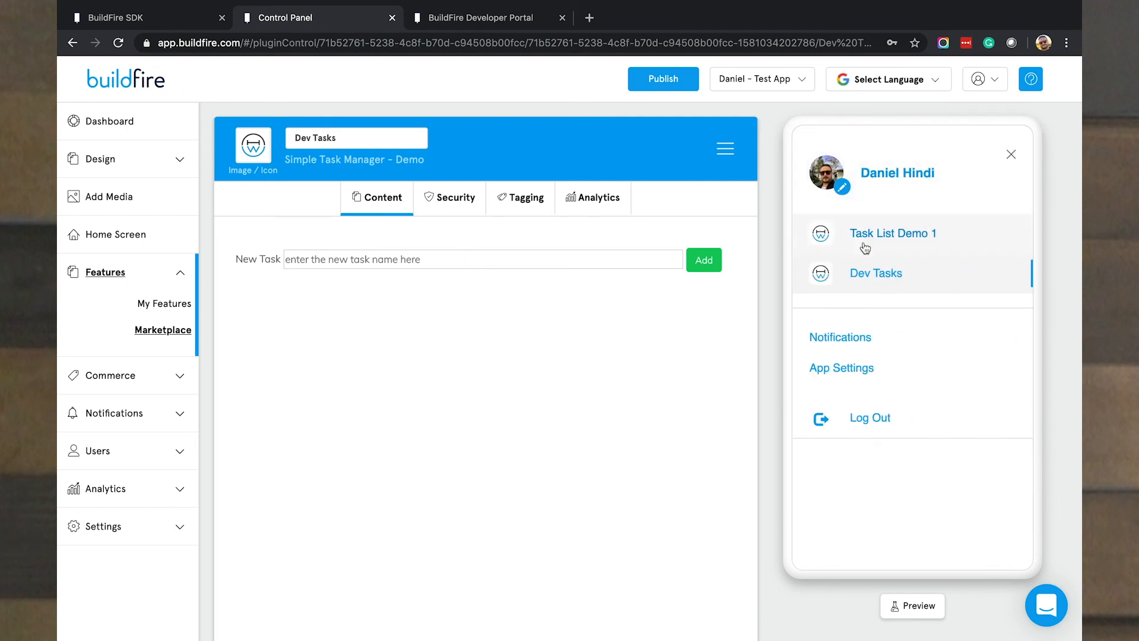
click(892, 233)
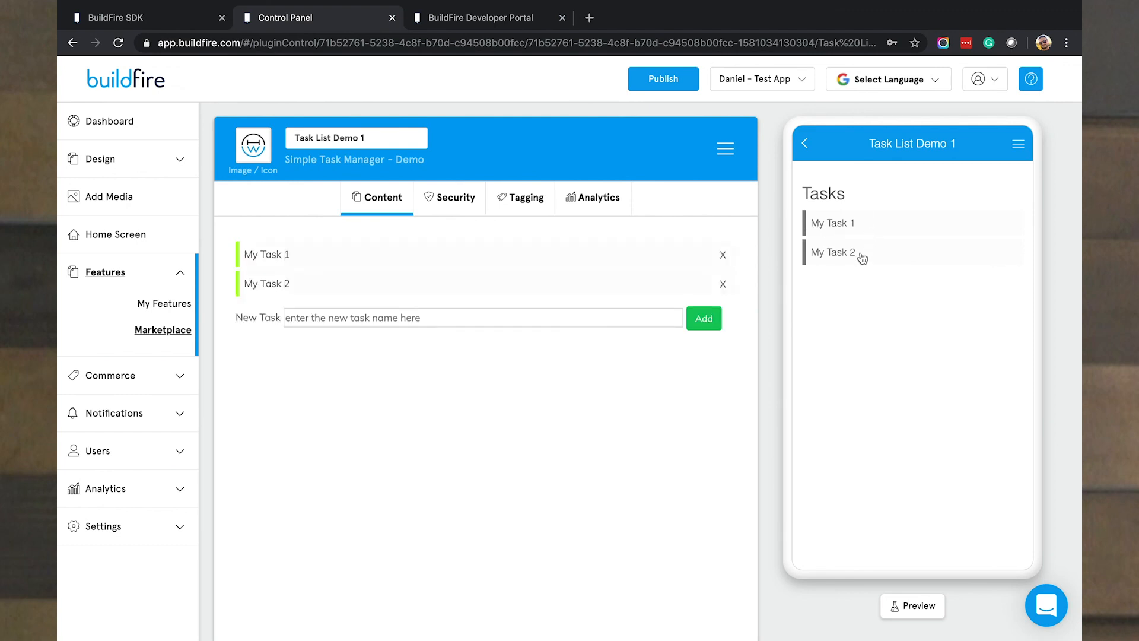
mouse_move(846, 267)
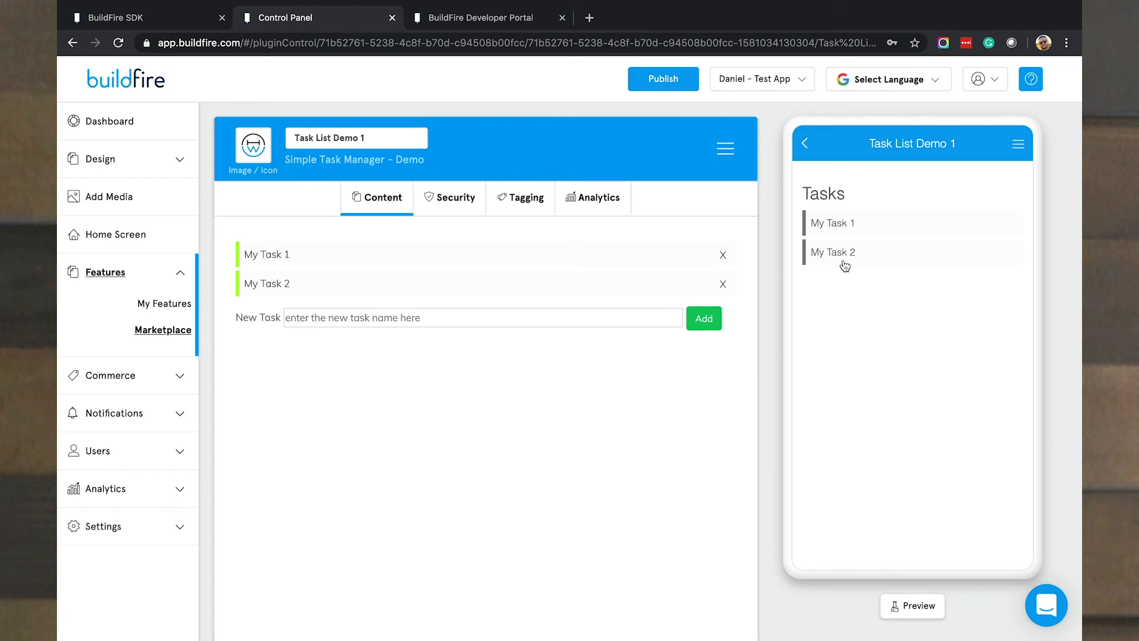
click(482, 17)
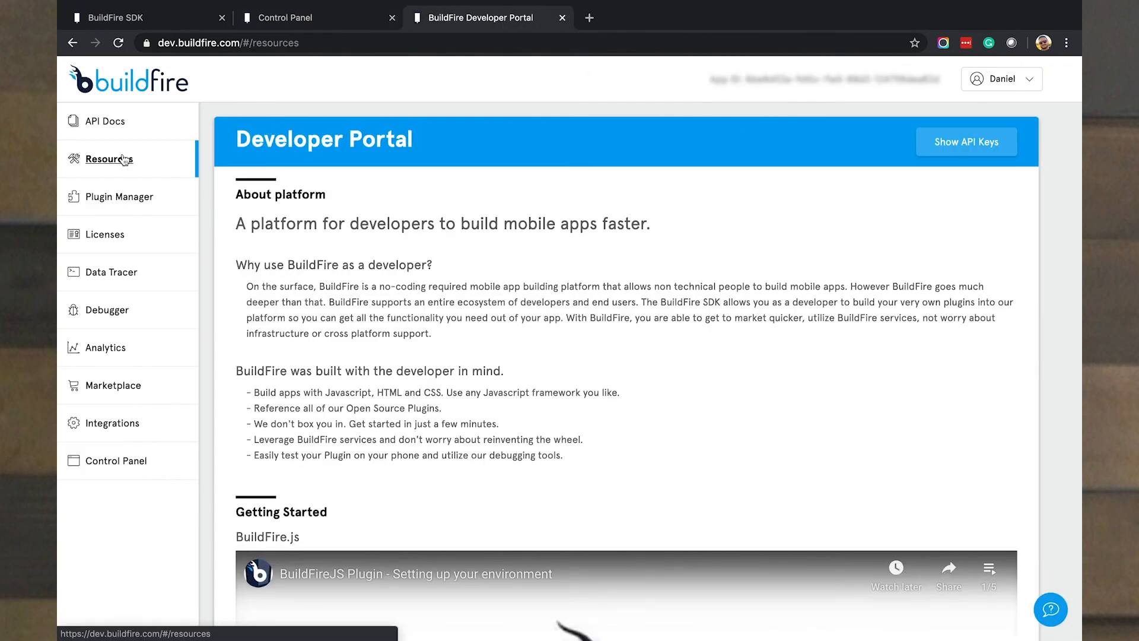
scroll(down, 3)
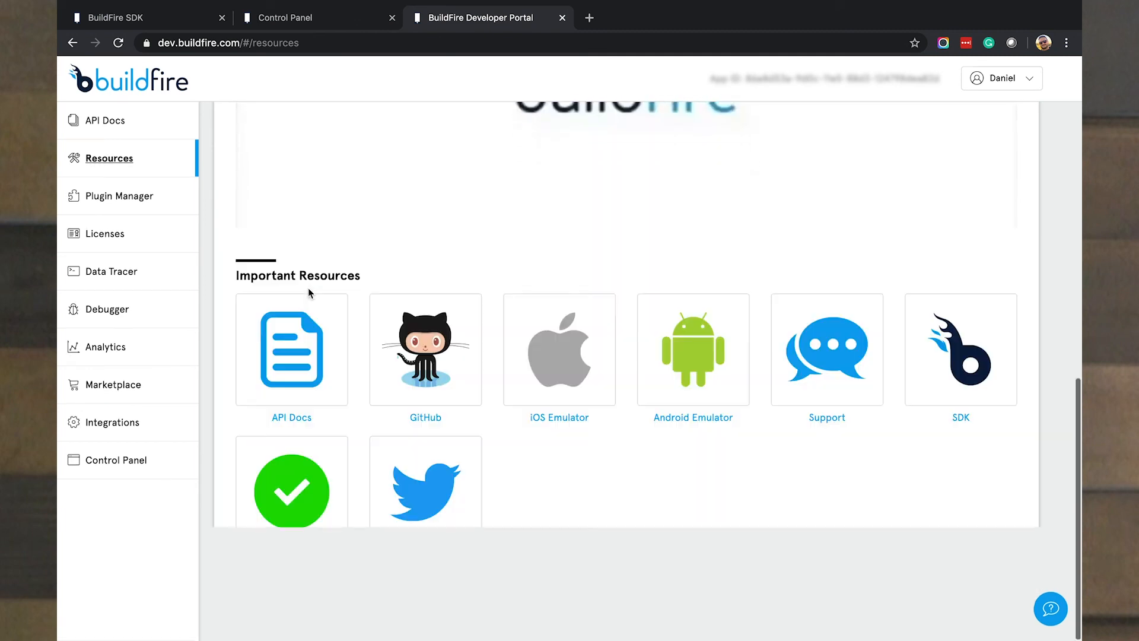
scroll(down, 3)
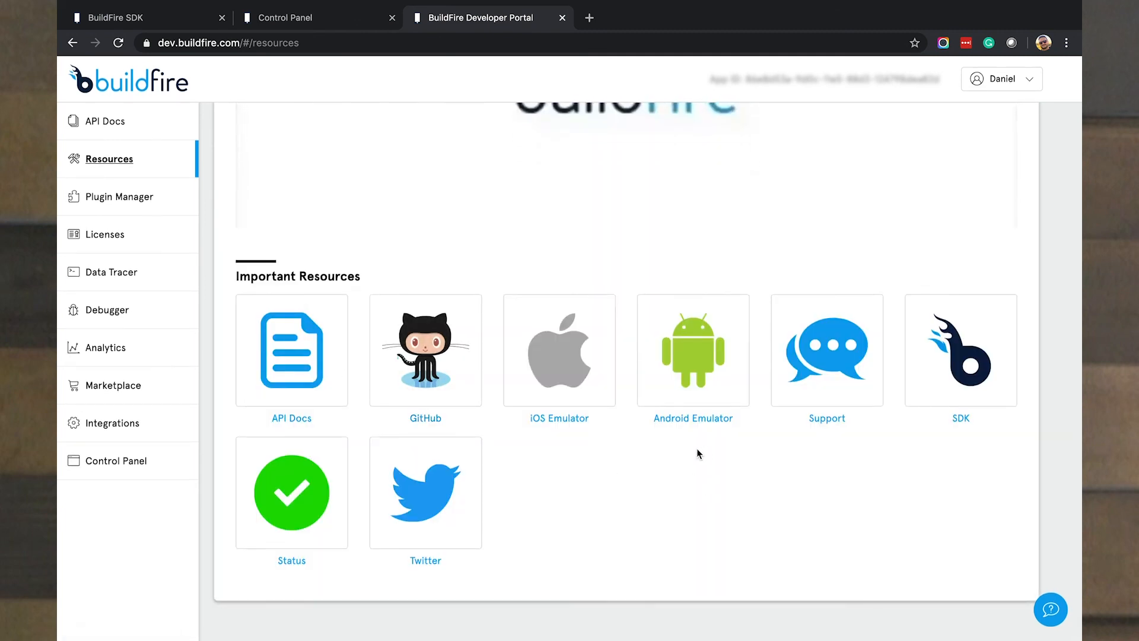
mouse_move(558, 444)
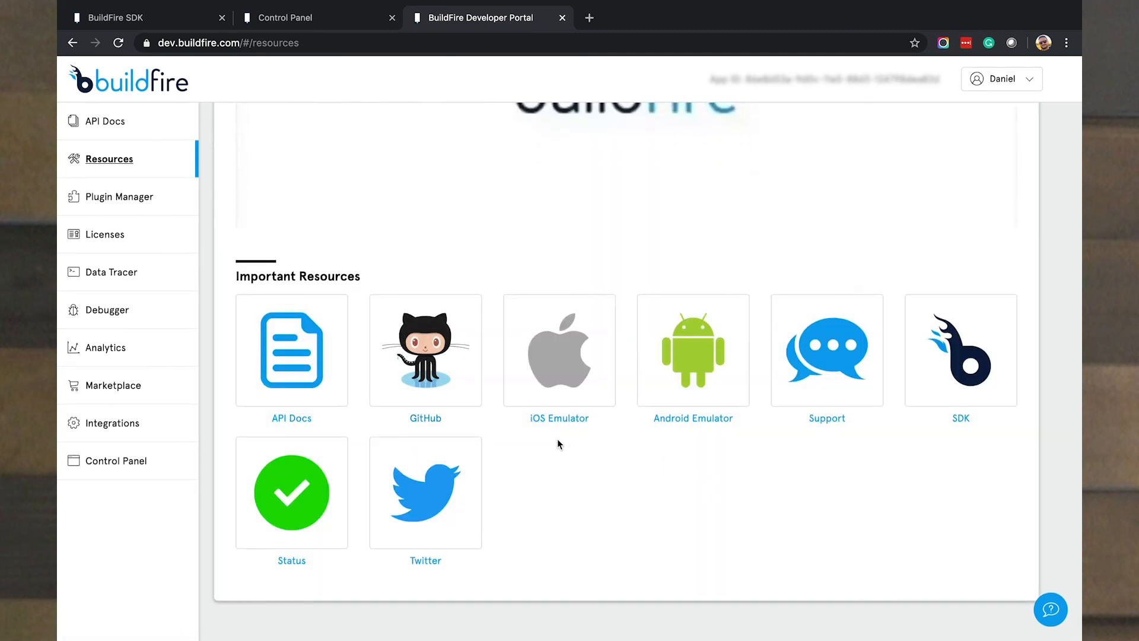
mouse_move(692, 417)
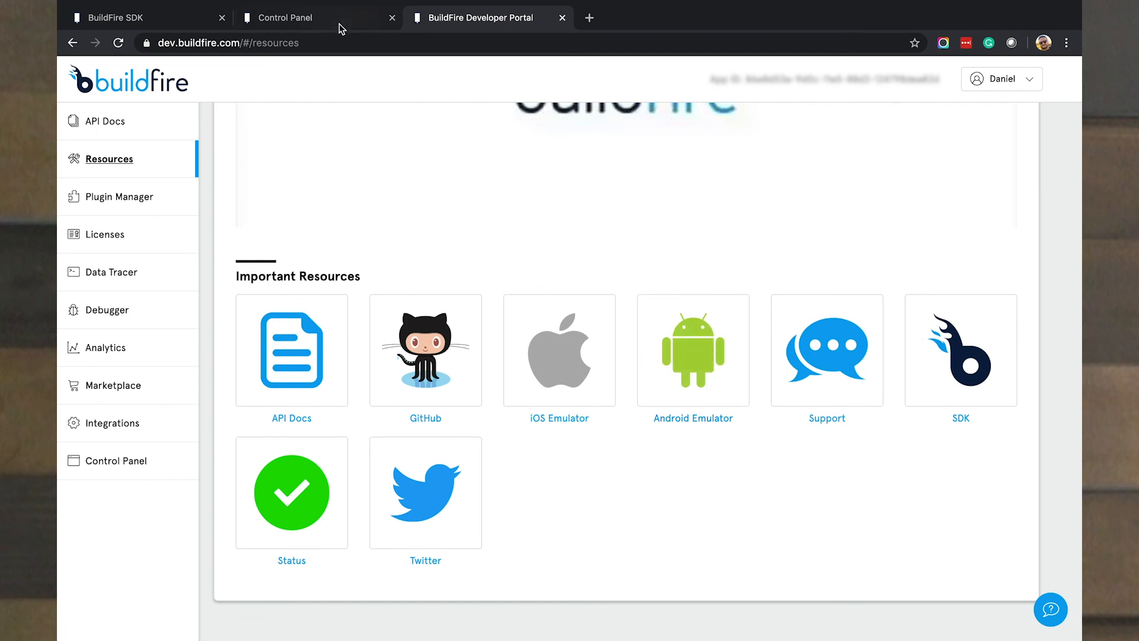
click(317, 17)
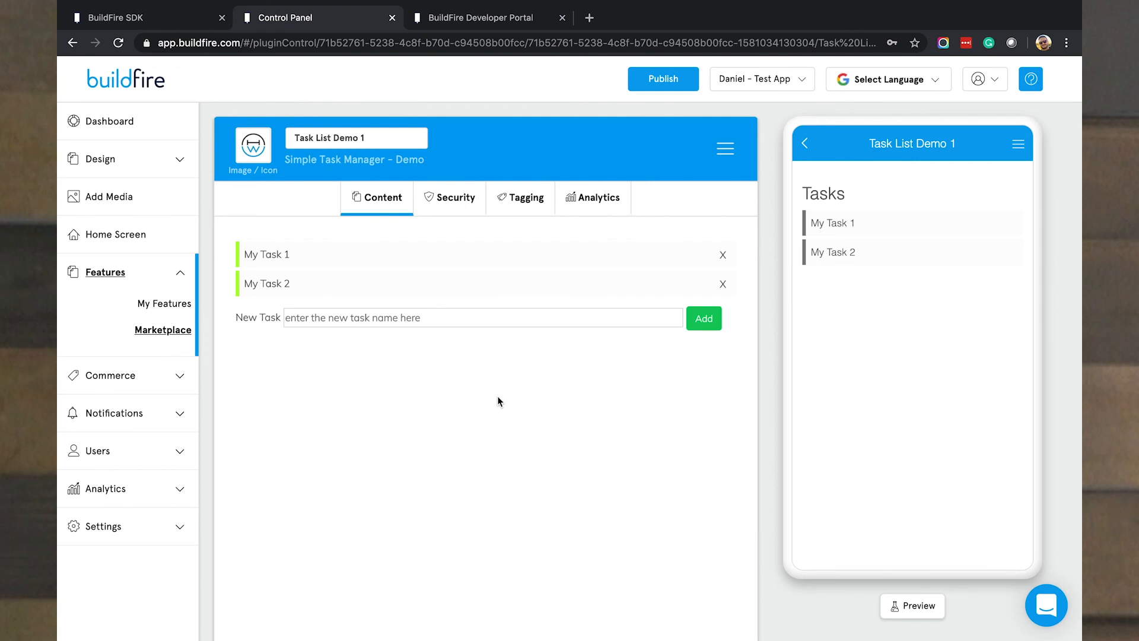
click(138, 17)
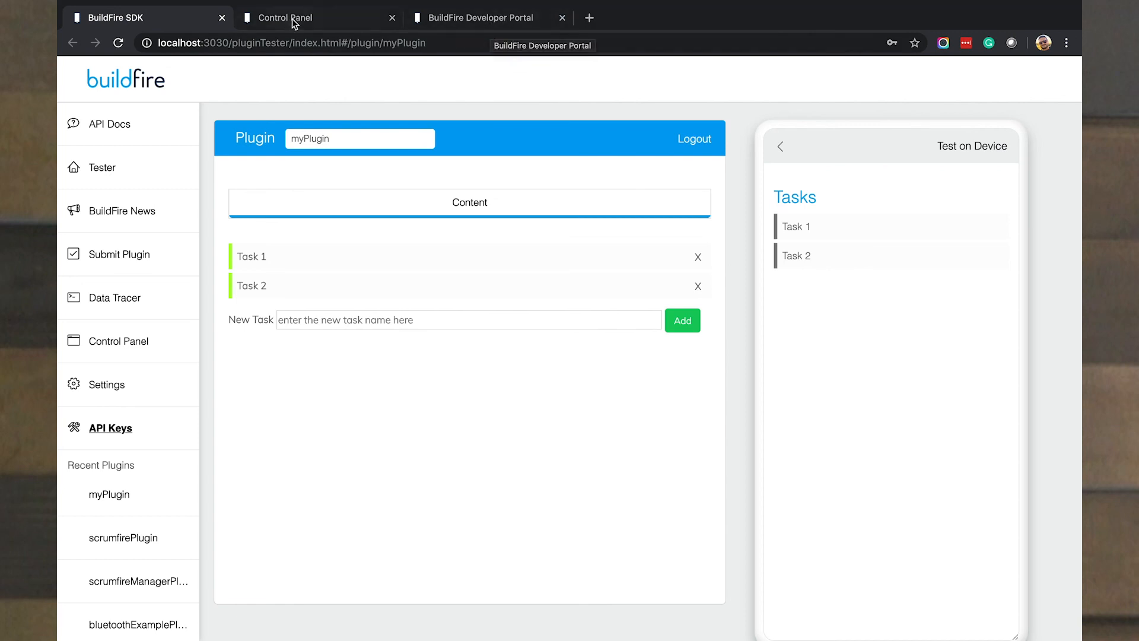
click(284, 17)
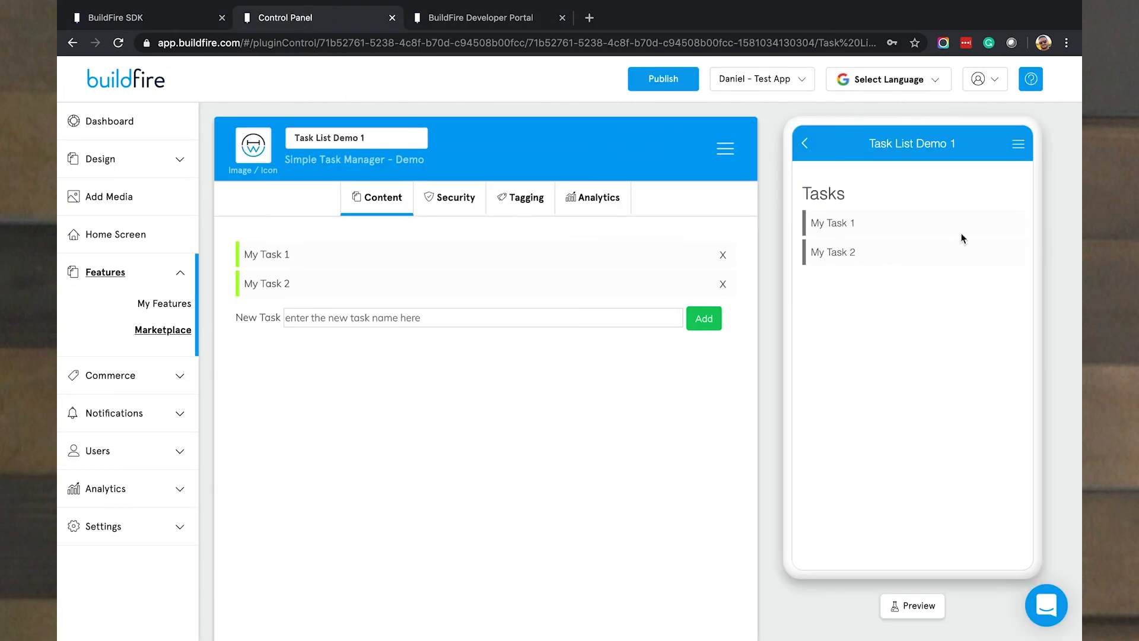
mouse_move(556, 411)
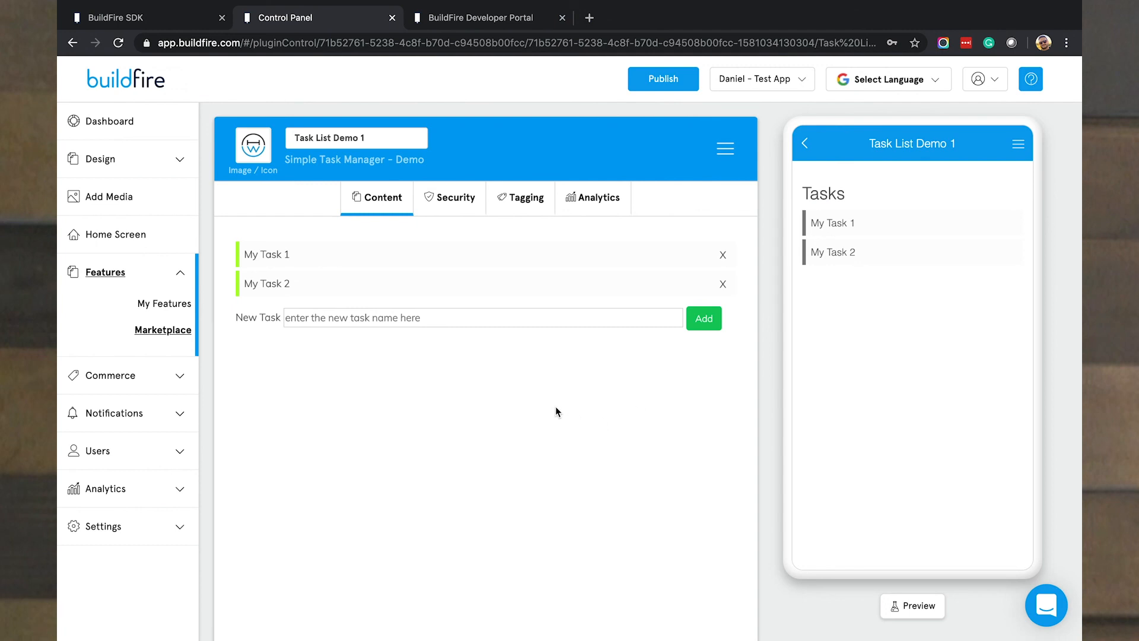